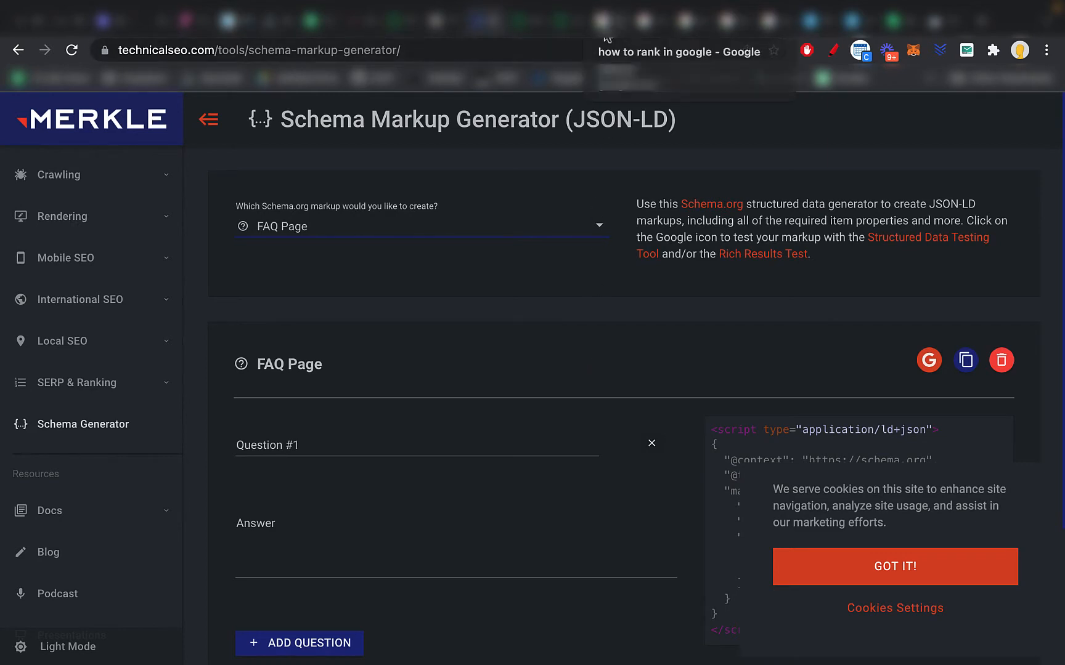
# - Switch to the 'how to rank in google' results and scroll through the result listings
pyautogui.click(686, 50)
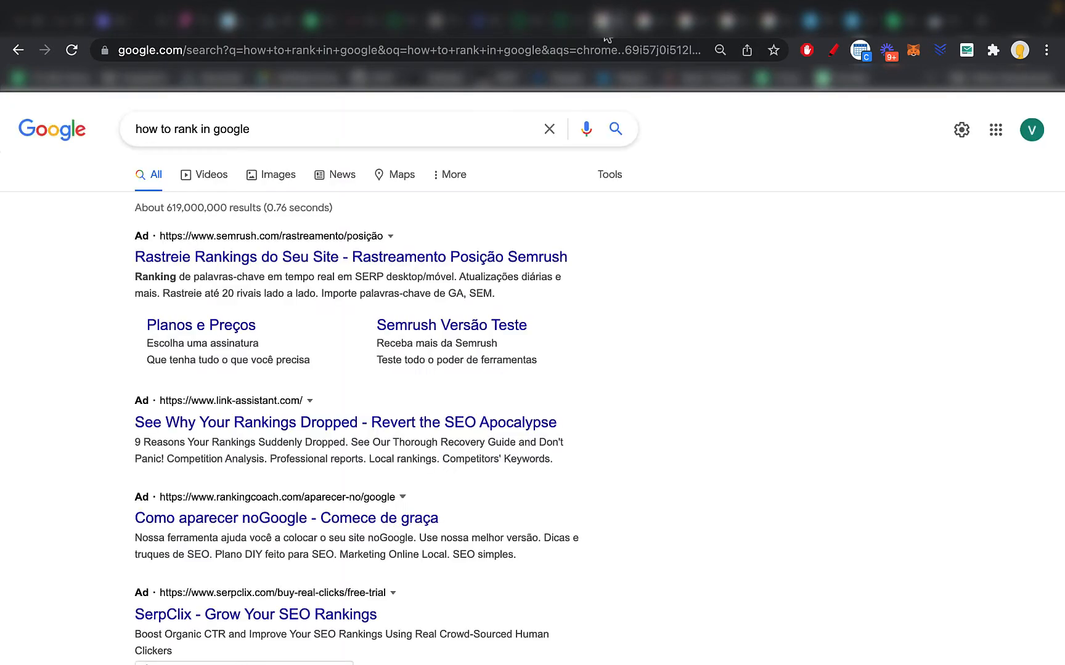
pyautogui.moveTo(630, 233)
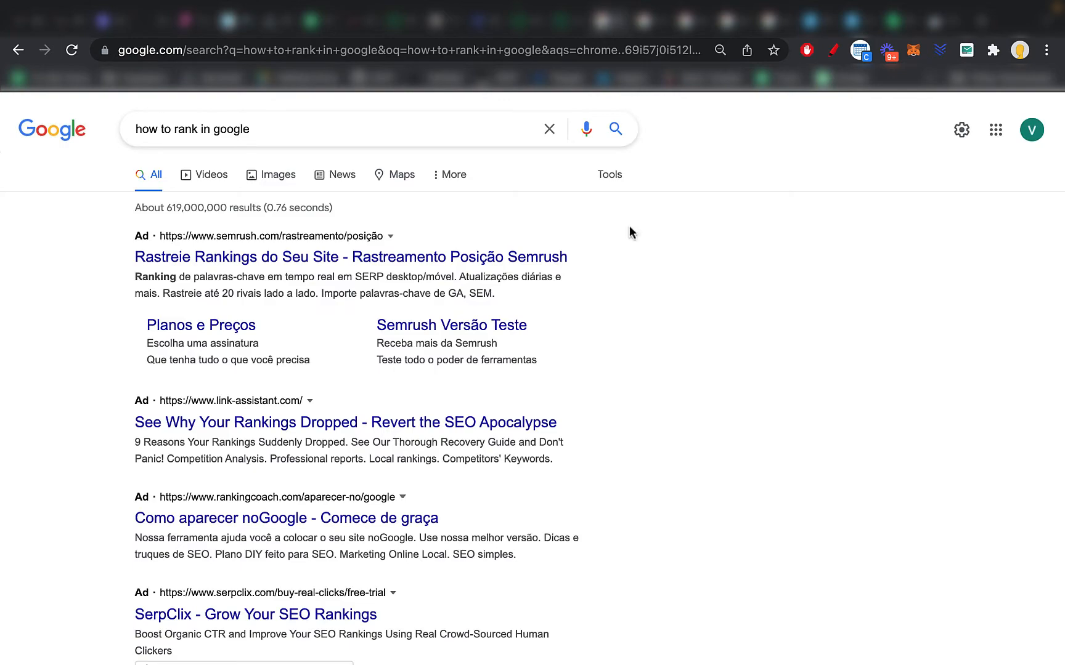
pyautogui.scroll(-3)
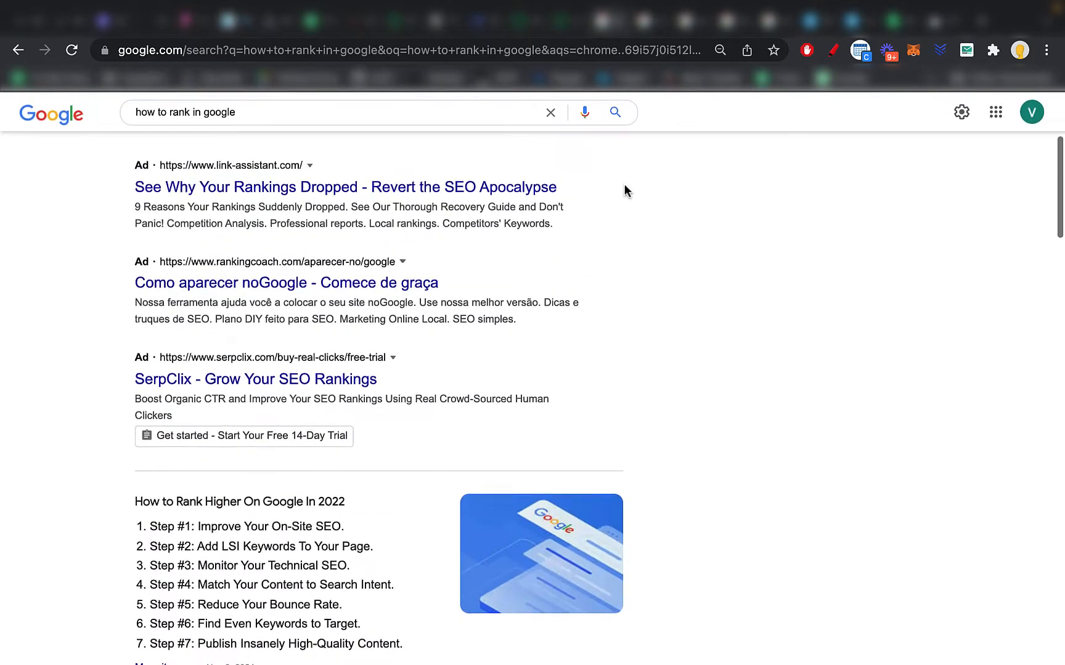
pyautogui.scroll(-3)
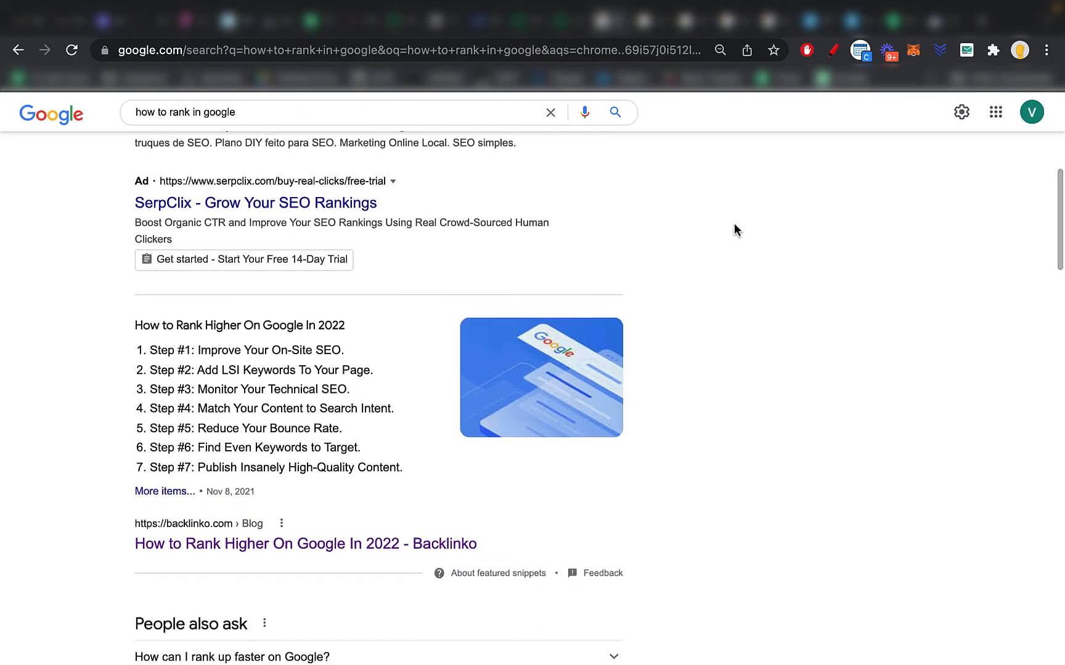
pyautogui.scroll(3)
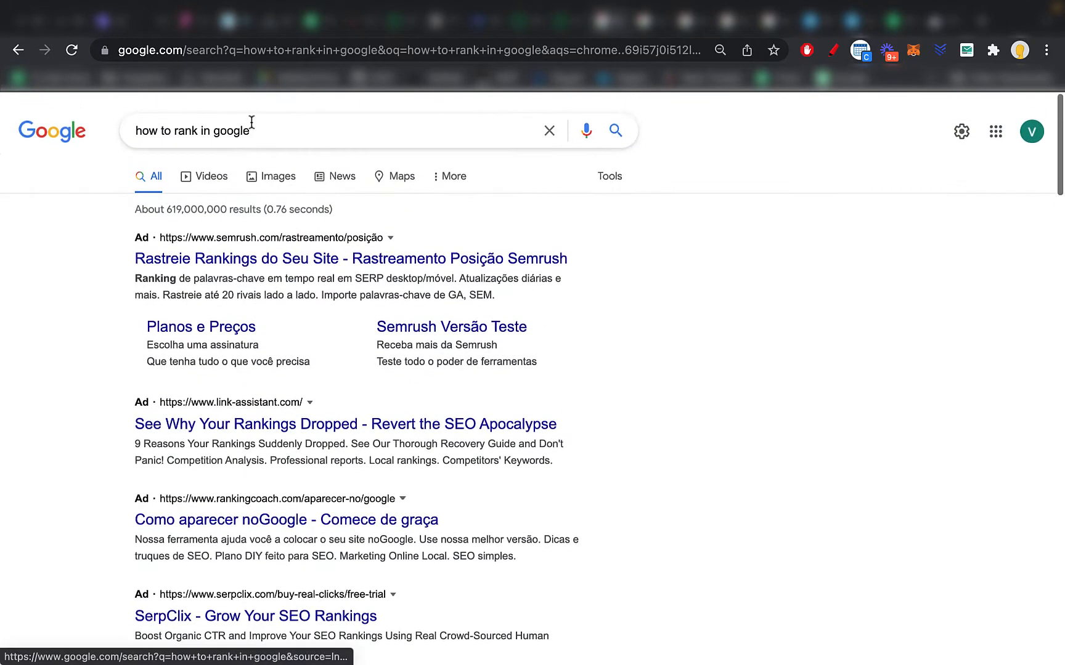
pyautogui.scroll(-3)
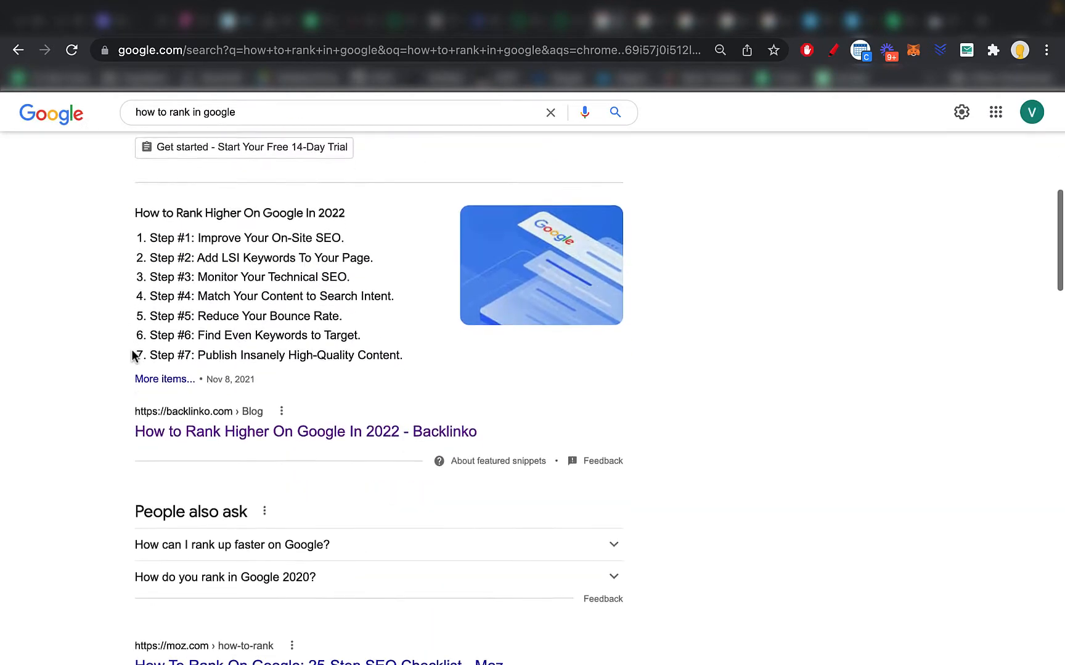
pyautogui.scroll(-3)
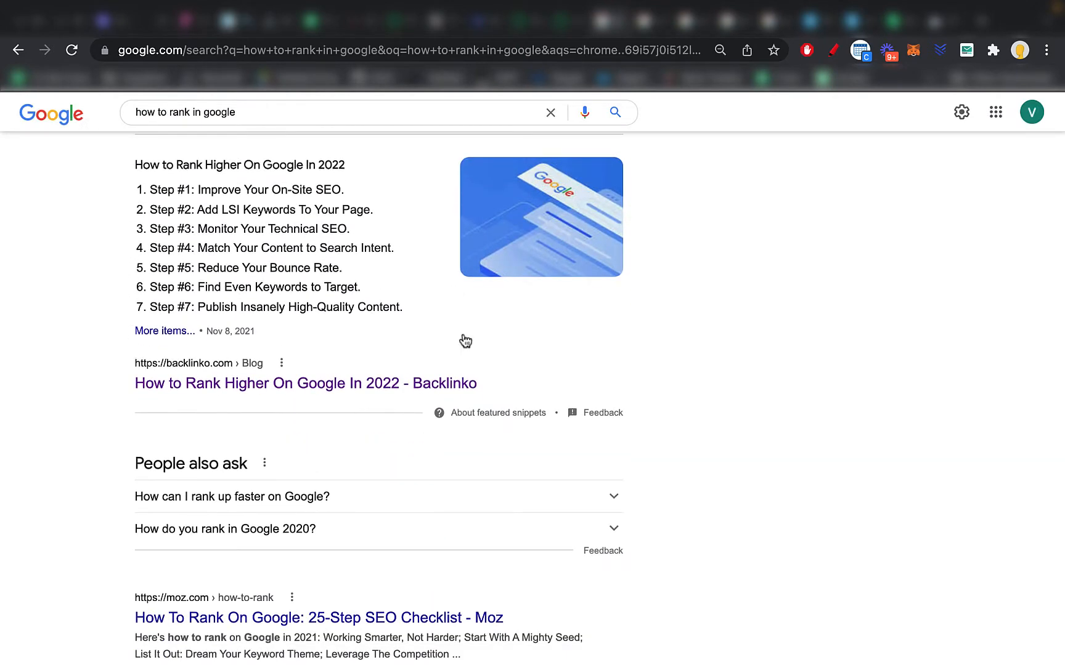
pyautogui.scroll(-3)
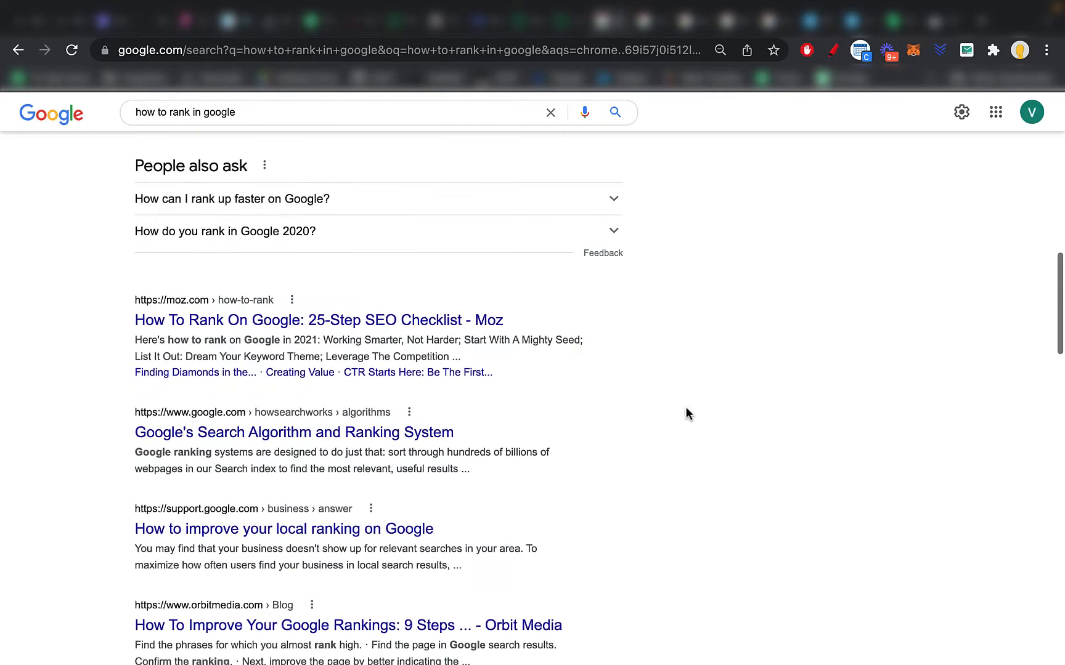
pyautogui.scroll(3)
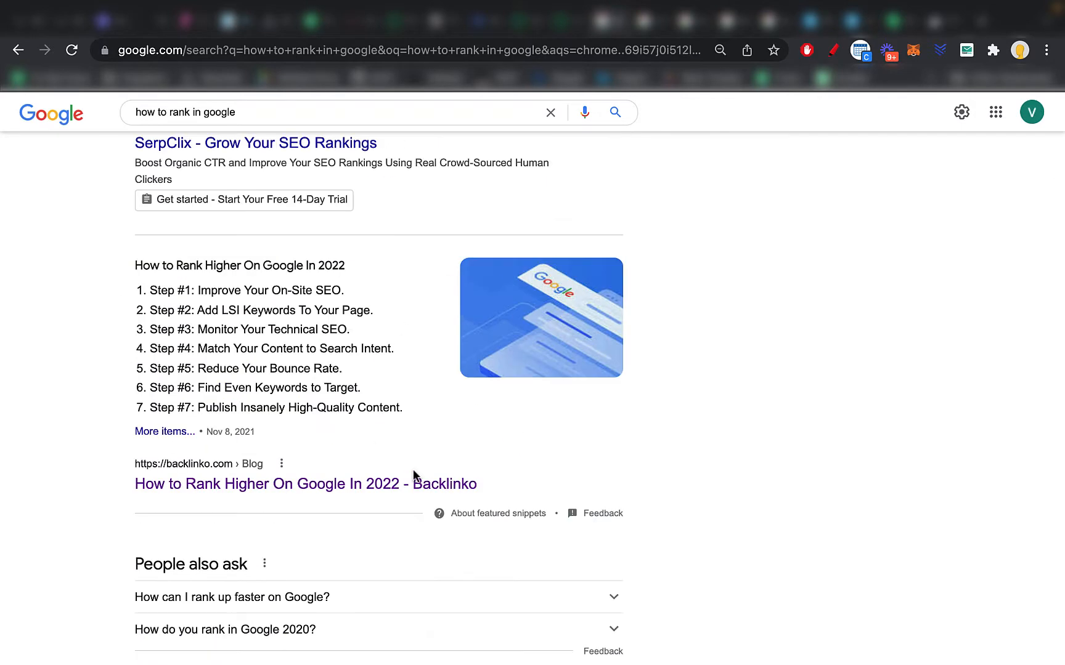
pyautogui.moveTo(176, 283)
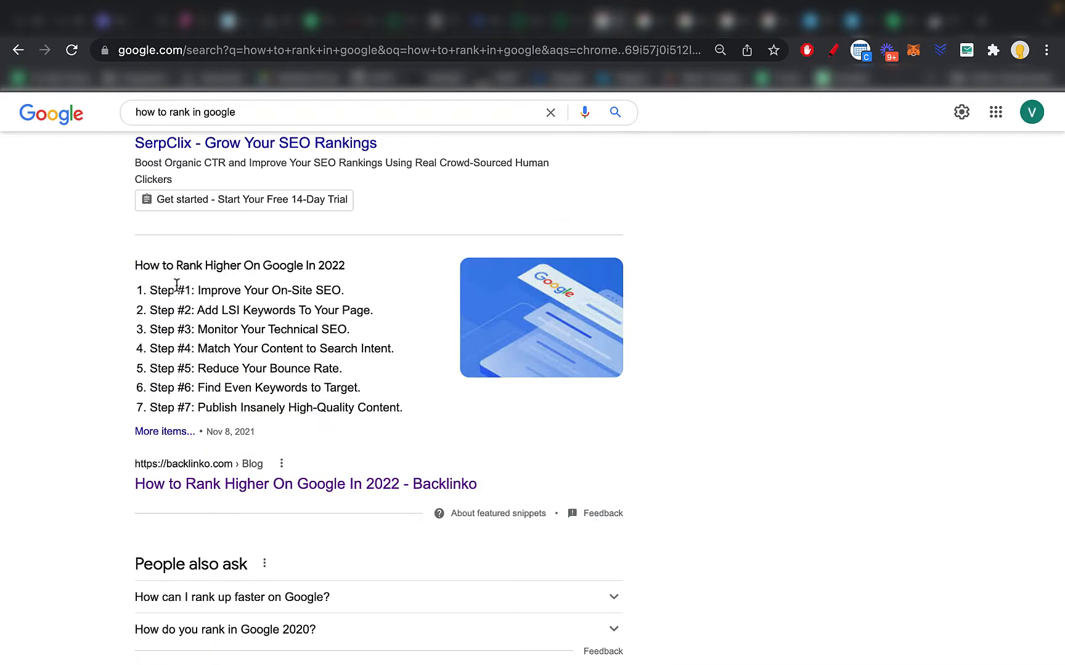
# - Scroll back up to the Backlinko featured snippet and bring up its link's context menu
pyautogui.scroll(-3)
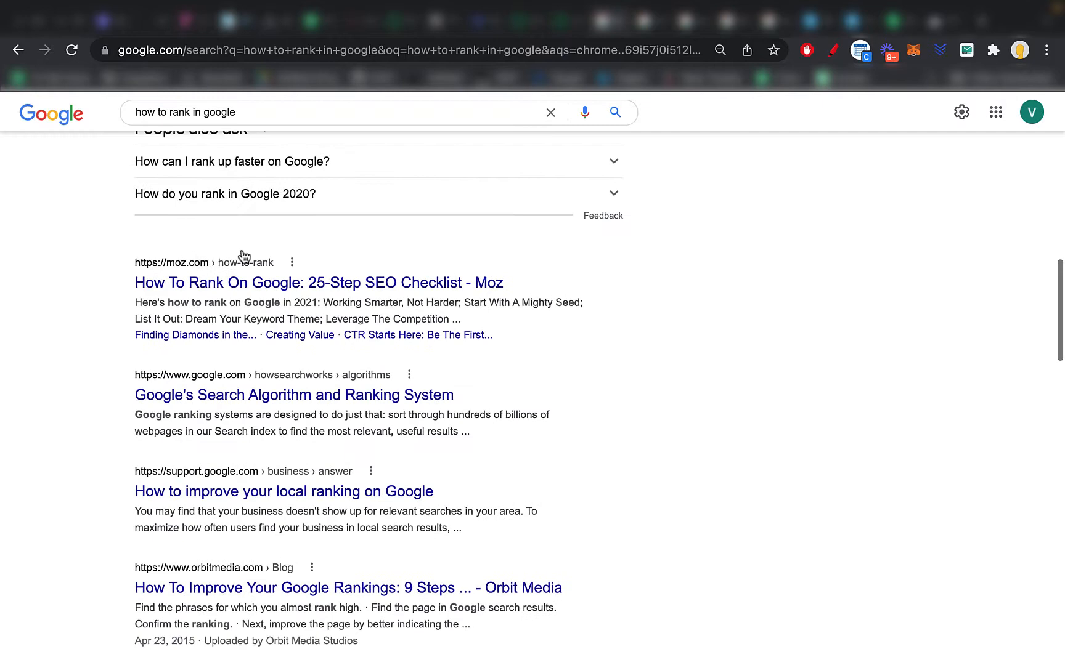
pyautogui.scroll(3)
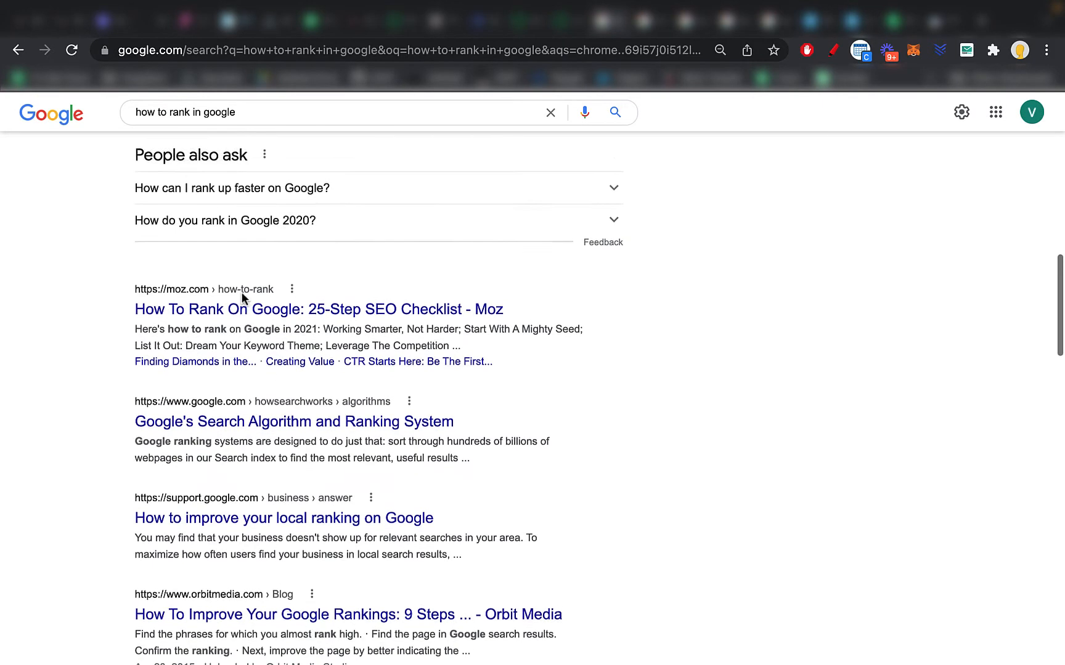
pyautogui.scroll(3)
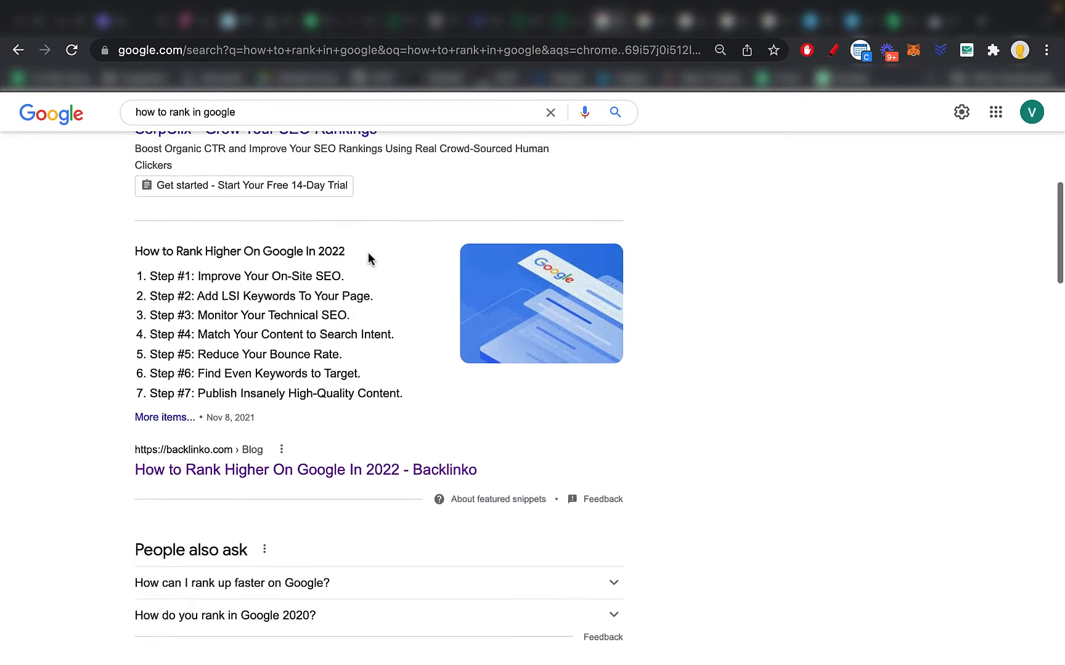
pyautogui.rightClick(304, 470)
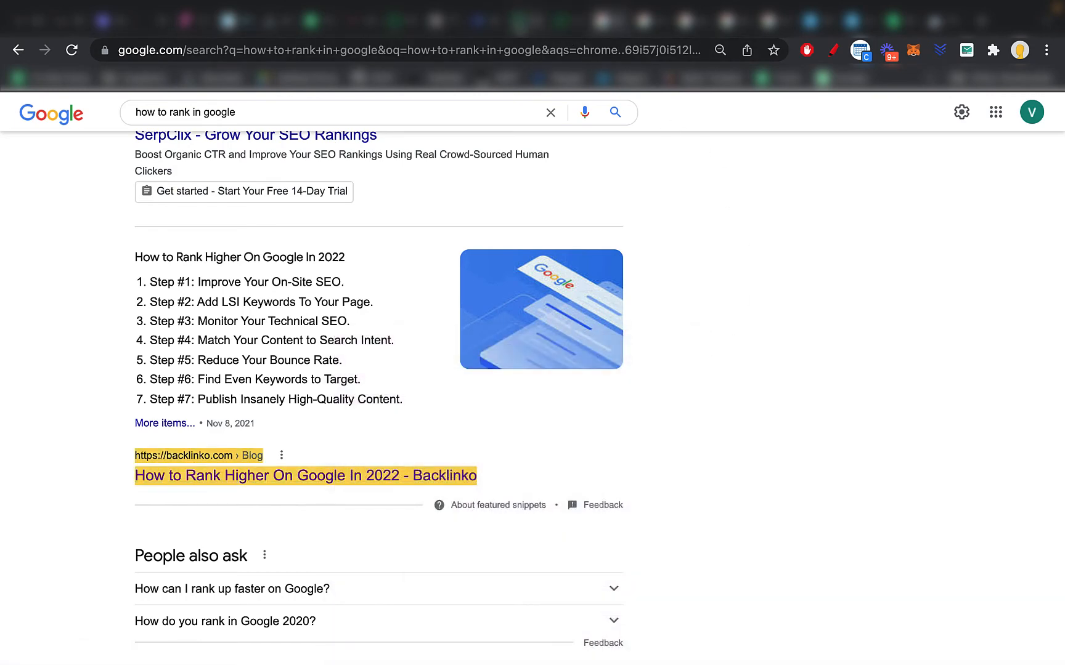
# - Open Backlinko's 'How to Rank Higher On Google In 2022' and read down to the LSI keywords section
pyautogui.click(304, 476)
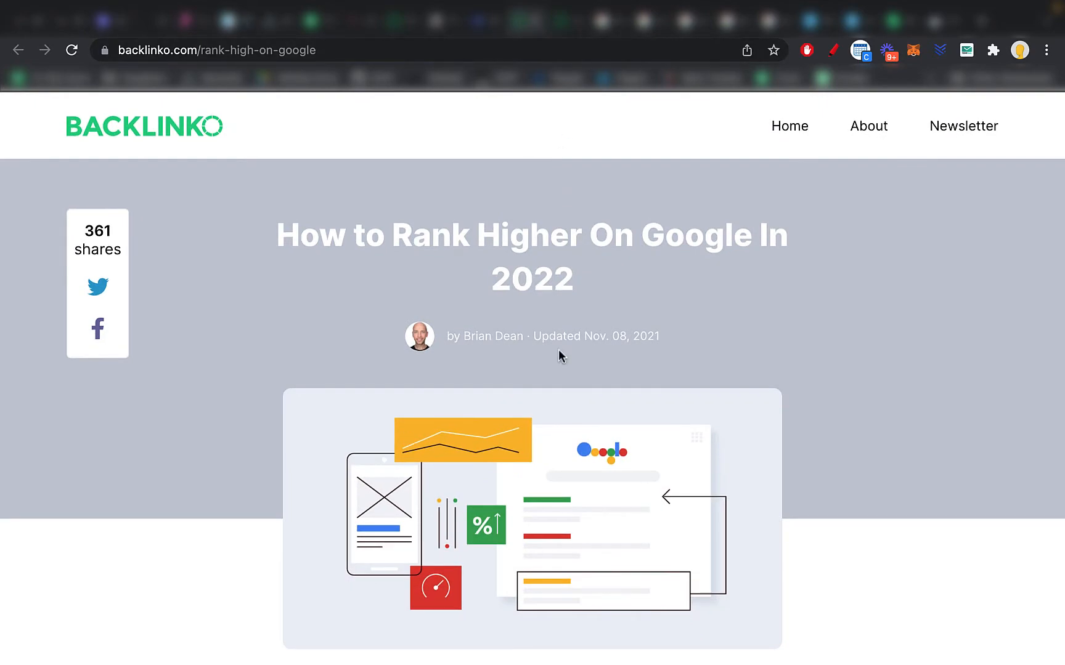
pyautogui.scroll(-3)
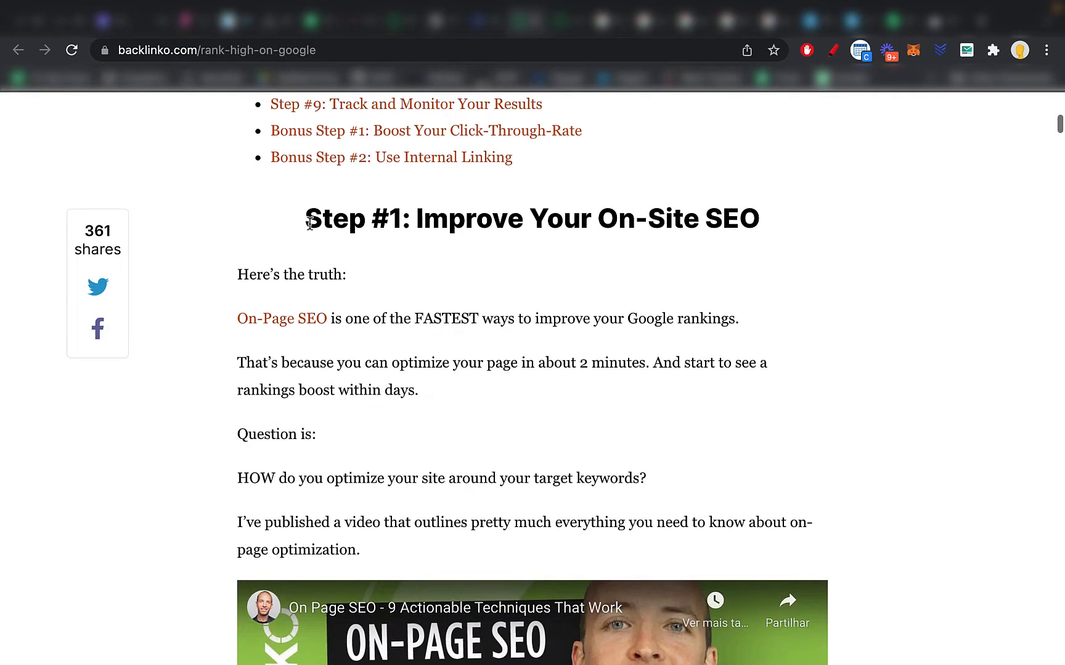
pyautogui.scroll(-3)
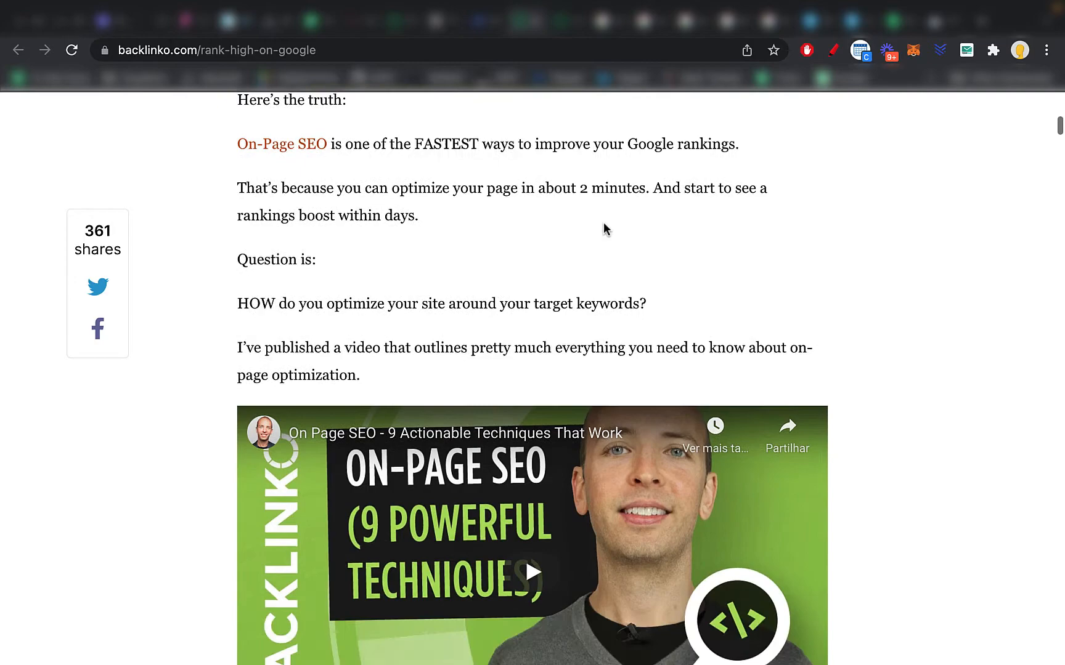
pyautogui.scroll(-3)
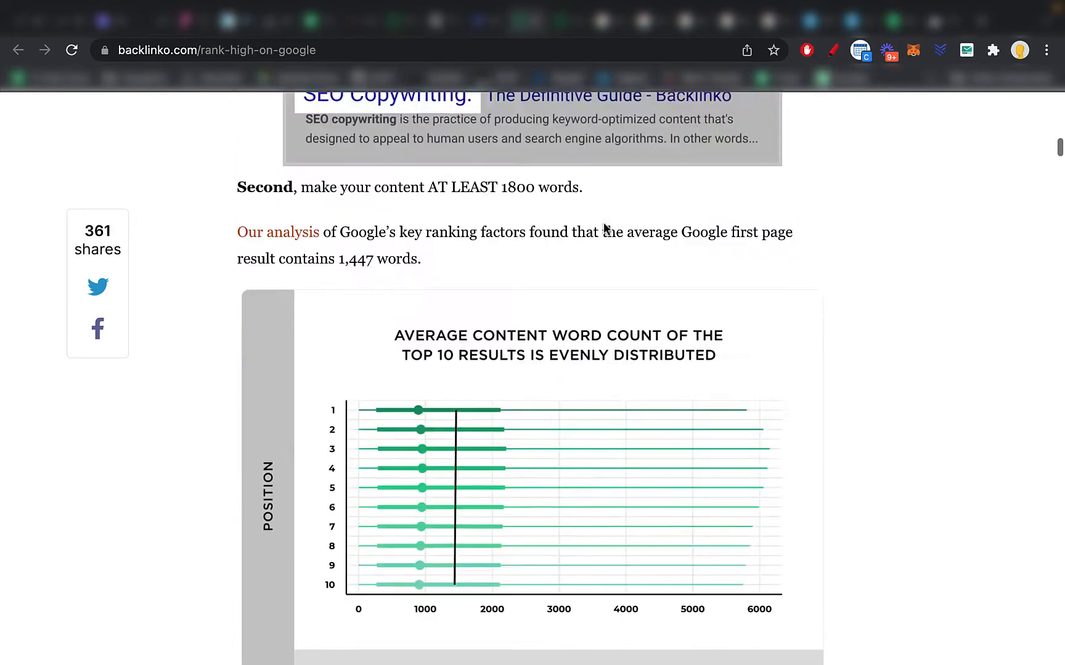
pyautogui.scroll(-3)
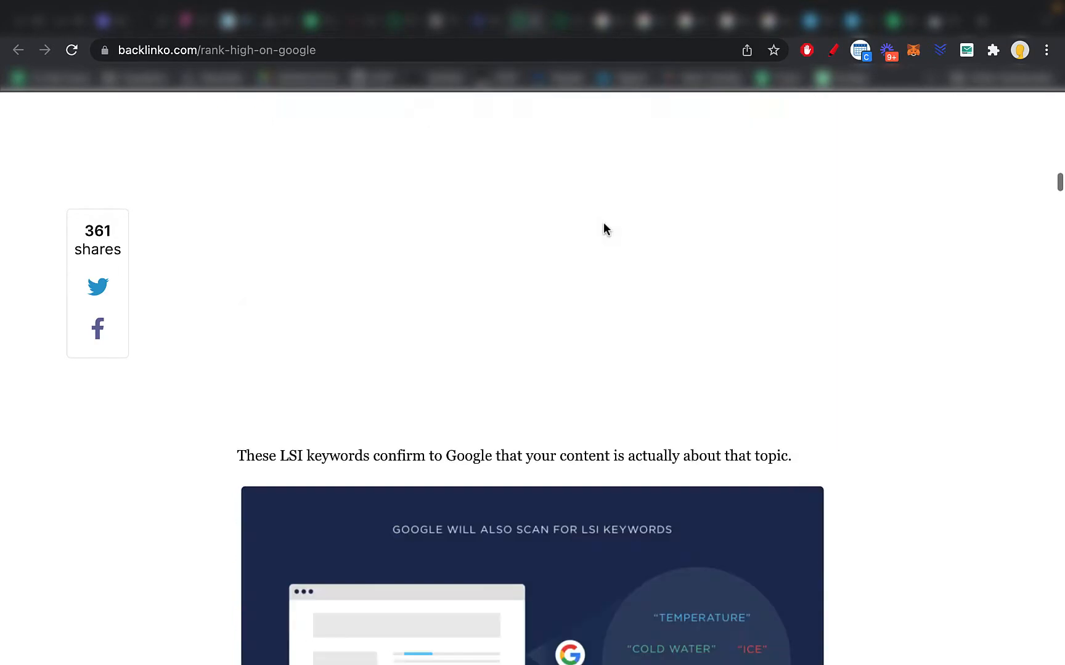
pyautogui.scroll(3)
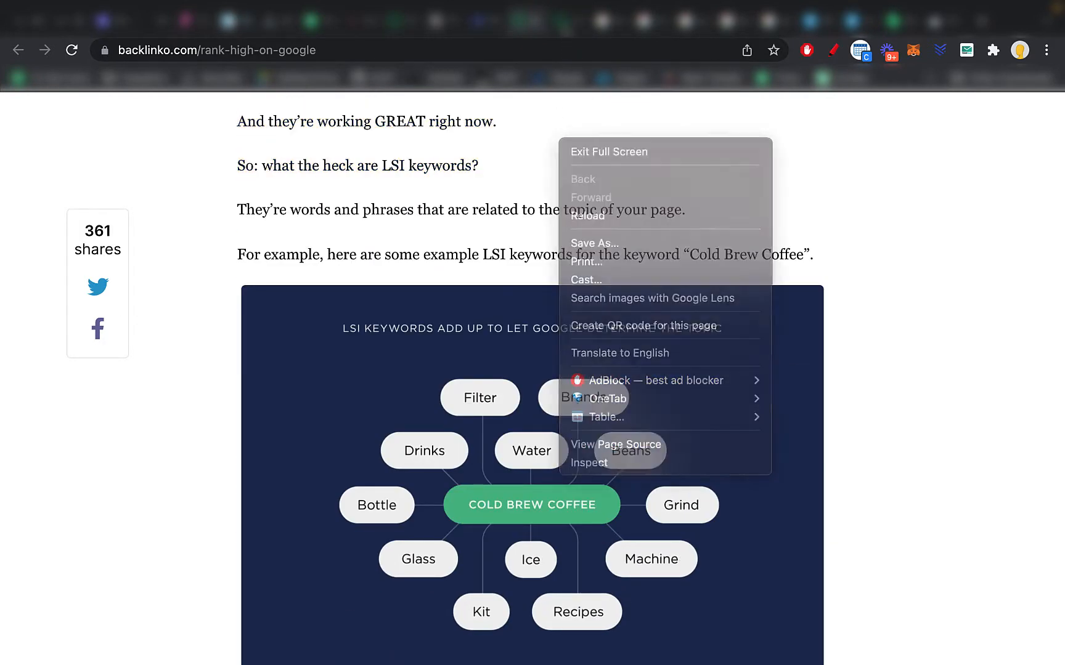
# - View the Backlinko article's page source for its ld+json schema, then go back to the Google results
pyautogui.click(598, 444)
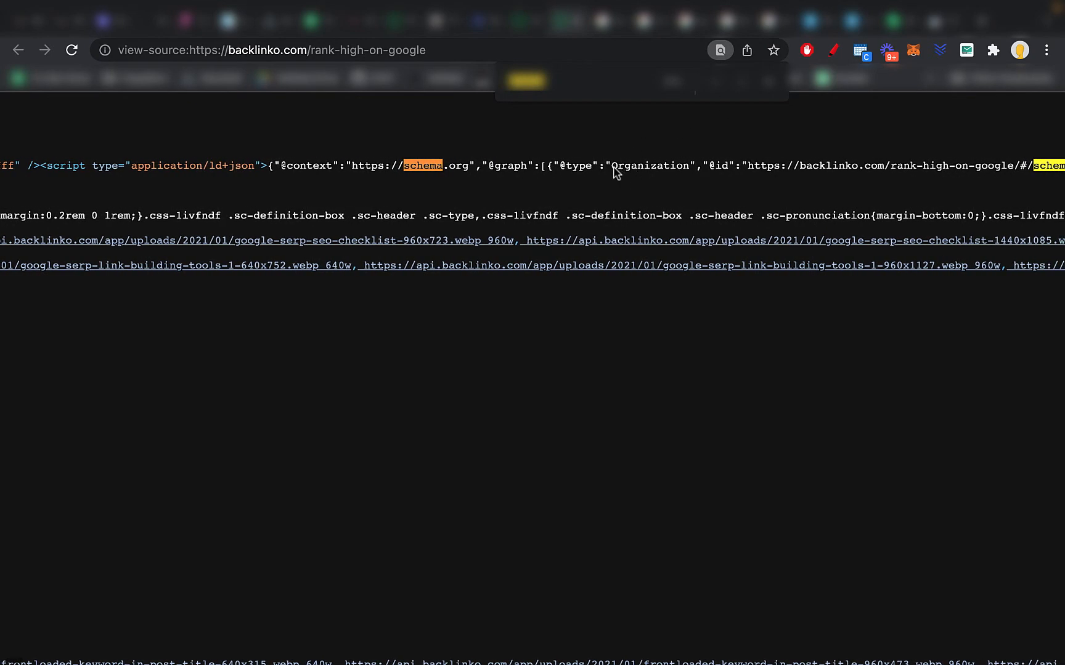
pyautogui.moveTo(674, 167)
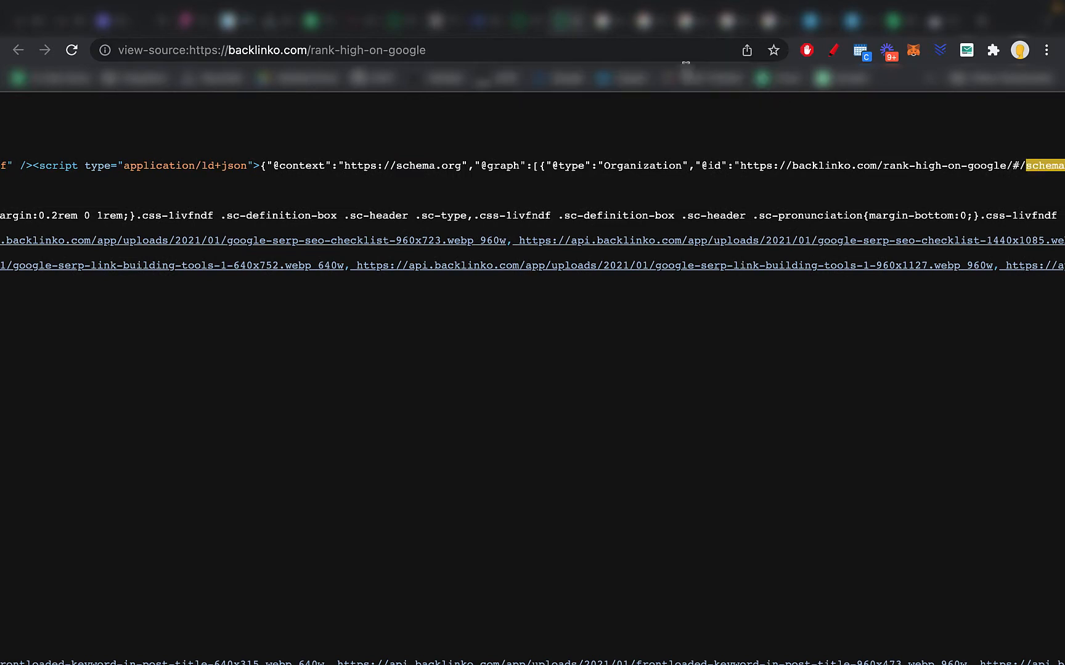
pyautogui.click(18, 49)
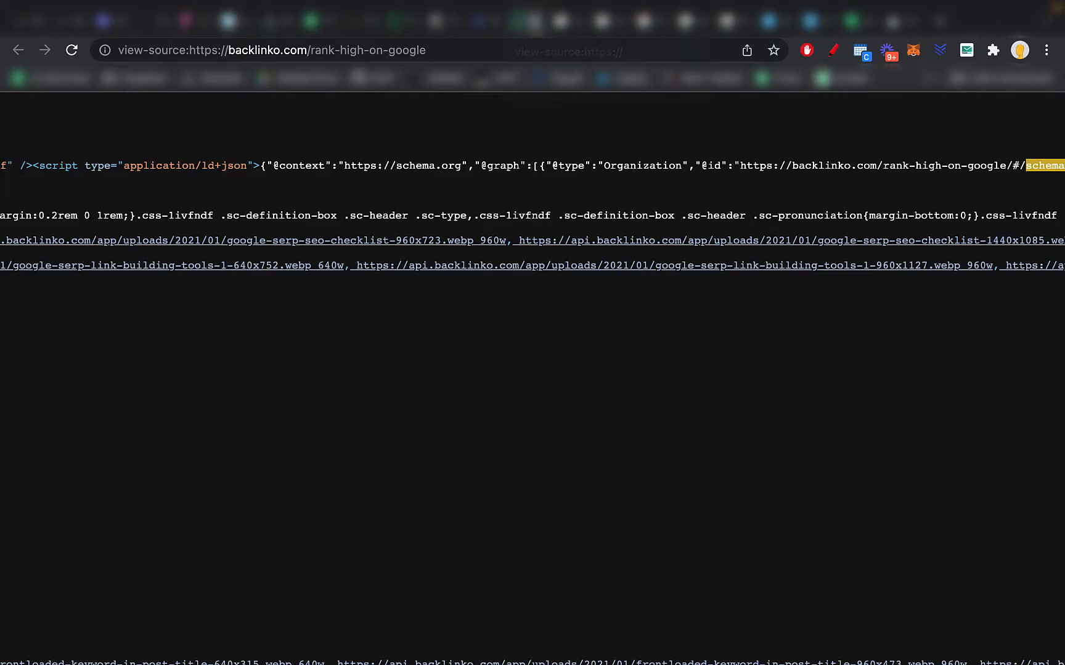
pyautogui.click(17, 49)
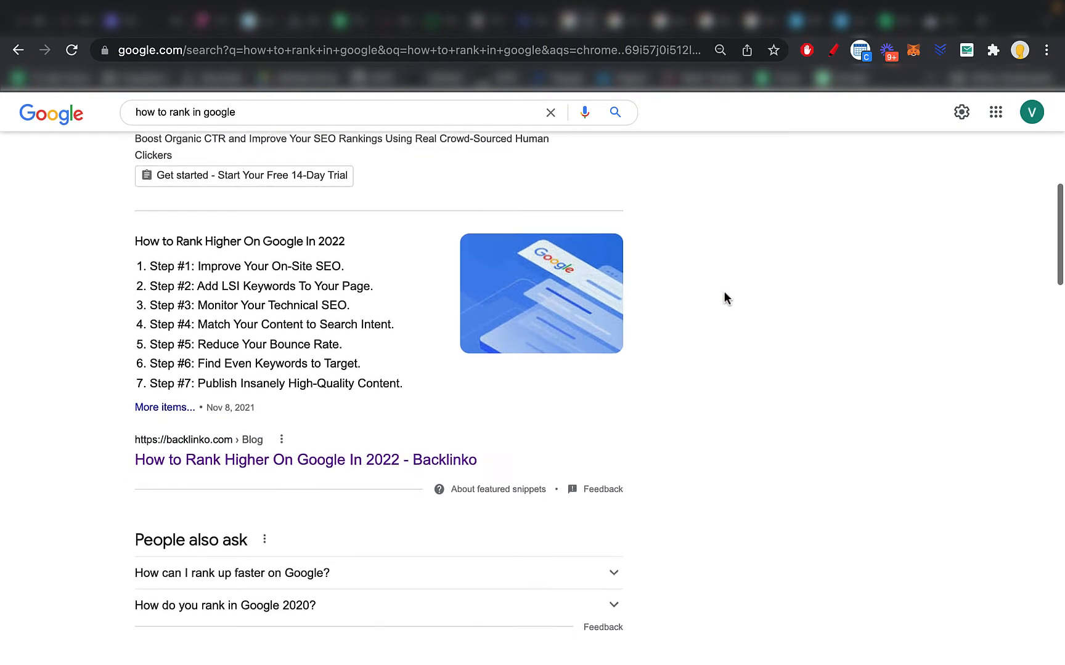
# - Scroll past the Moz result and People also ask, then back up to Backlinko's seven-step snippet
pyautogui.scroll(-3)
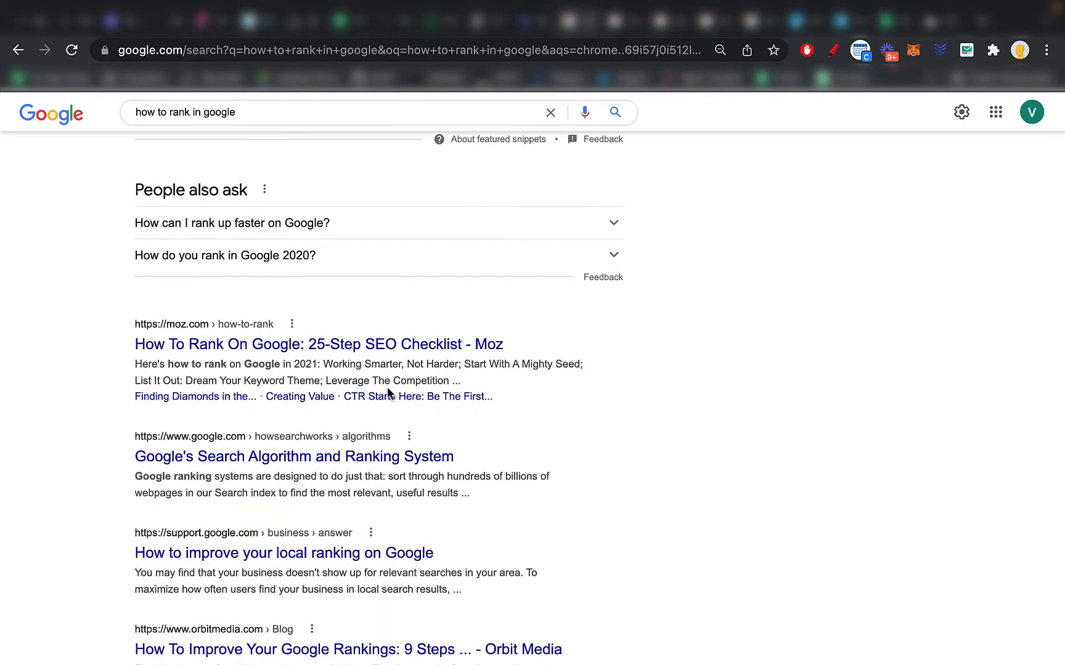
pyautogui.scroll(3)
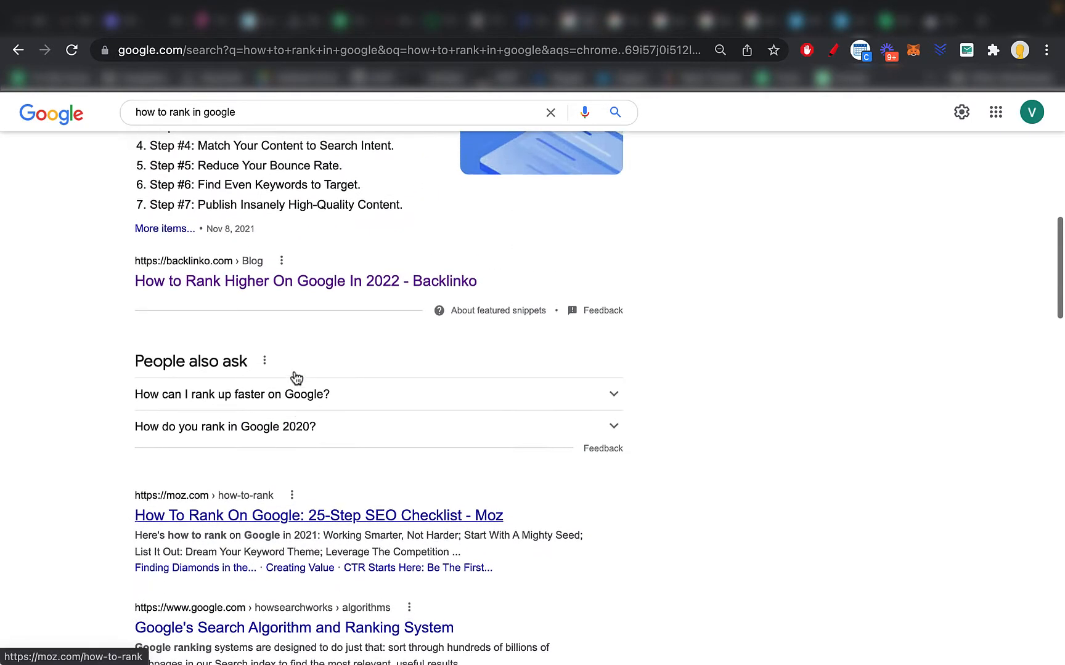
pyautogui.scroll(-3)
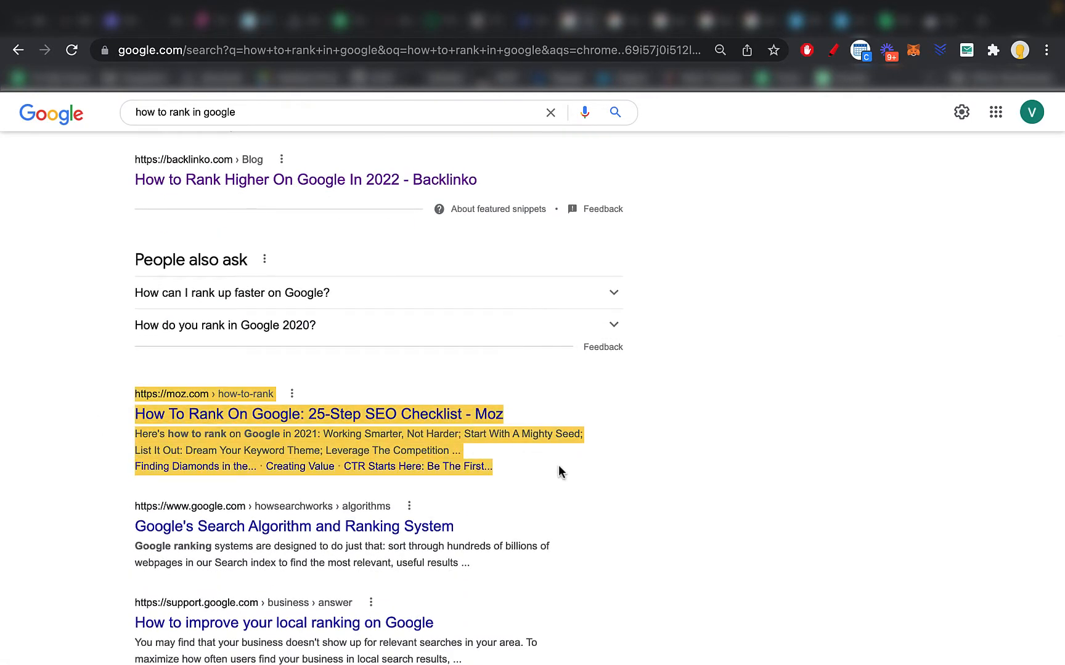
pyautogui.scroll(3)
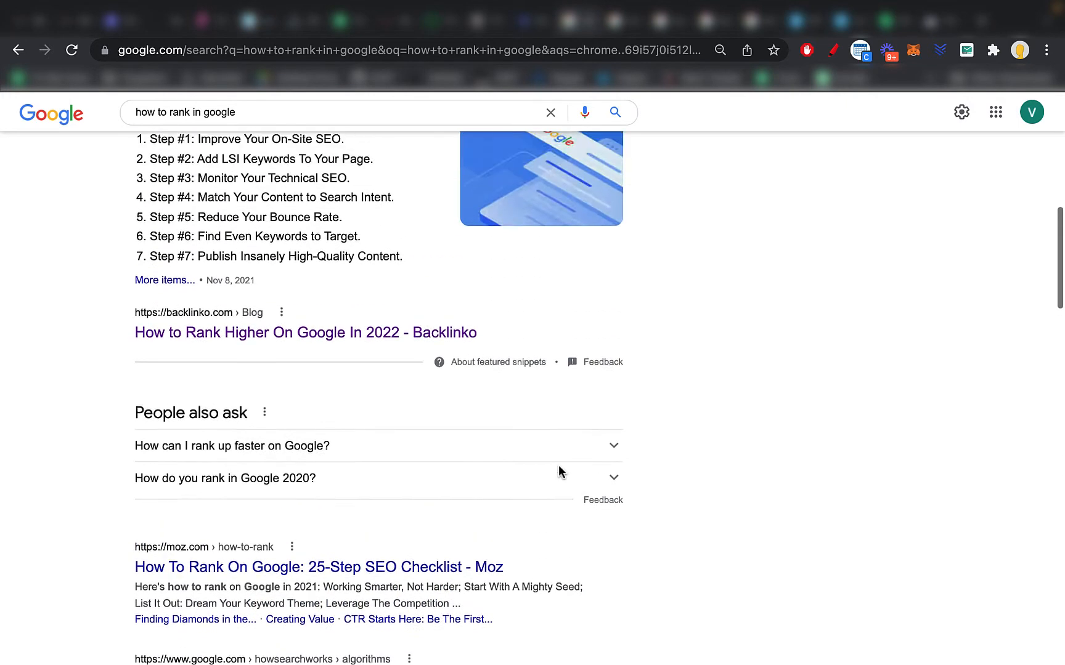
pyautogui.scroll(3)
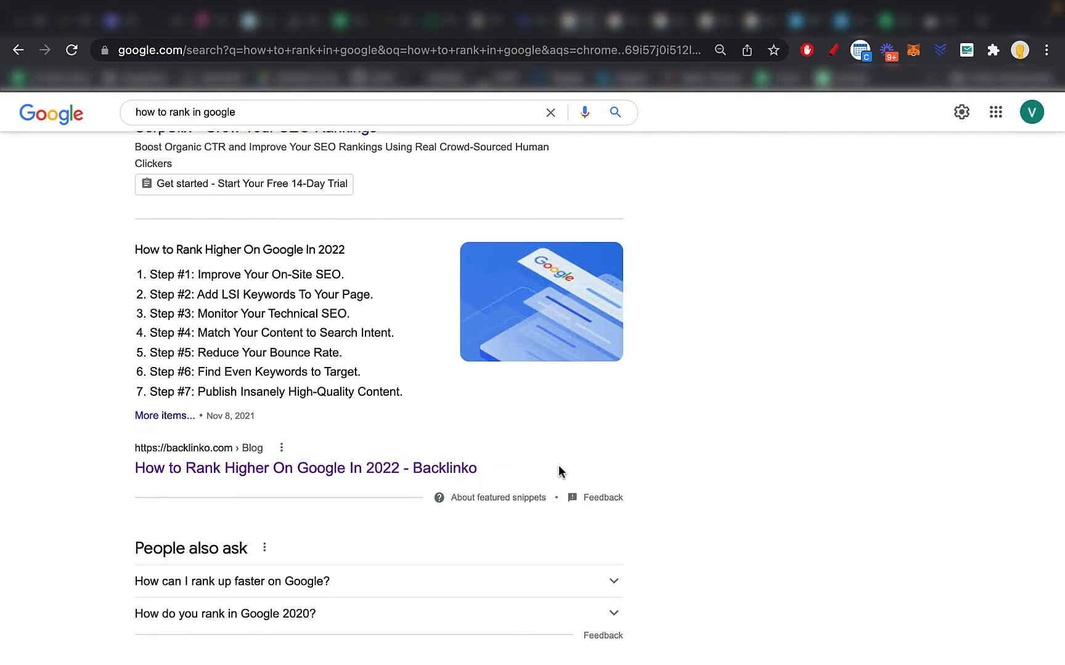
pyautogui.moveTo(180, 430)
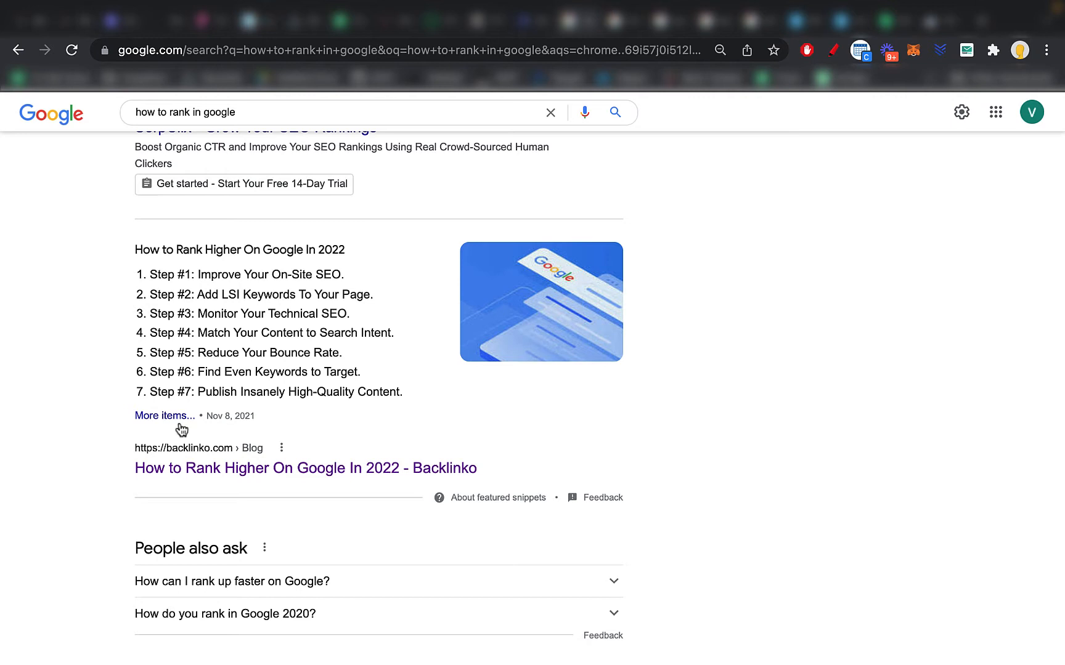
pyautogui.moveTo(721, 454)
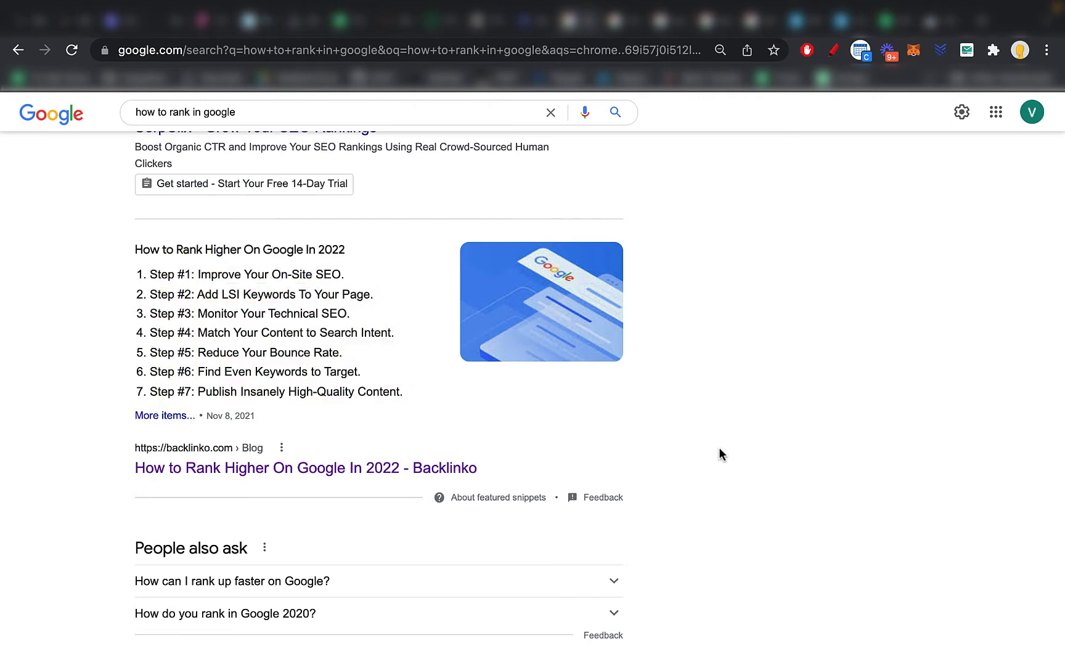
# - Search 'rice recipes' and open The Mom 100's 'How to Cook Perfect Rice on the Stove' recipe
pyautogui.write('rice recipes')
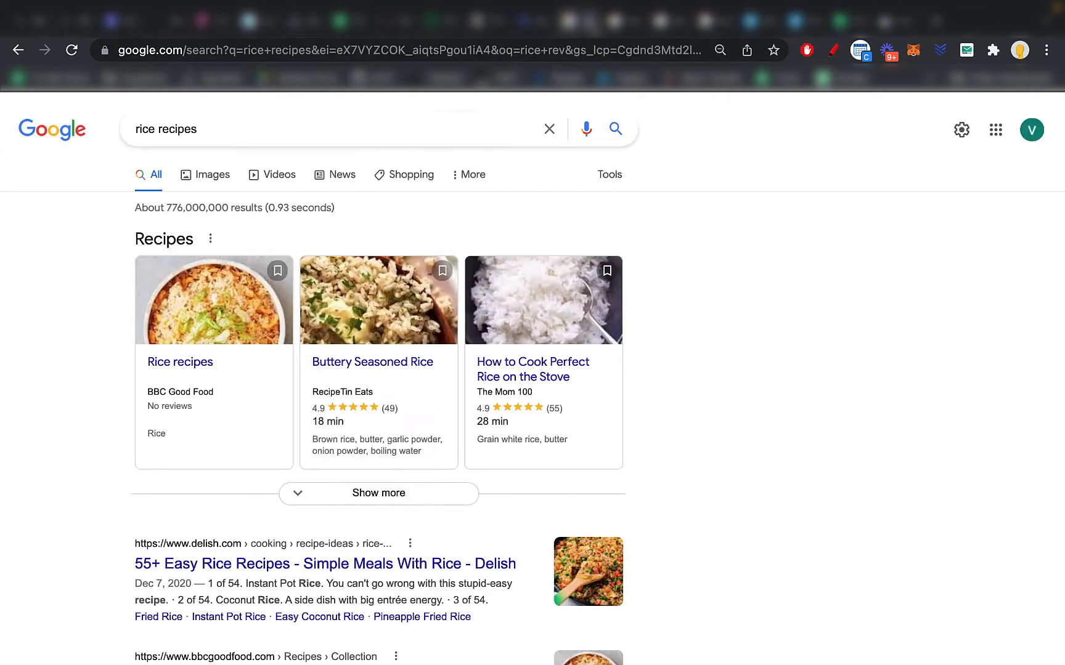
pyautogui.moveTo(643, 319)
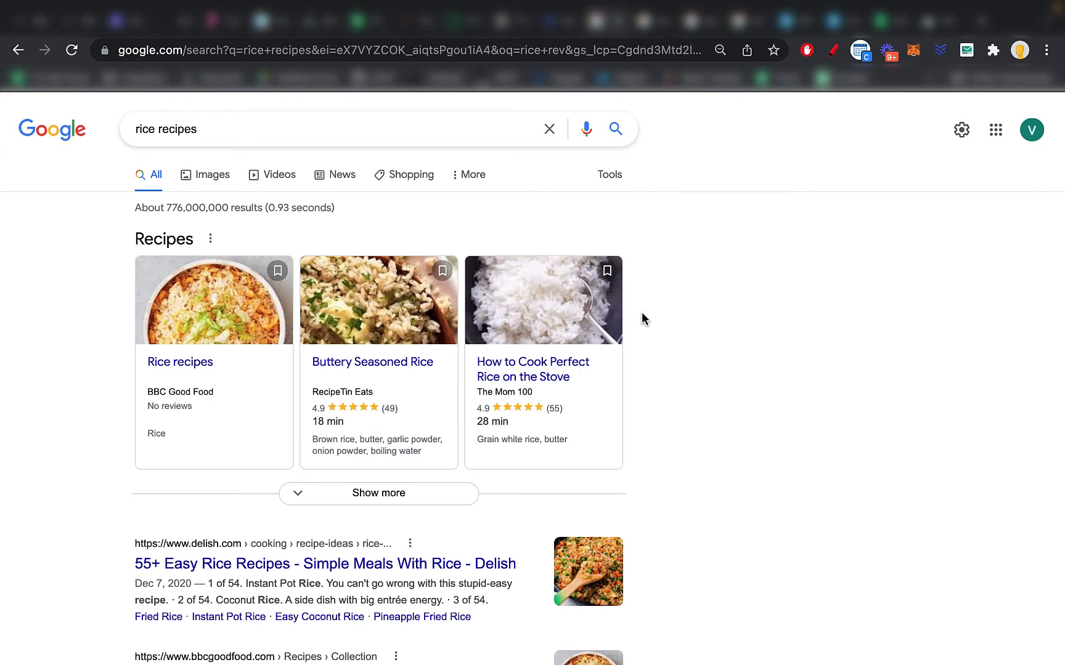
pyautogui.scroll(-3)
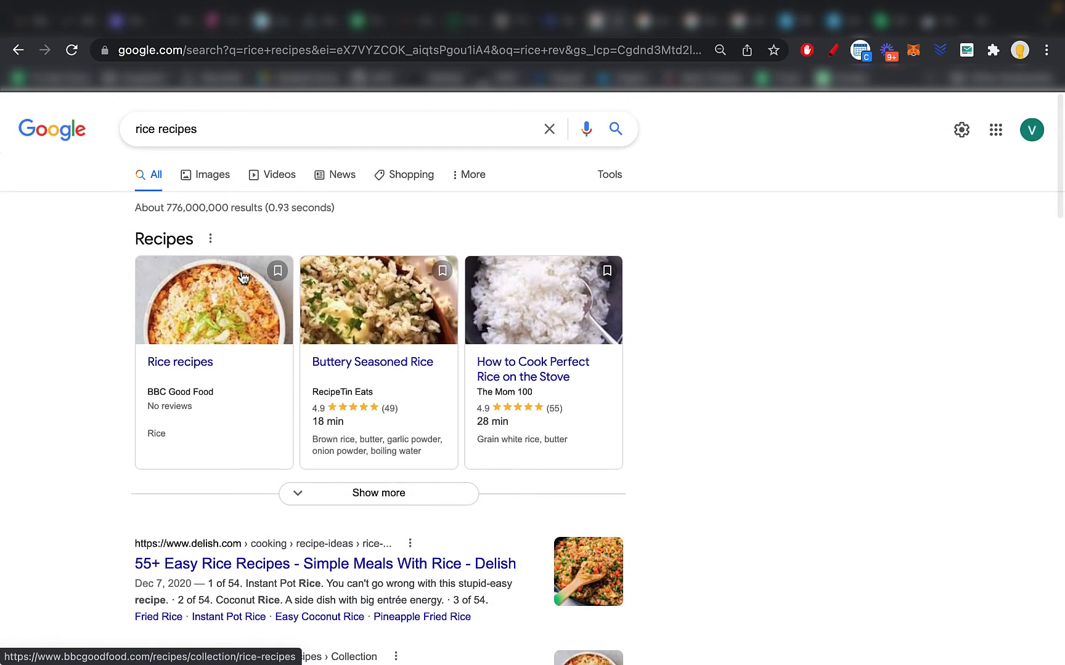
pyautogui.moveTo(543, 314)
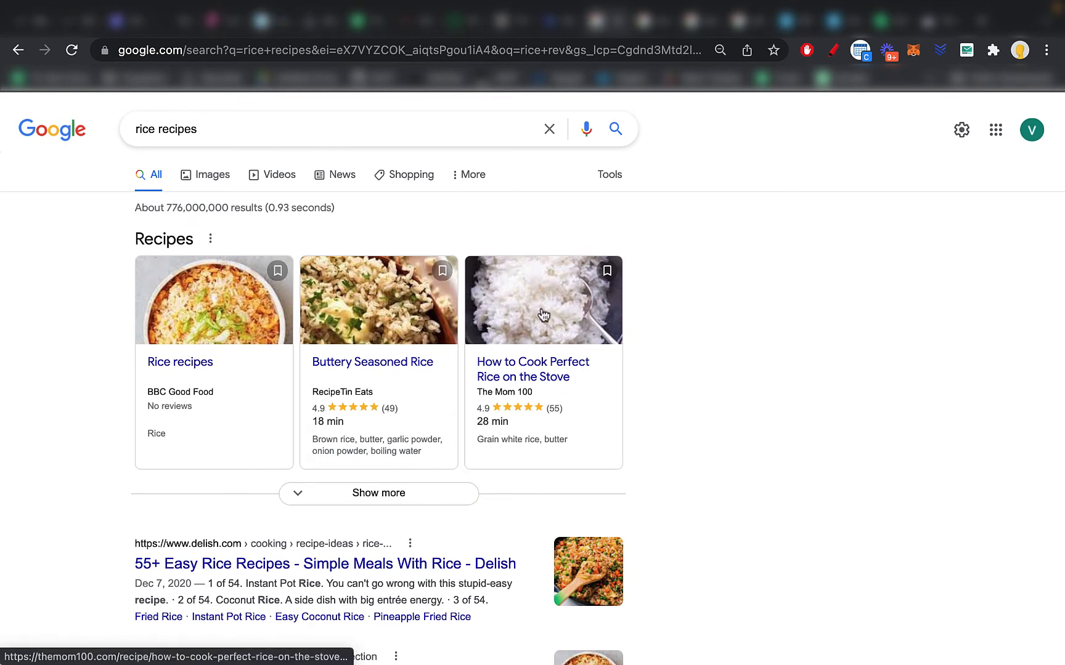
pyautogui.click(543, 301)
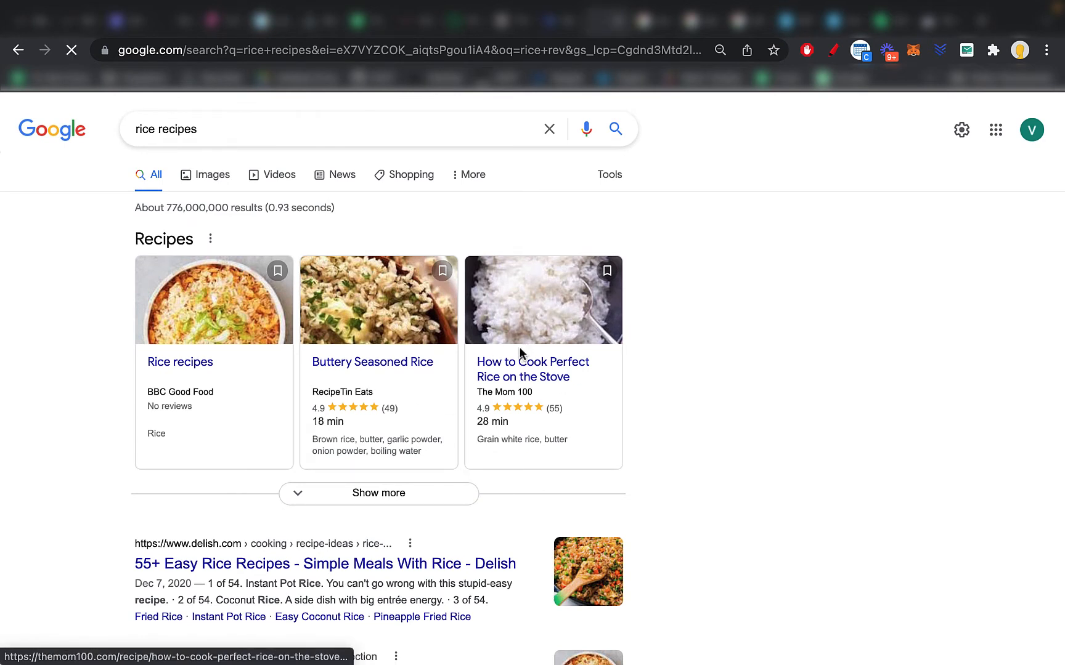
pyautogui.click(532, 369)
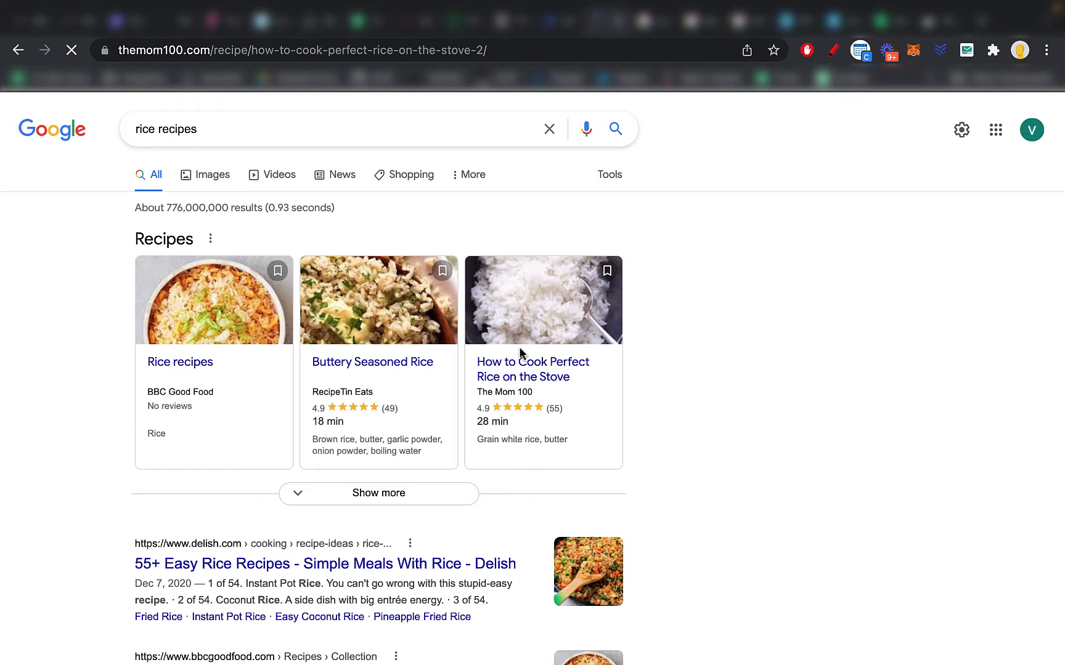
pyautogui.click(532, 368)
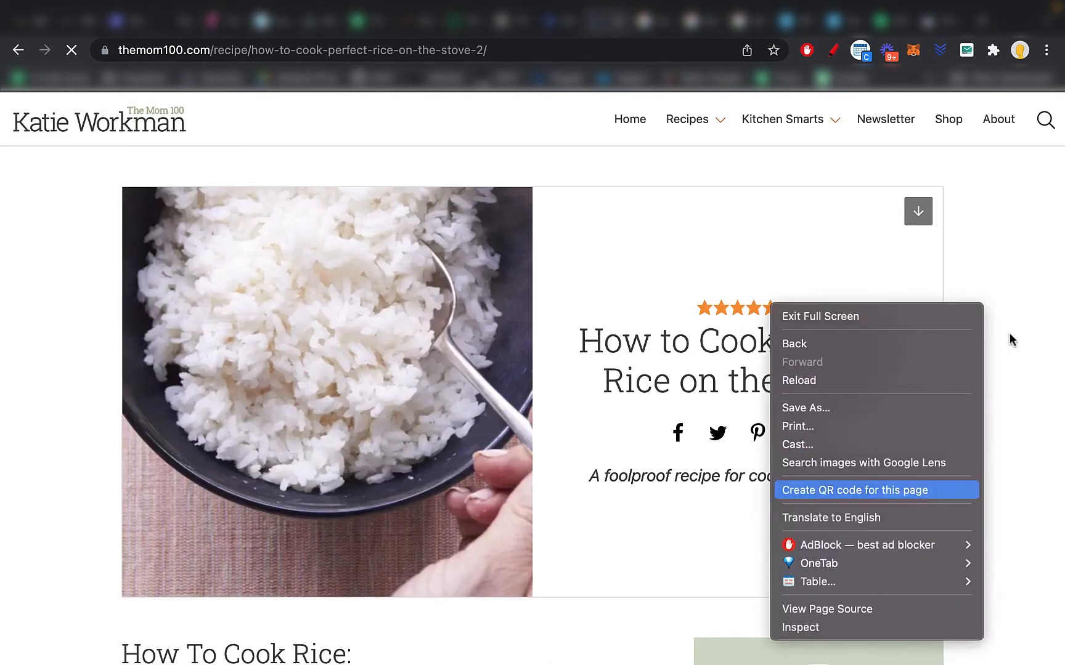
pyautogui.moveTo(833, 609)
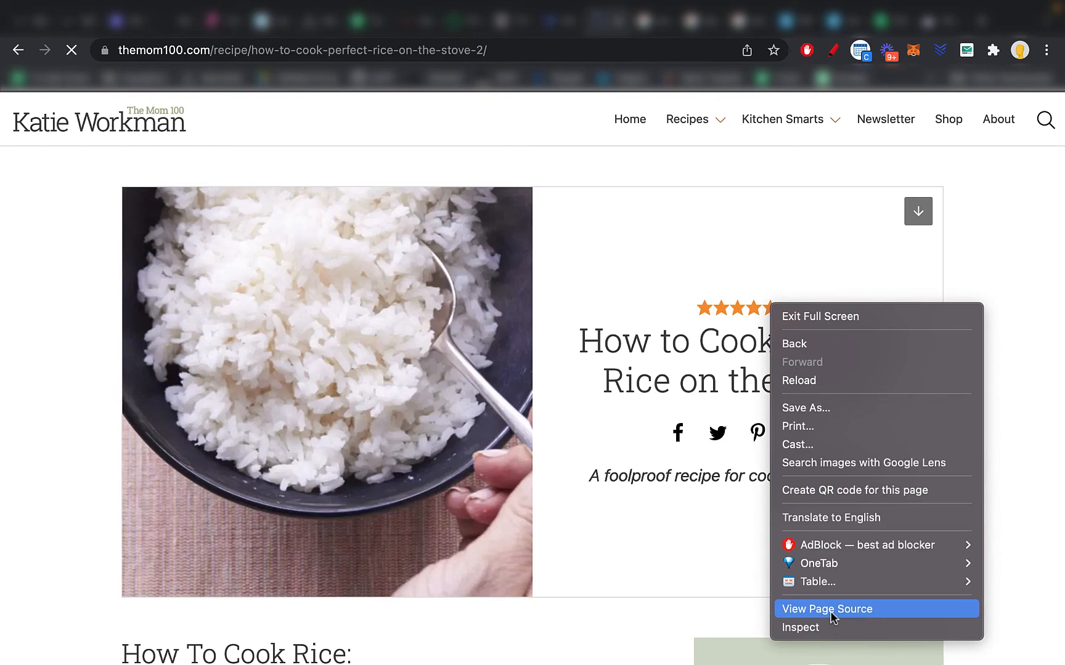
# - View the rice recipe page's source and scroll down through its schema markup
pyautogui.click(827, 609)
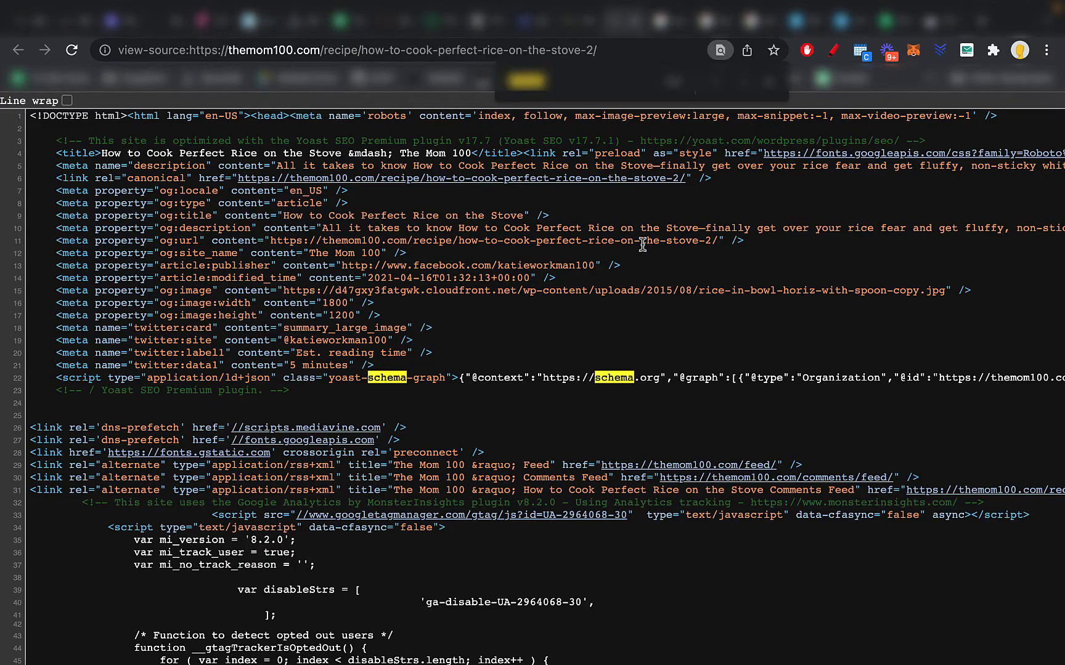
pyautogui.moveTo(679, 397)
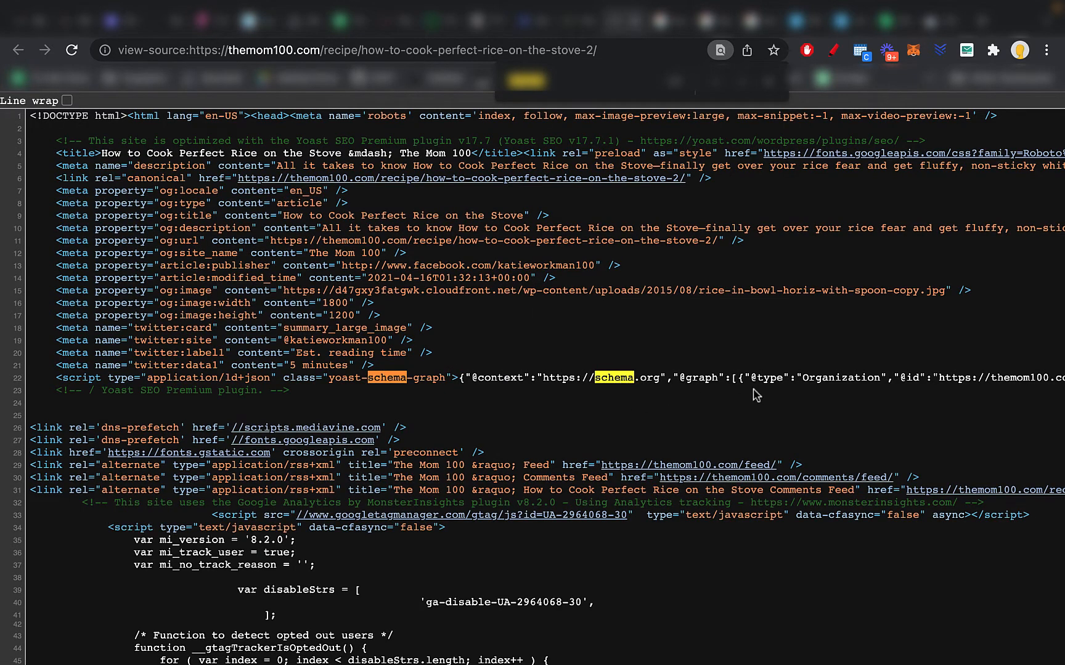
pyautogui.moveTo(753, 351)
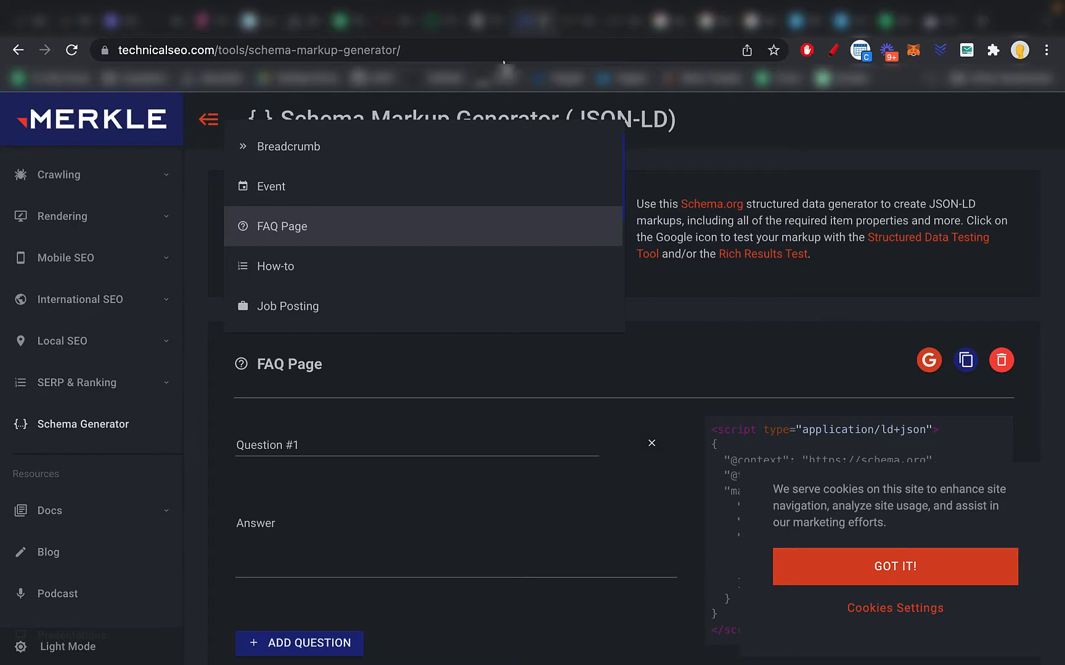
pyautogui.scroll(-3)
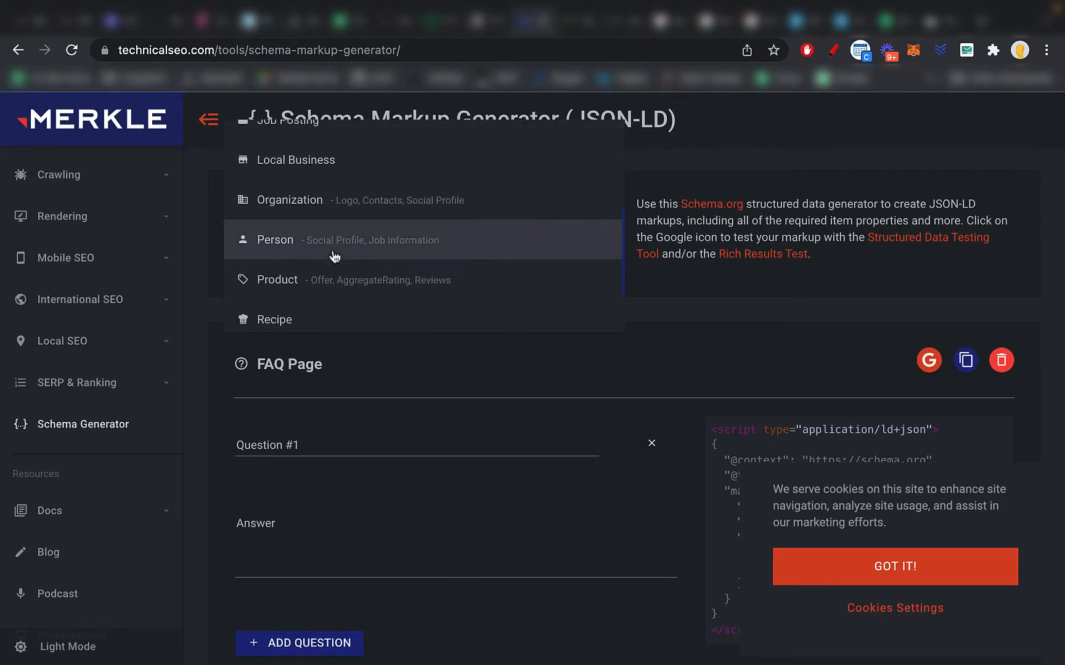
pyautogui.scroll(-3)
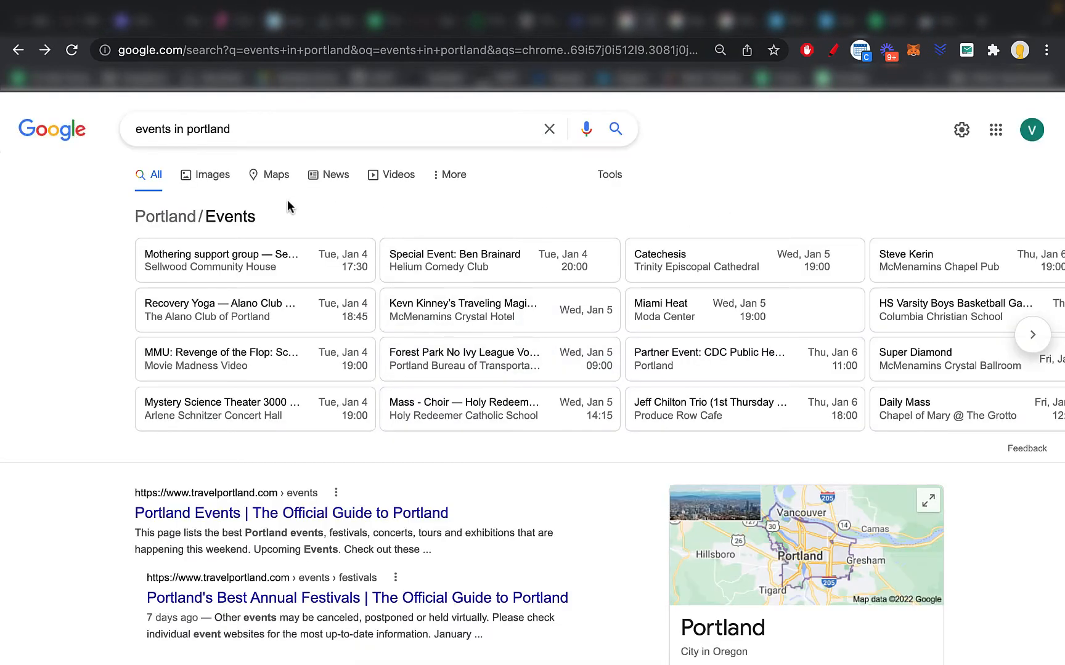
# - Select the 'events in portland' query and scroll through the Eventbrite listings and events grid
pyautogui.tripleClick(184, 129)
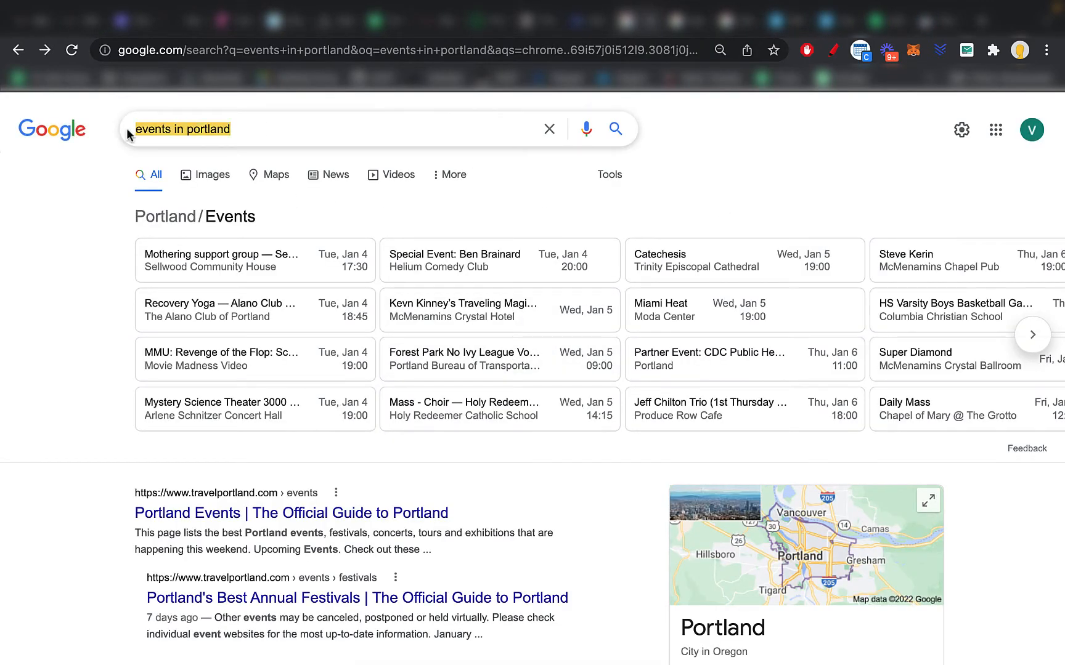
pyautogui.scroll(-3)
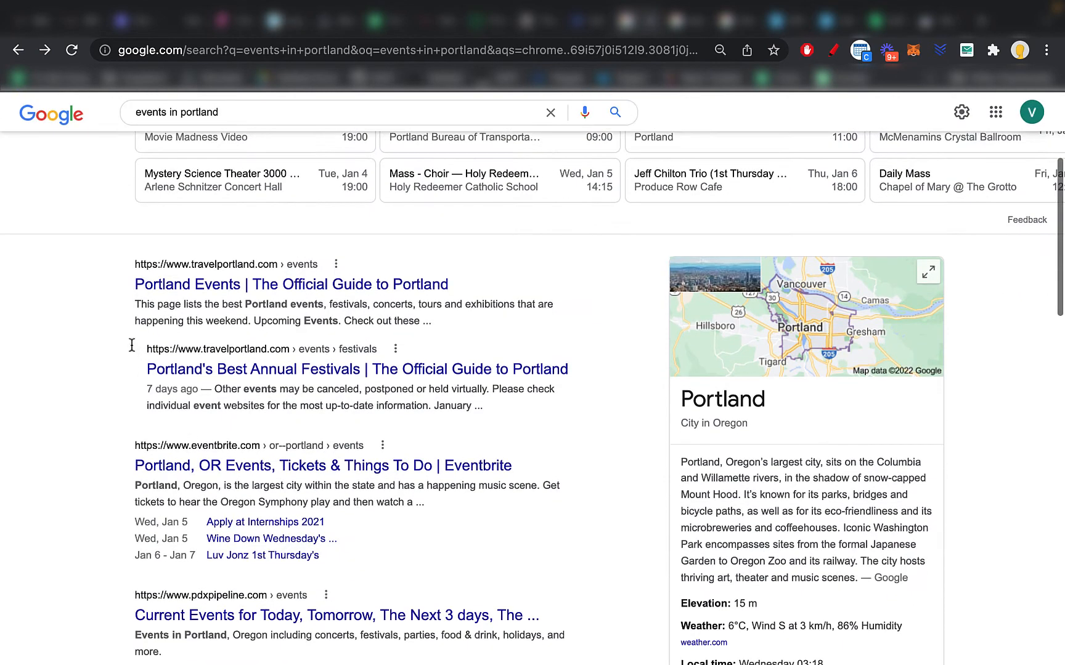
pyautogui.scroll(3)
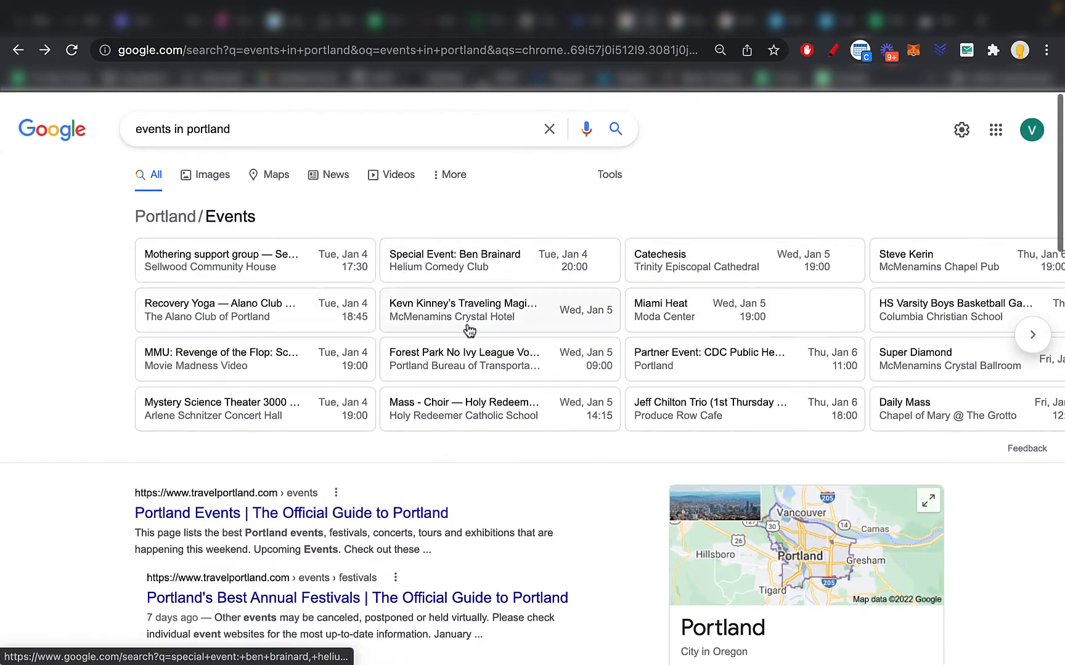
pyautogui.moveTo(739, 177)
pyautogui.write('best pc monitor 2022')
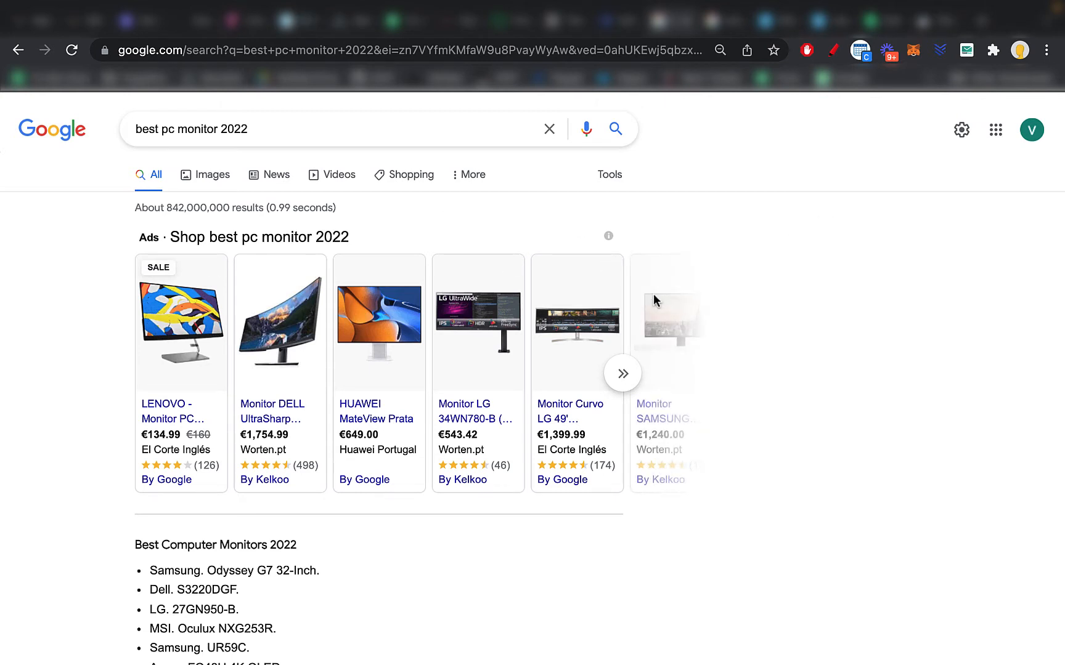
pyautogui.moveTo(877, 259)
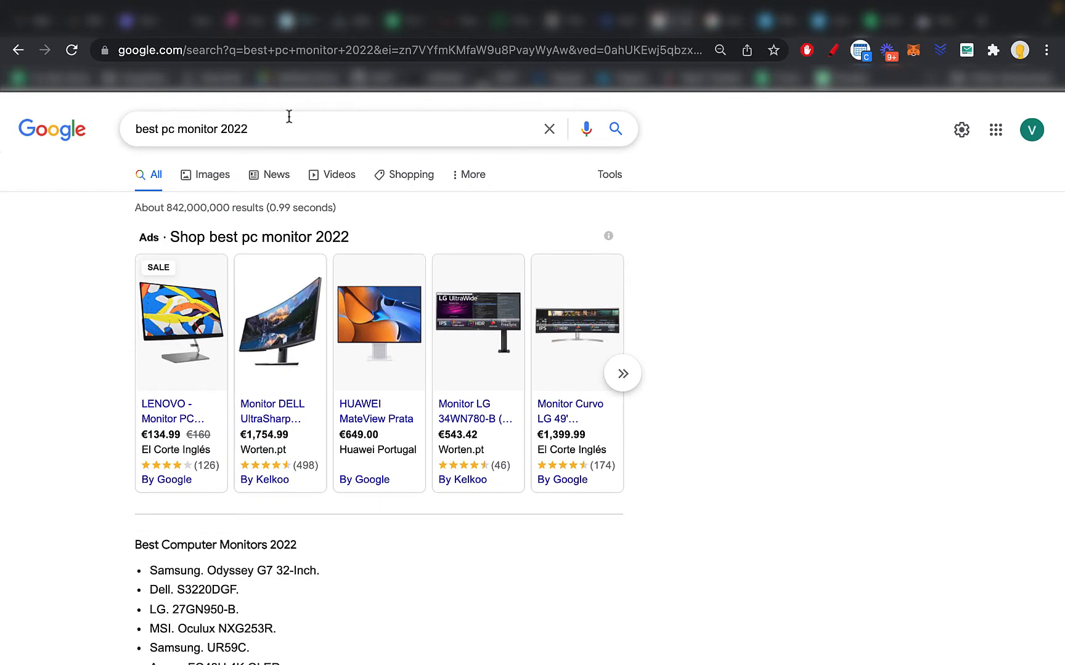
# - Scroll the 'best pc monitor 2022' results down to the featured monitor list and back up
pyautogui.scroll(-3)
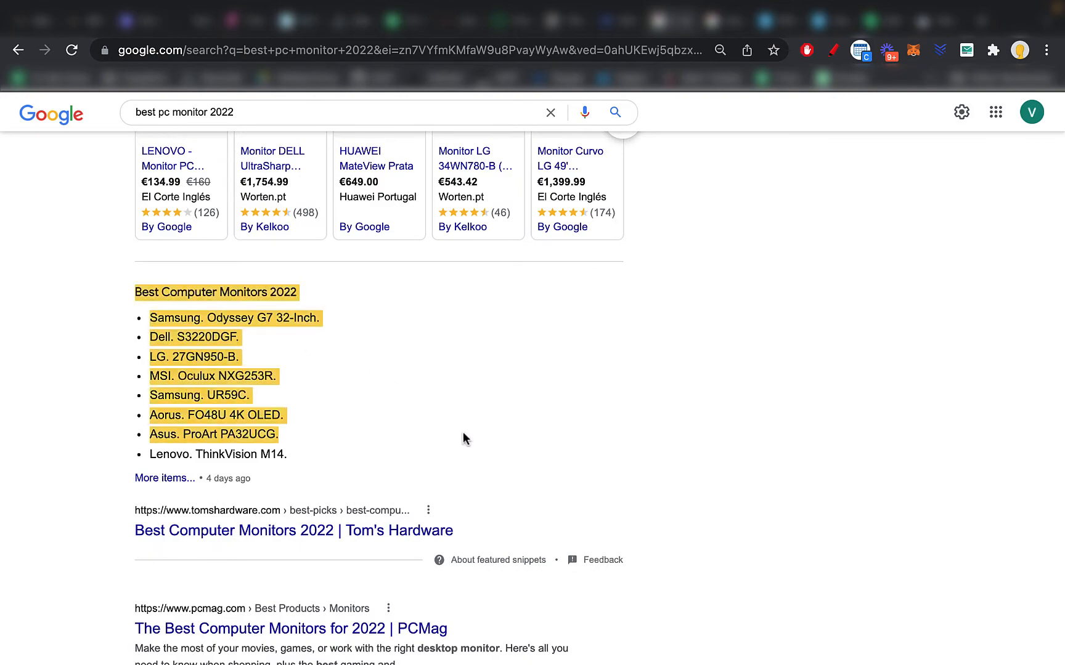
pyautogui.scroll(-3)
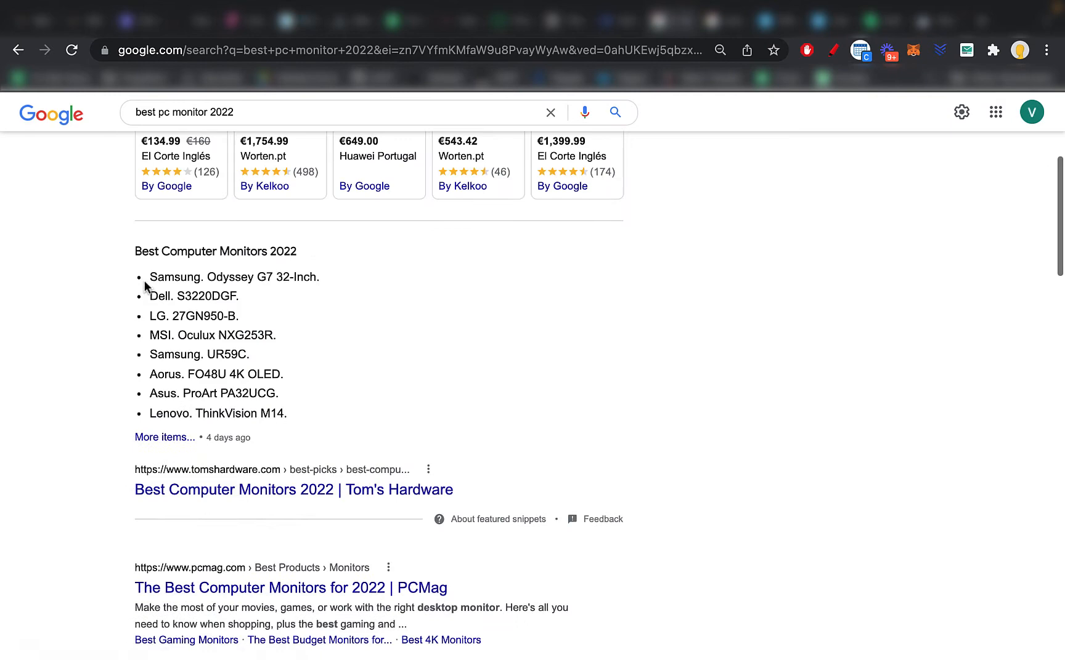
pyautogui.moveTo(462, 437)
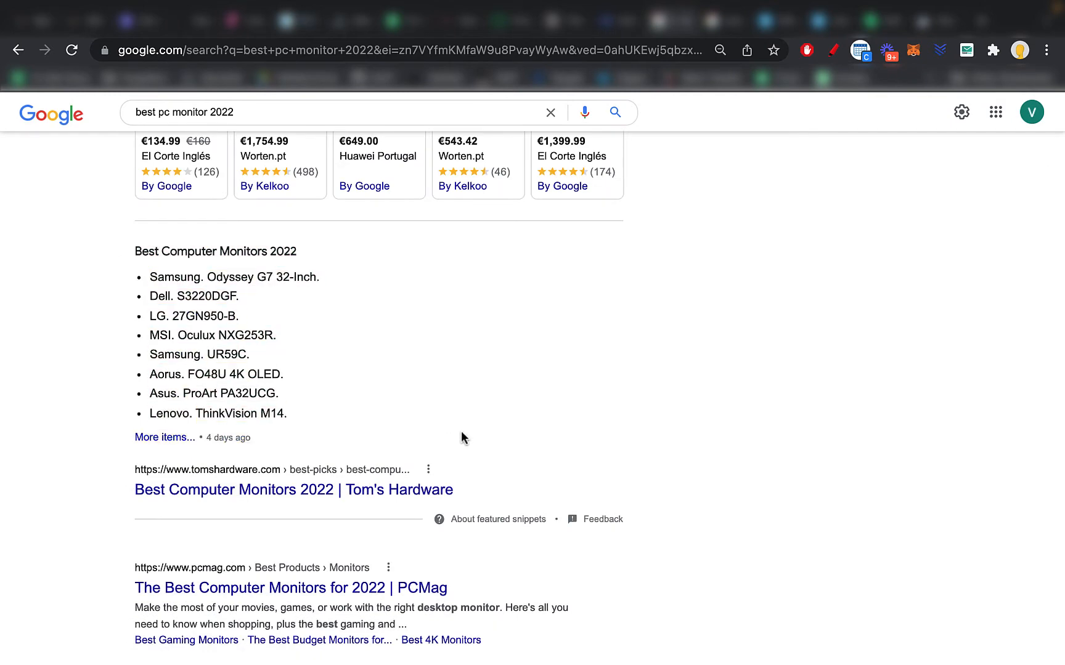
pyautogui.scroll(3)
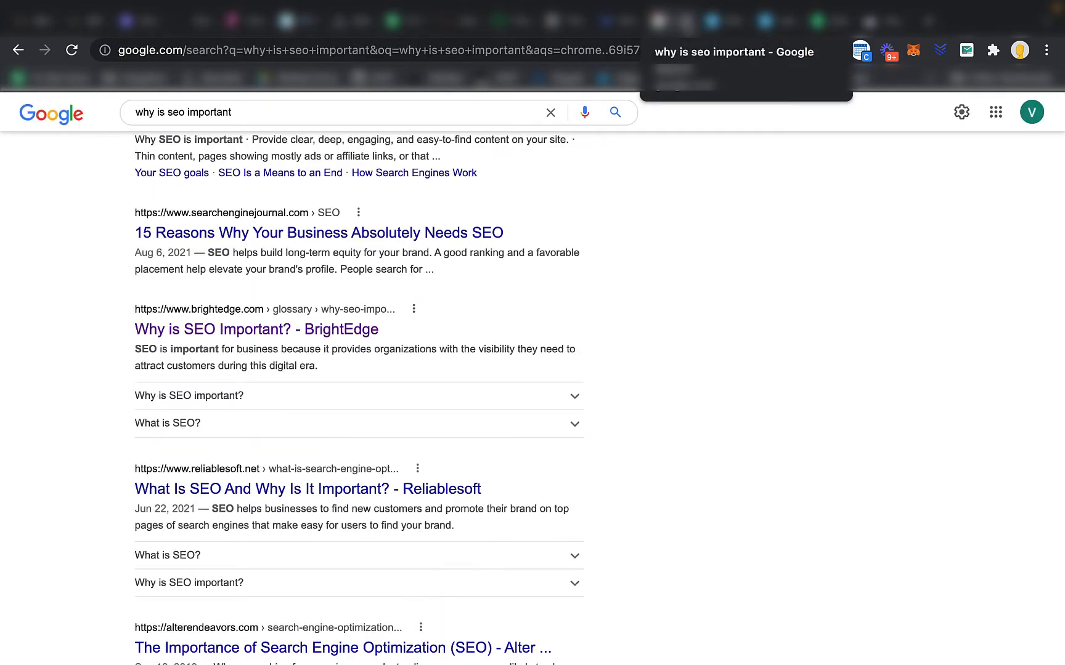
pyautogui.moveTo(629, 42)
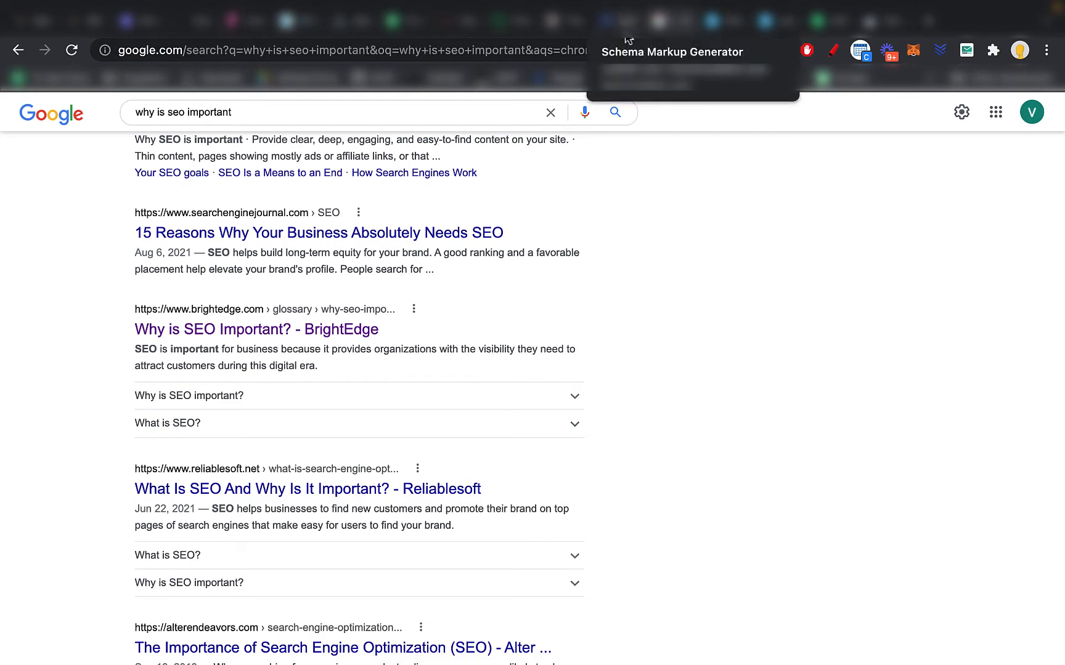
# - Open BrightEdge's 'Why is SEO Important?' article from the results and read down it
pyautogui.scroll(3)
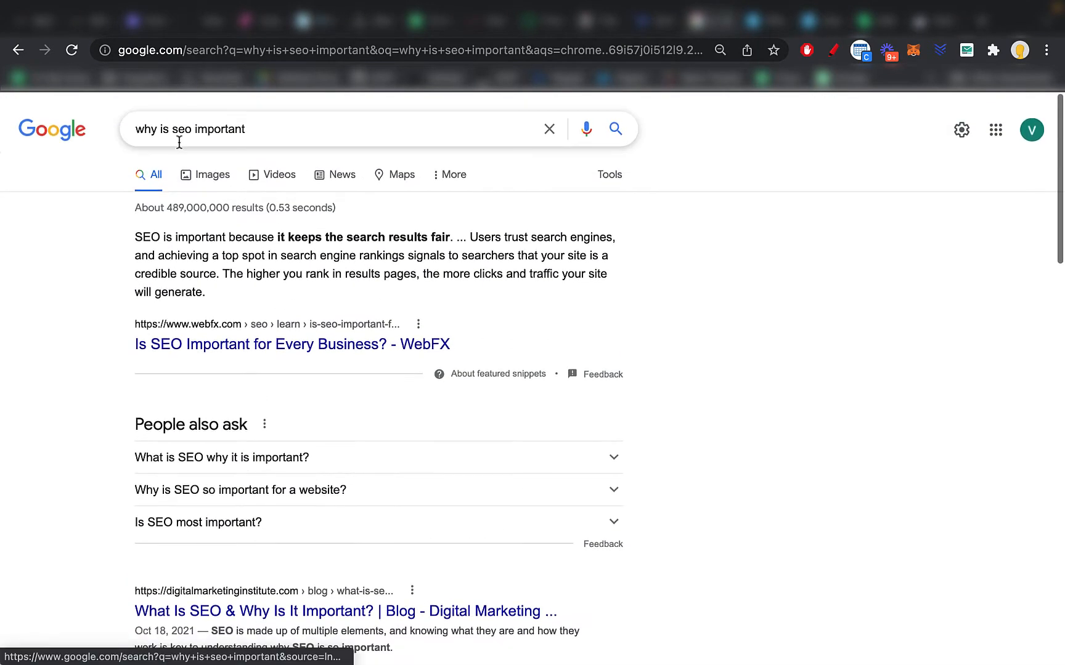
pyautogui.scroll(-3)
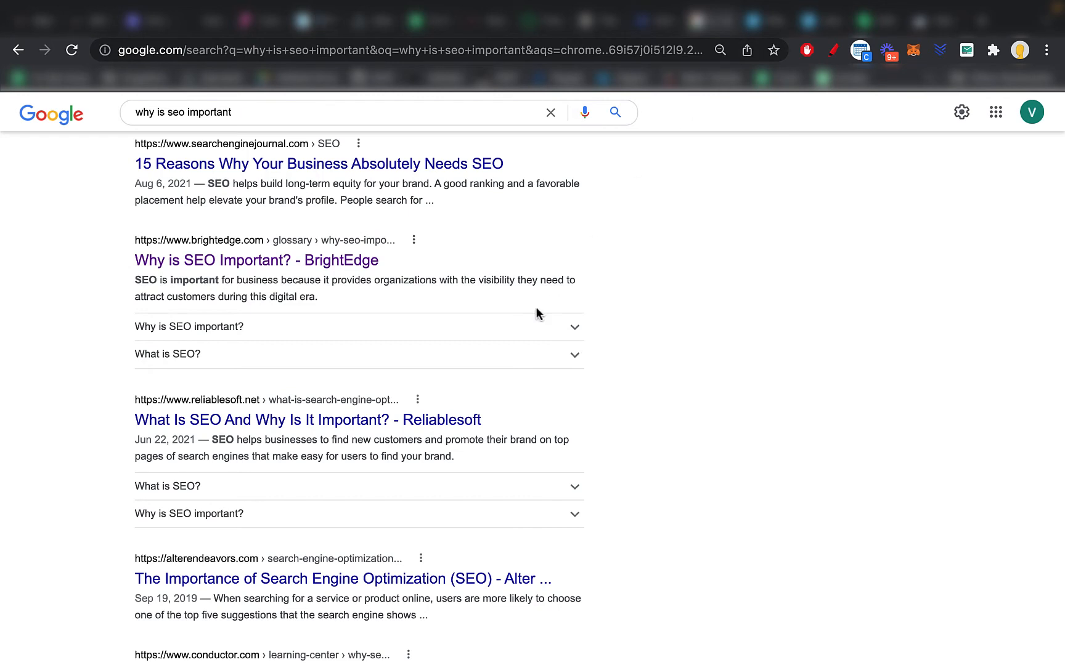
pyautogui.moveTo(327, 264)
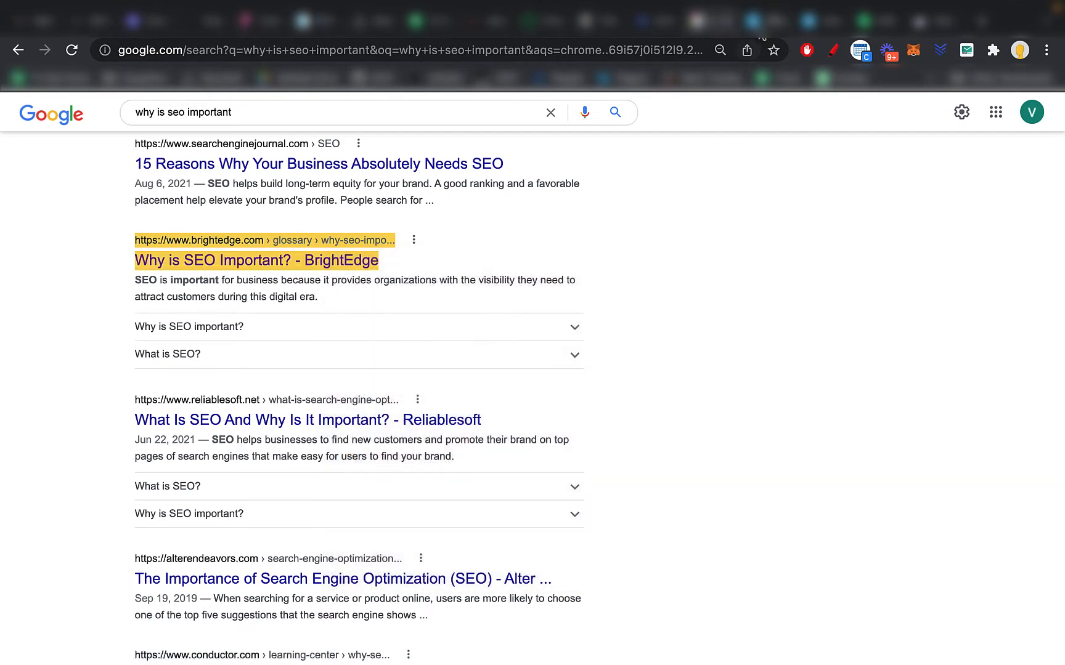
pyautogui.click(256, 261)
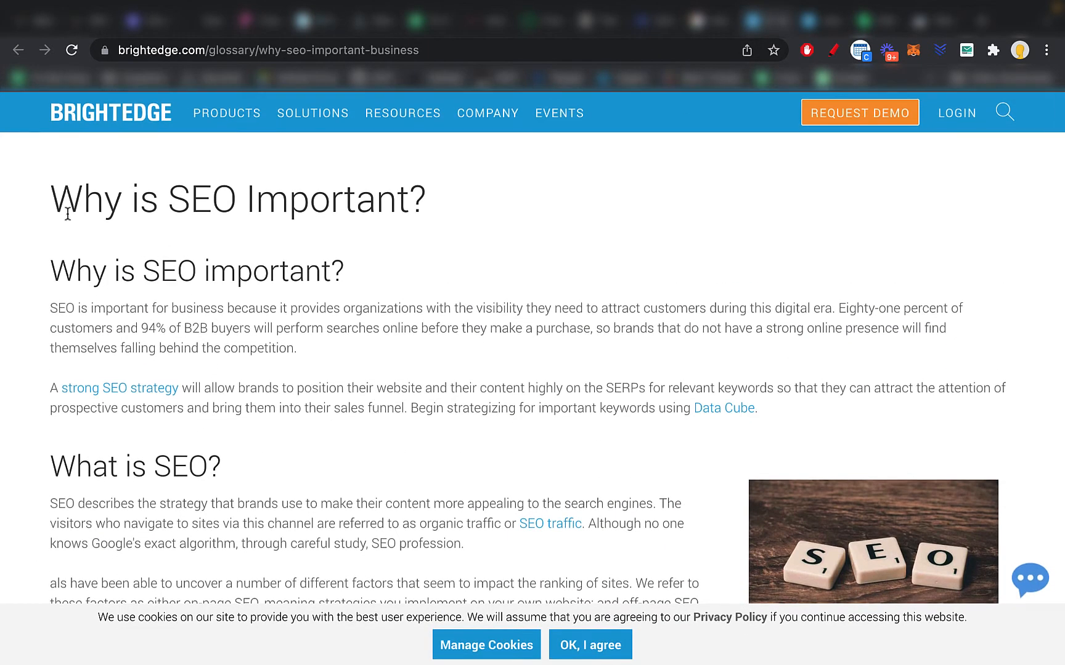
pyautogui.doubleClick(197, 270)
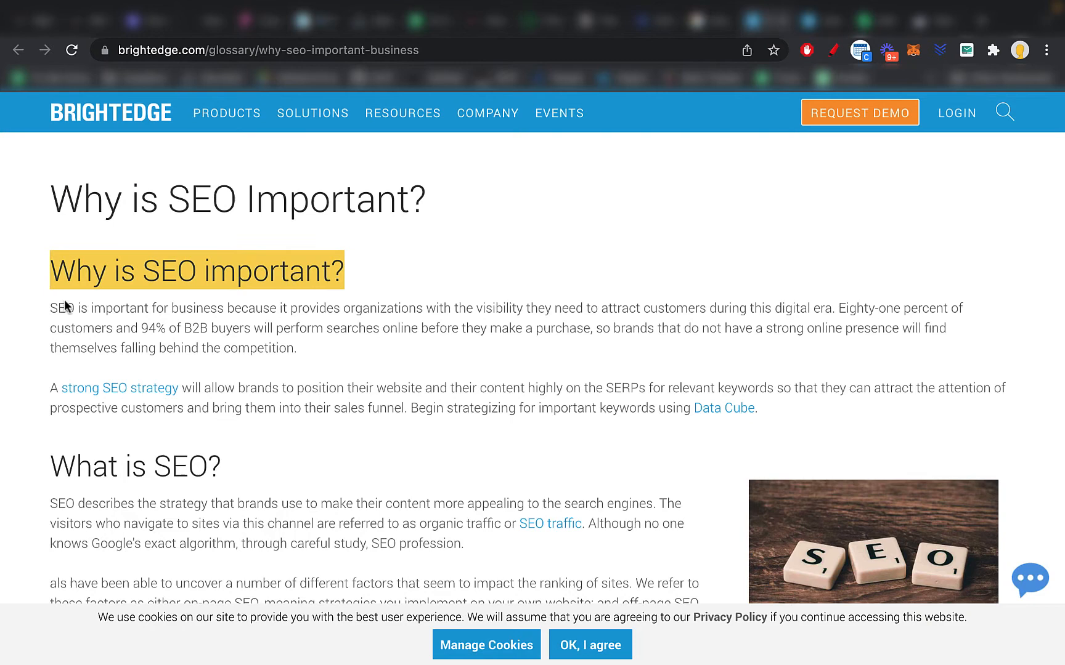
pyautogui.scroll(-3)
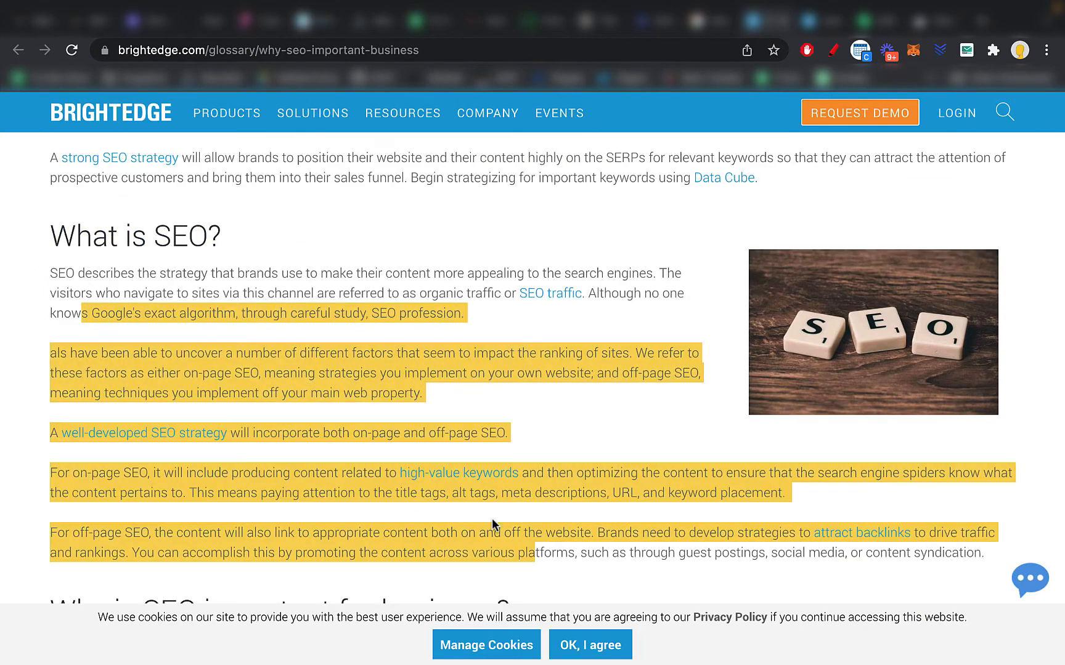
# - Return to the search results and reopen the BrightEdge result with its FAQ questions
pyautogui.click(18, 49)
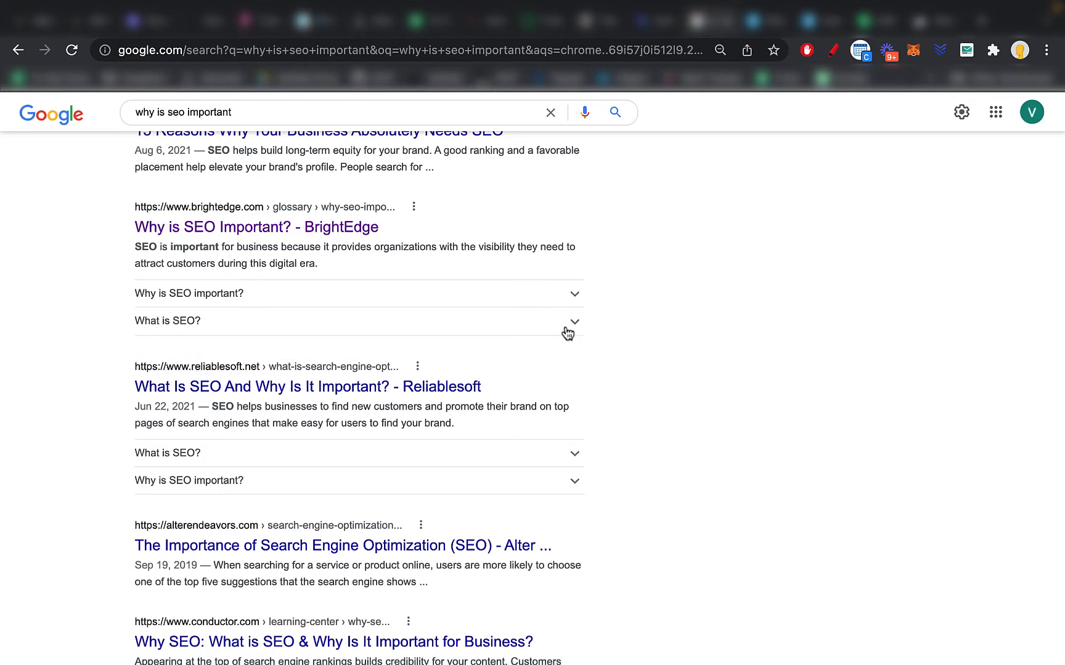
pyautogui.moveTo(266, 242)
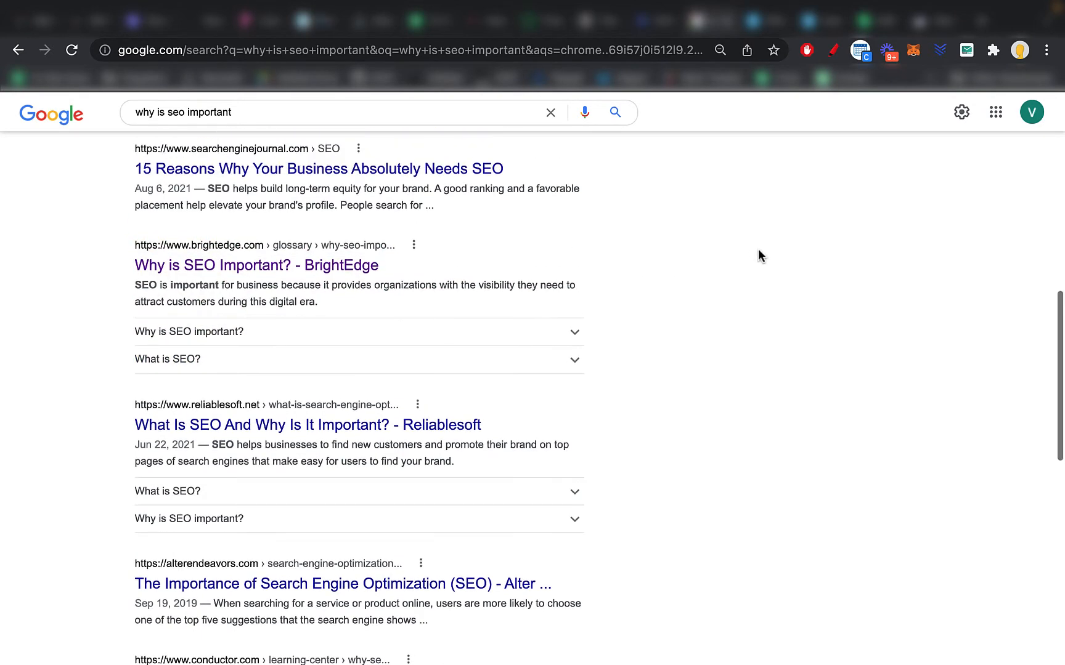
pyautogui.click(189, 518)
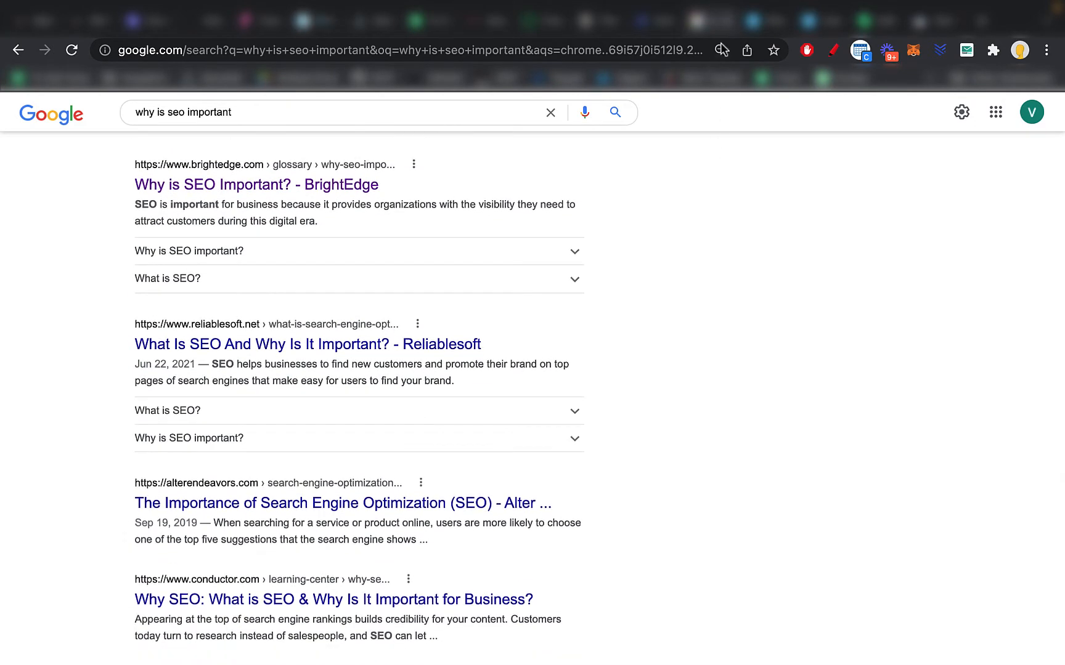
# - View the BrightEdge article's page source and scroll to its schema script
pyautogui.rightClick(703, 220)
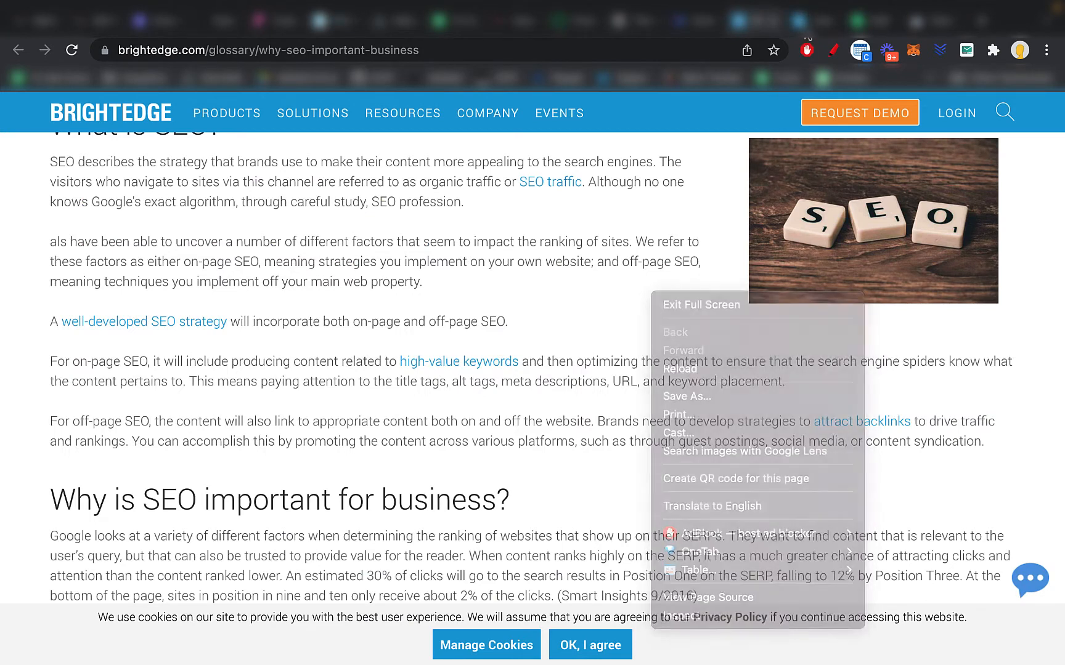
pyautogui.click(704, 597)
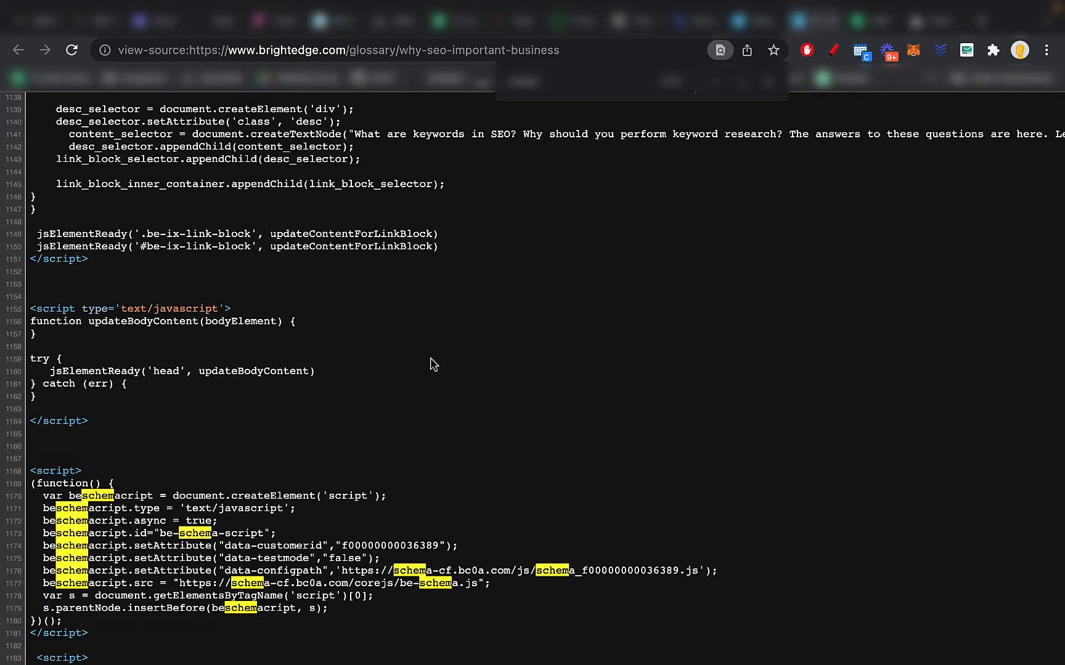
pyautogui.scroll(-3)
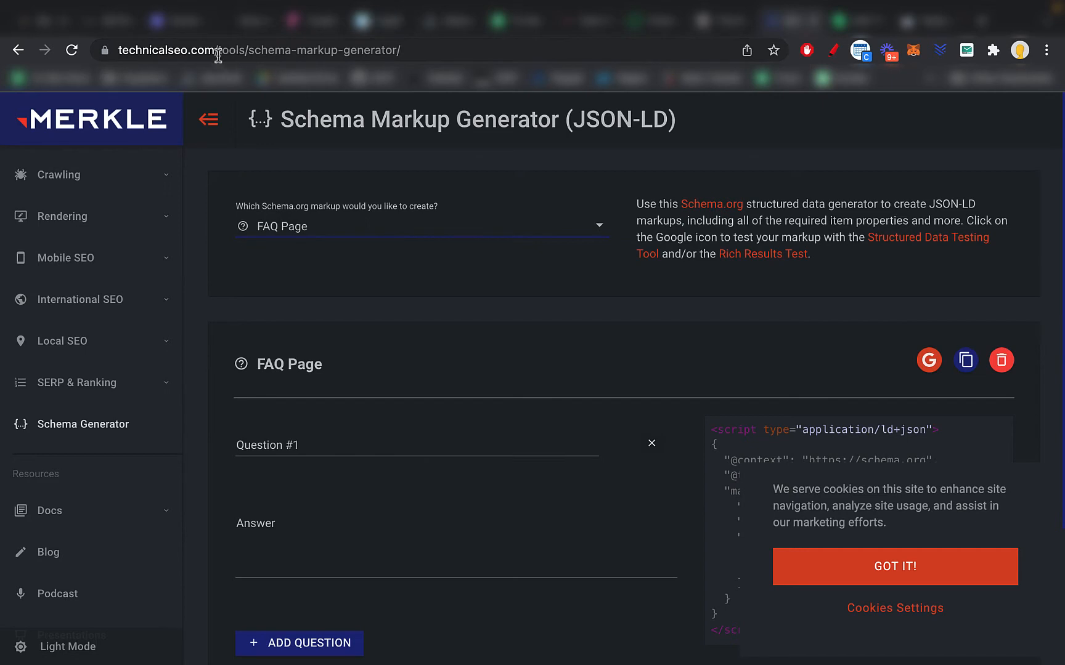
# - Load technicalseo.com's Schema Markup Generator and try the Local Business markup type from the dropdown
pyautogui.click(271, 50)
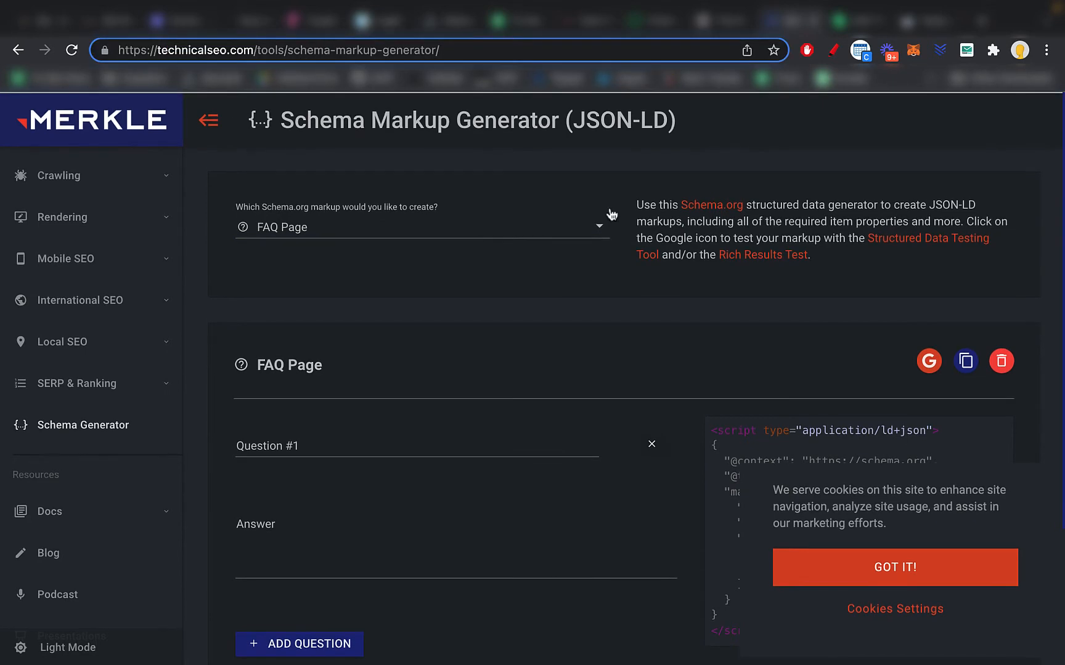
pyautogui.click(421, 226)
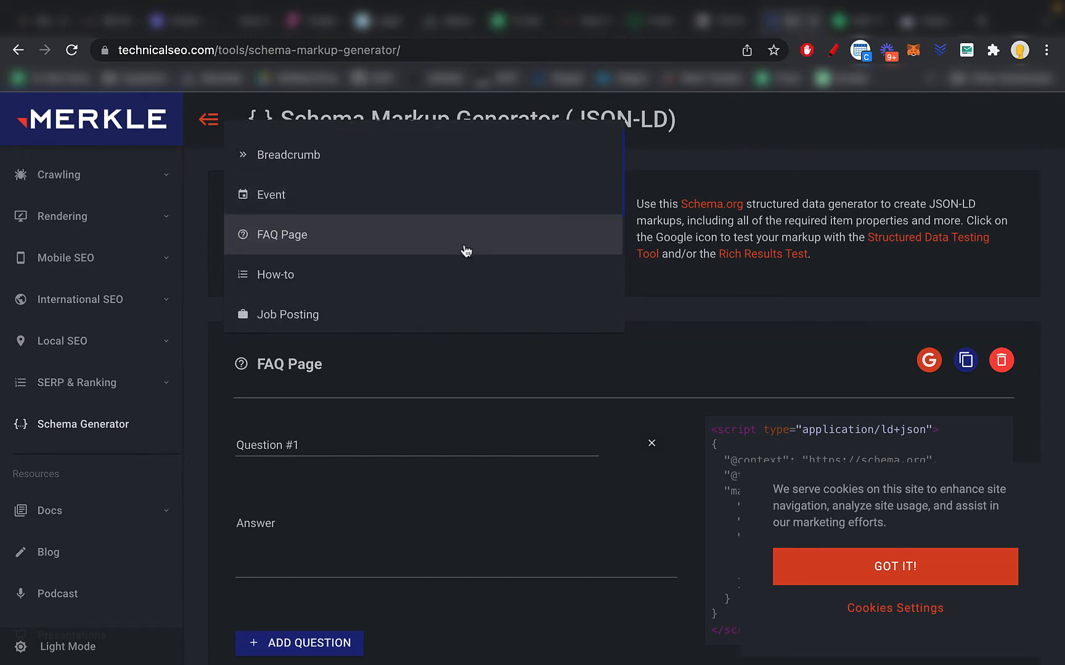
pyautogui.scroll(-3)
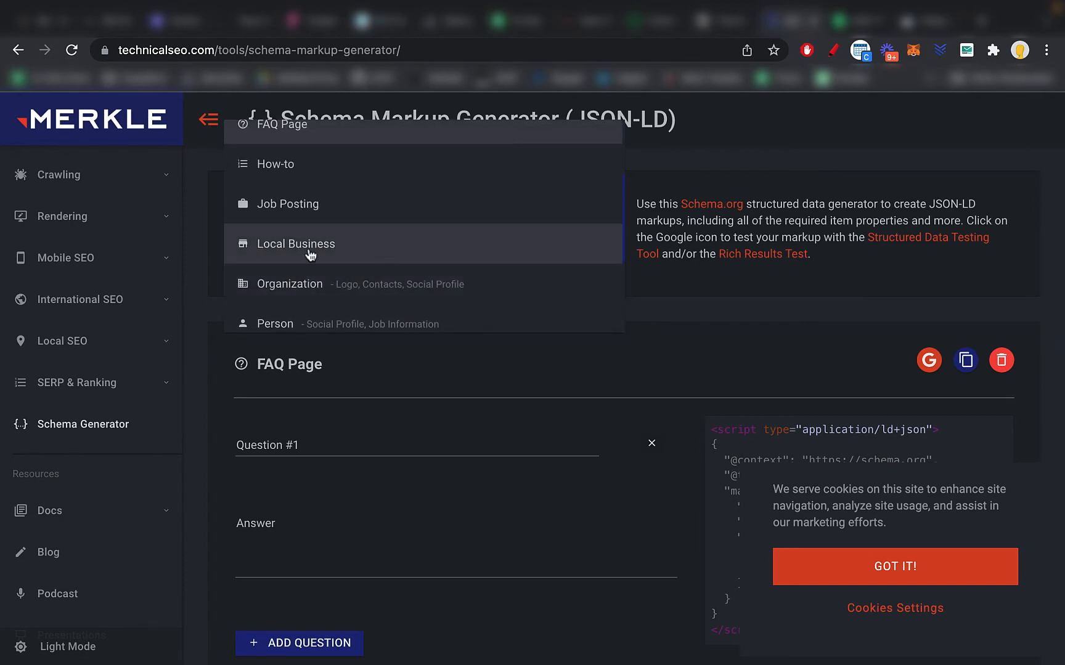
pyautogui.moveTo(371, 255)
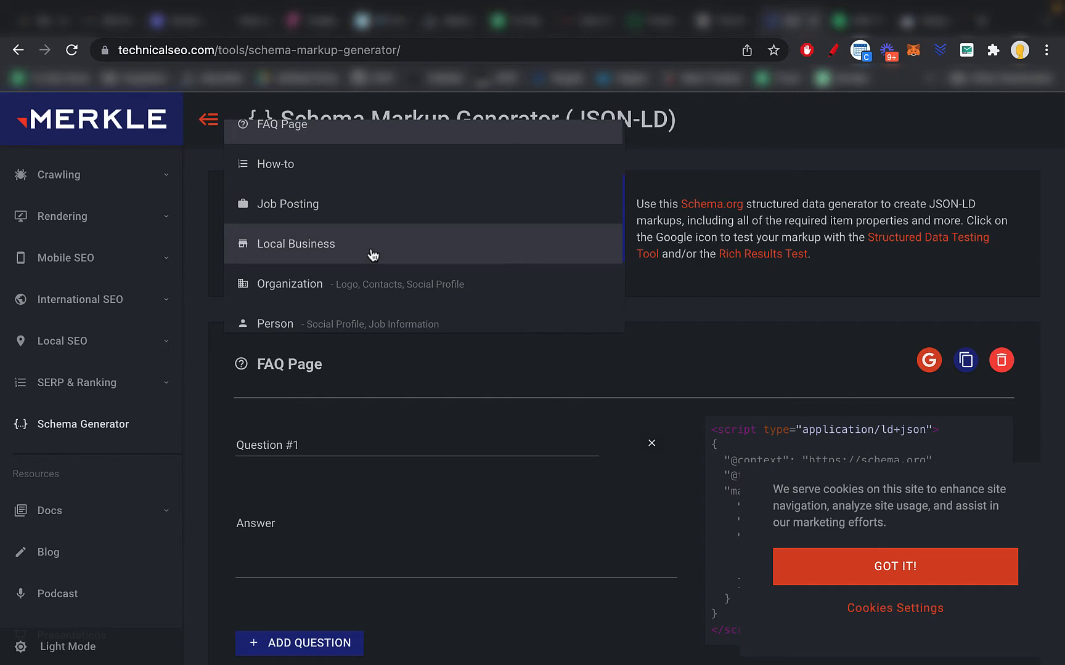
pyautogui.click(295, 244)
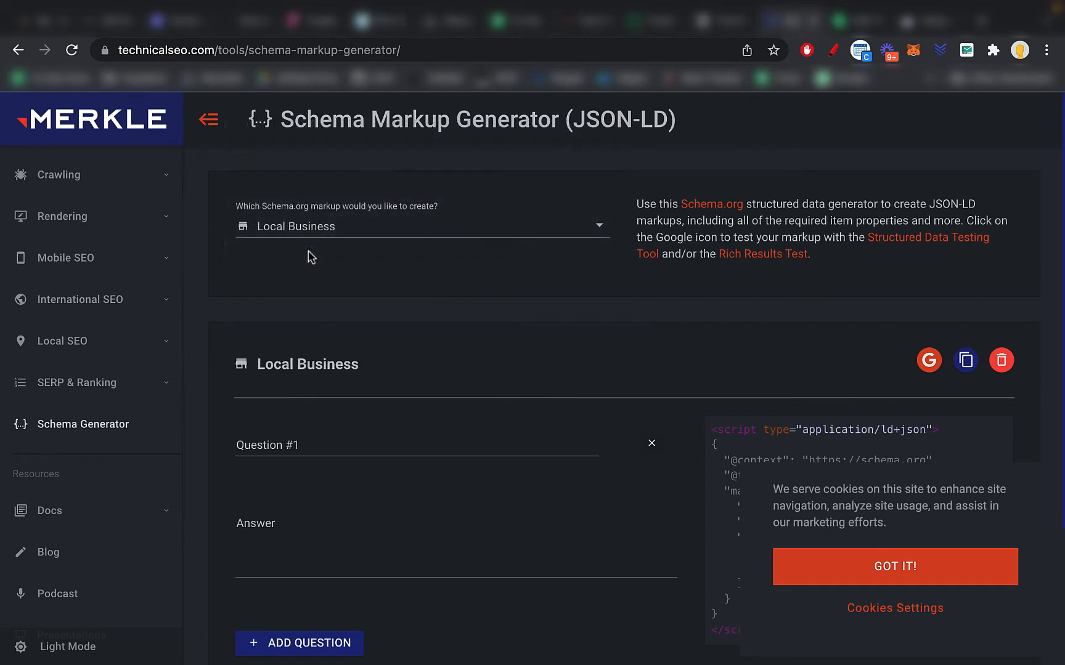
pyautogui.click(422, 225)
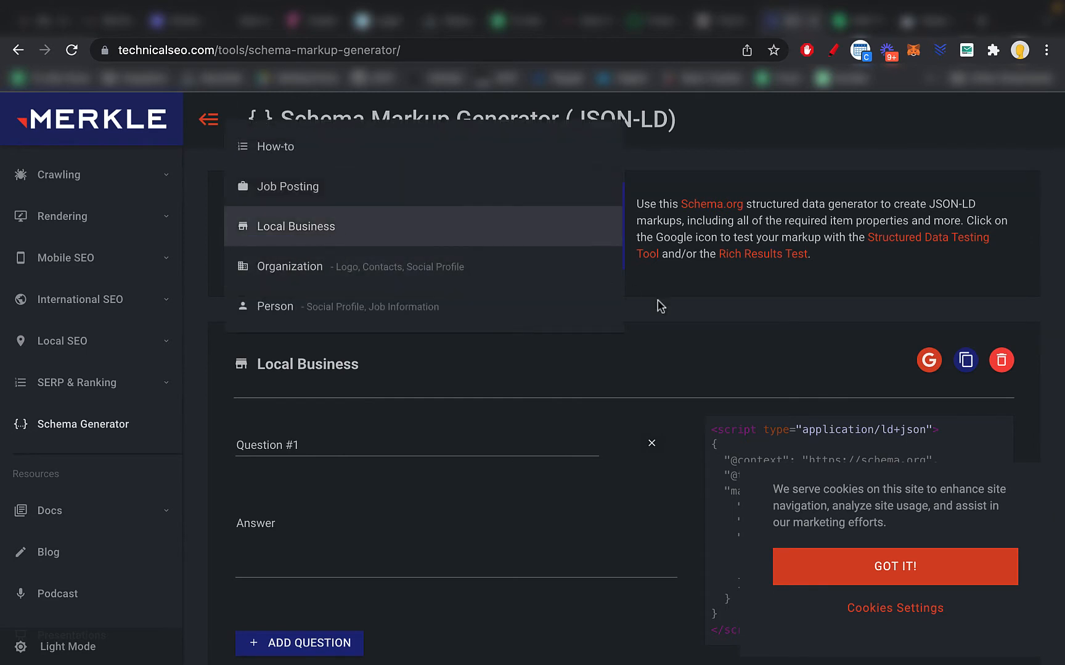
pyautogui.click(296, 225)
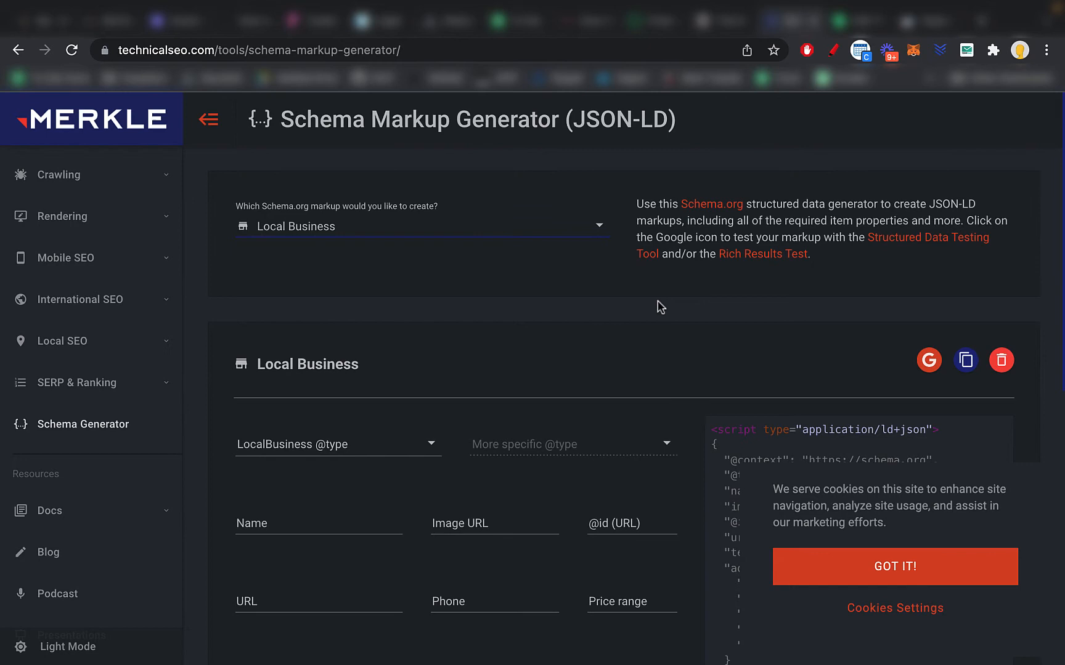
# - Switch the markup type back to FAQ Page, showing its empty Question #1 and Answer form
pyautogui.click(420, 226)
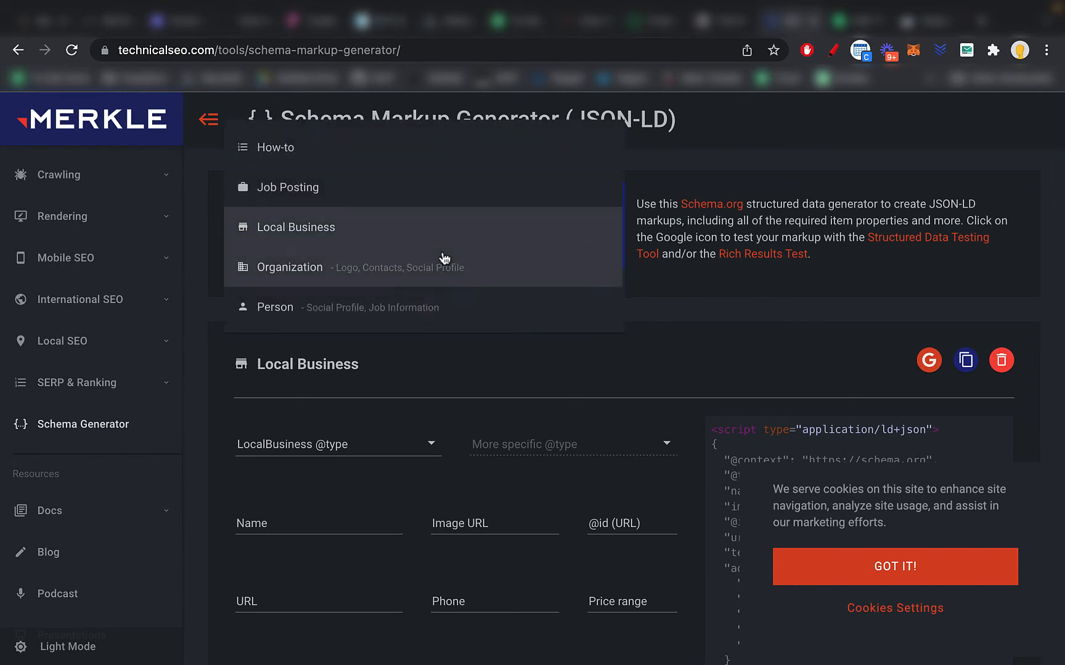
pyautogui.scroll(3)
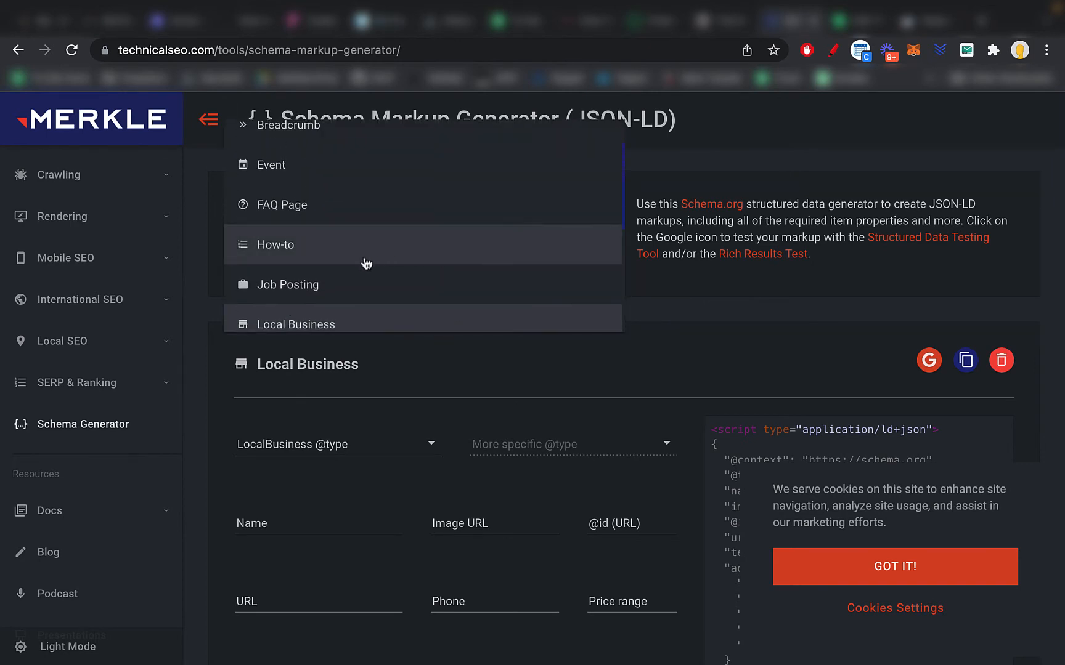
pyautogui.click(281, 204)
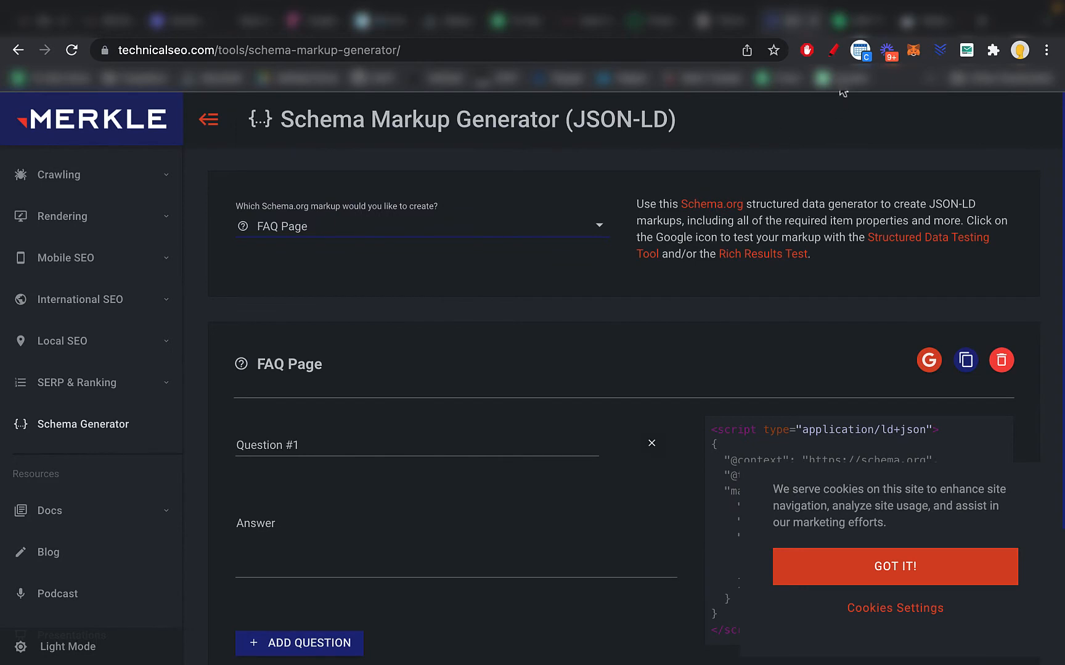
pyautogui.moveTo(815, 233)
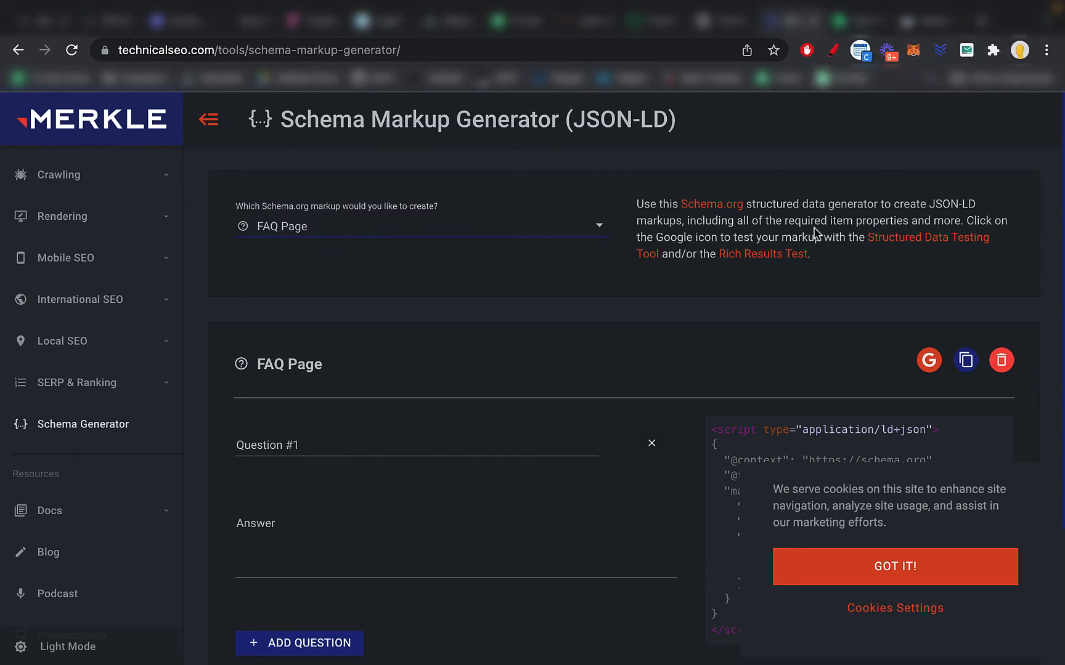
pyautogui.moveTo(571, 324)
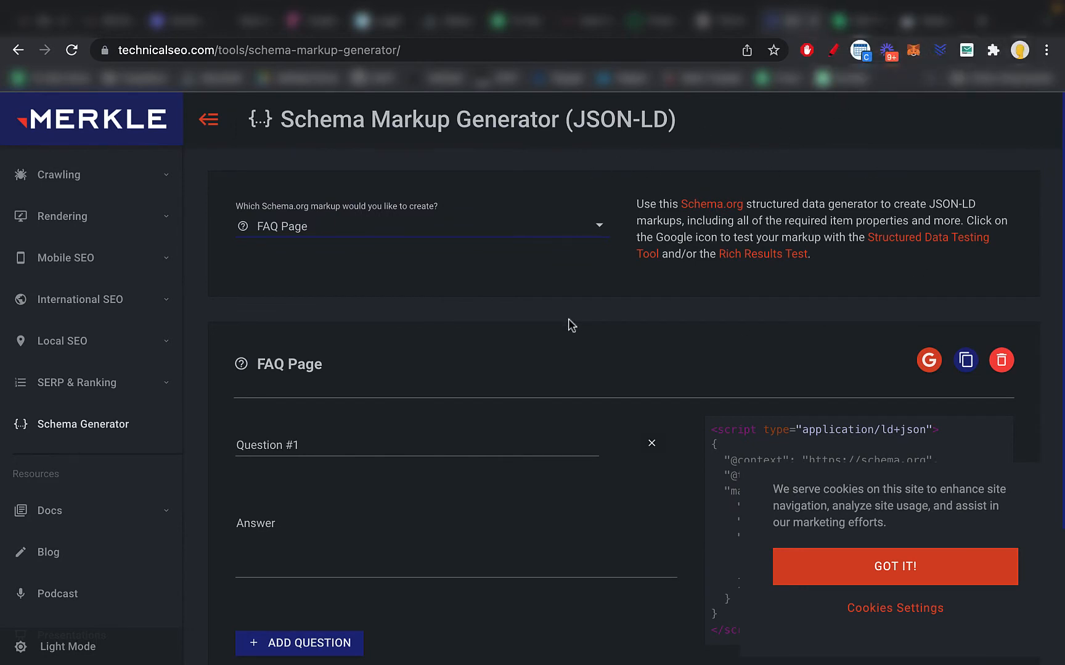
pyautogui.moveTo(553, 229)
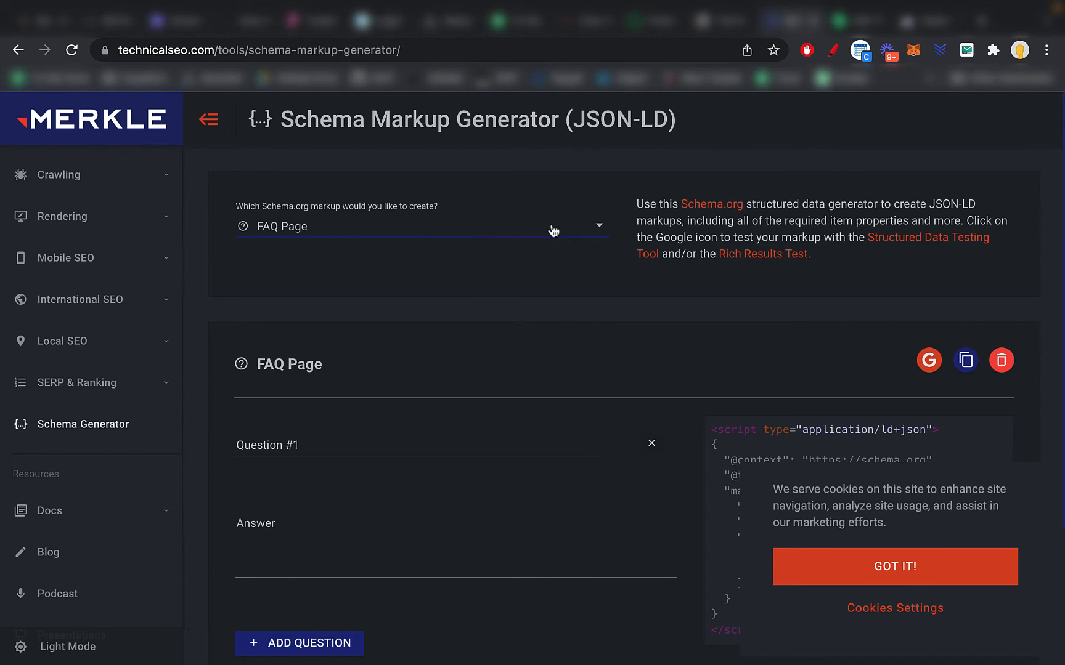
pyautogui.scroll(-3)
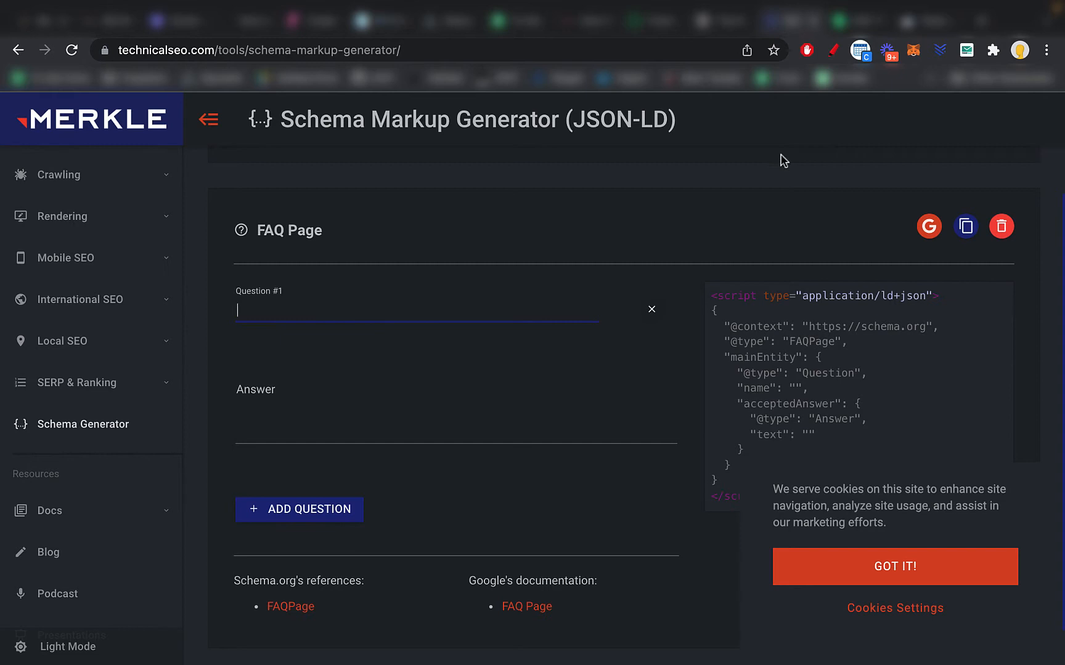
pyautogui.moveTo(589, 177)
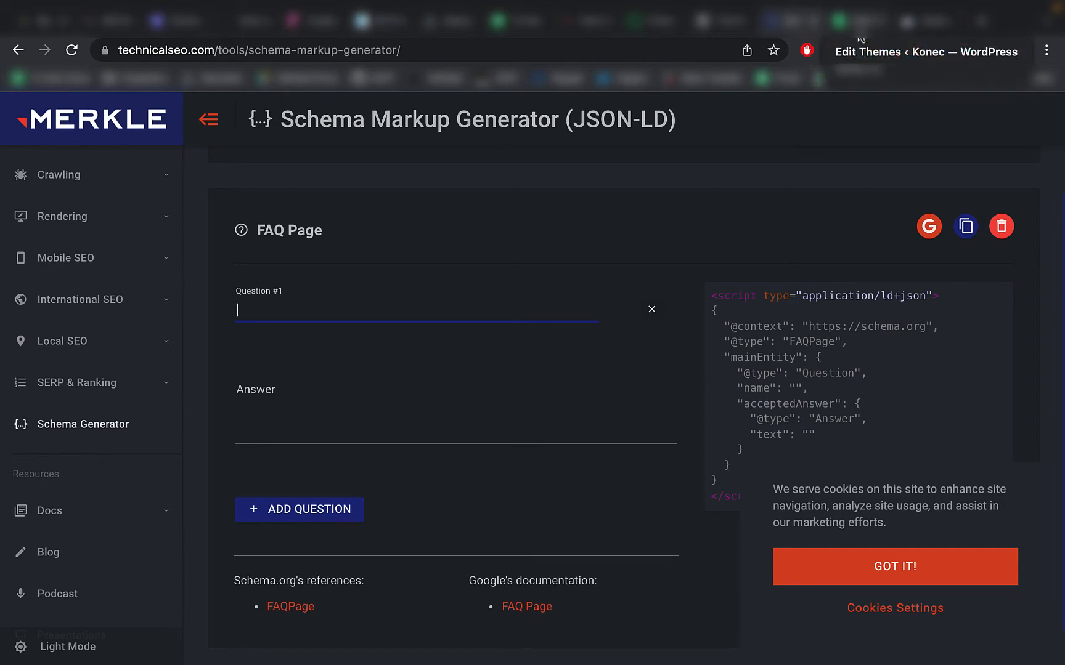
# - Enter Question #1 'Why is SEO important?' with answer 'Because it gets you more business.'
pyautogui.write('Copy 1')
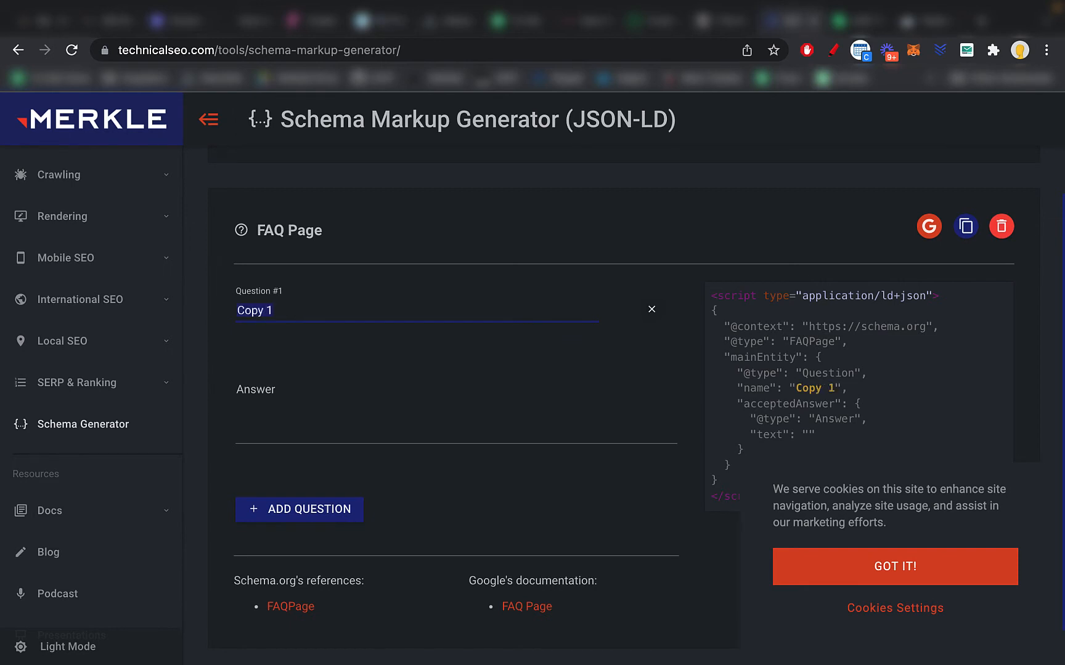
pyautogui.write('Why is SEO imp')
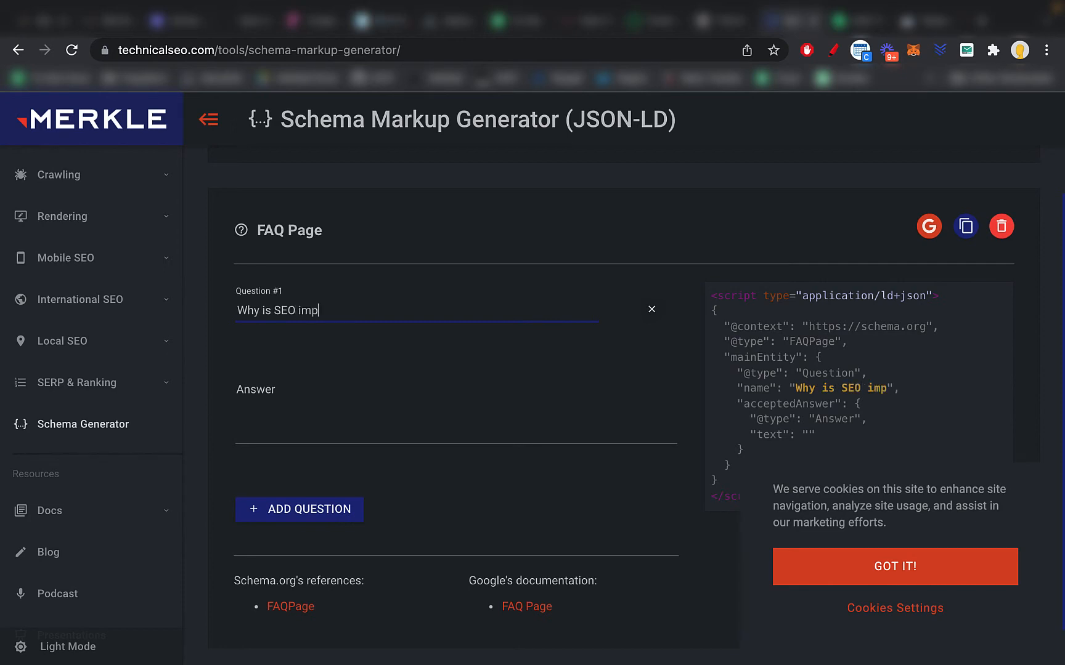
pyautogui.write('ortn')
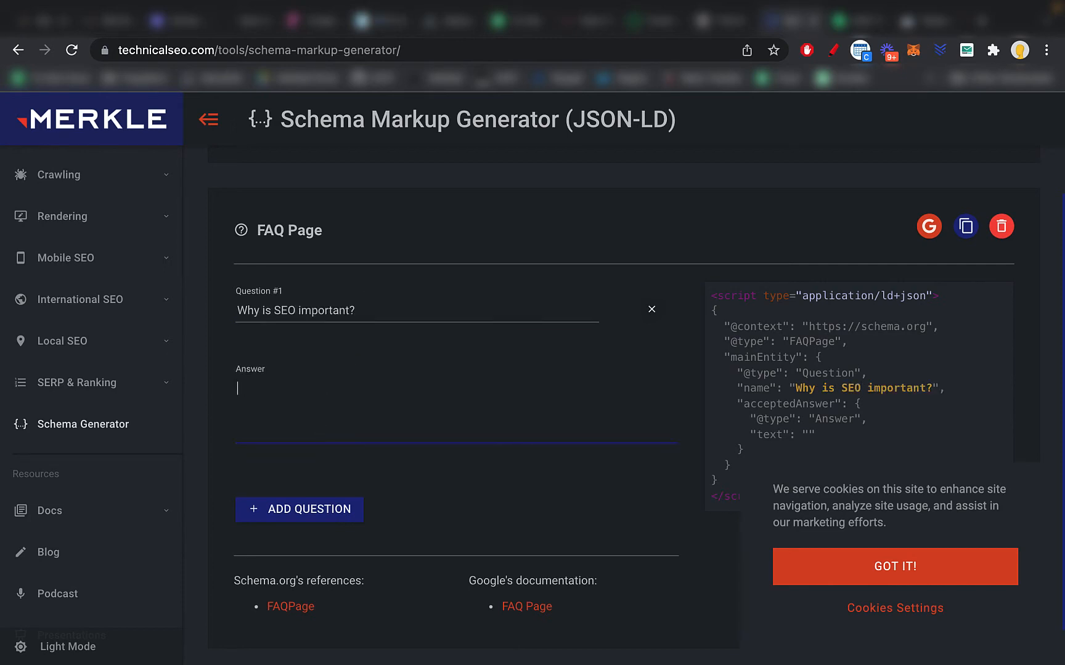
pyautogui.write('Because it get')
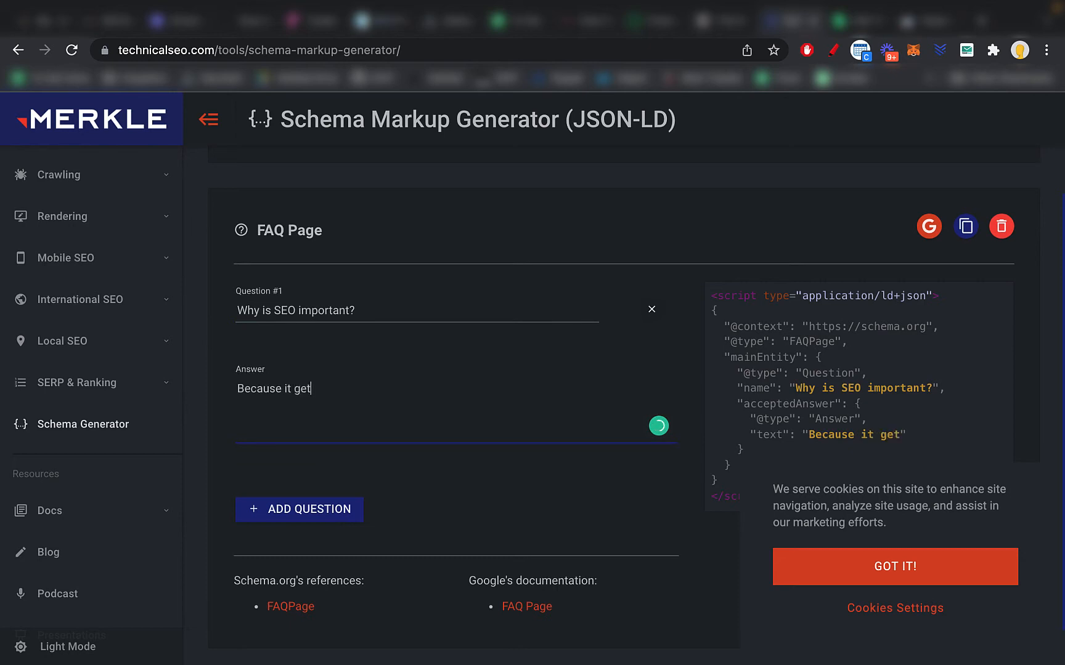
pyautogui.write('s you more busin')
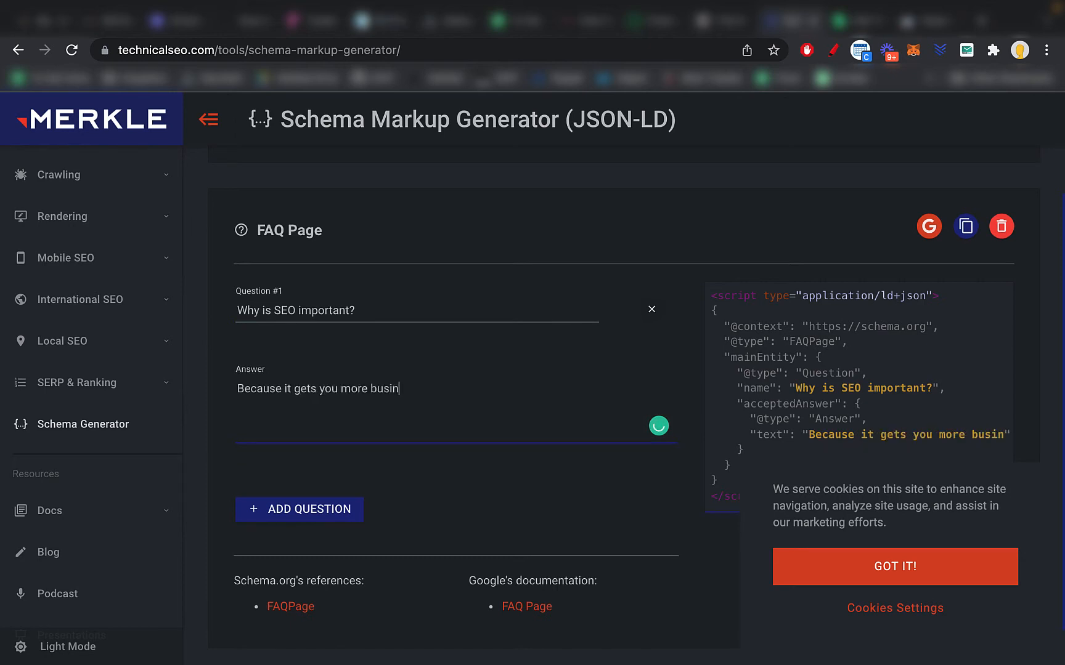
pyautogui.write('ess.')
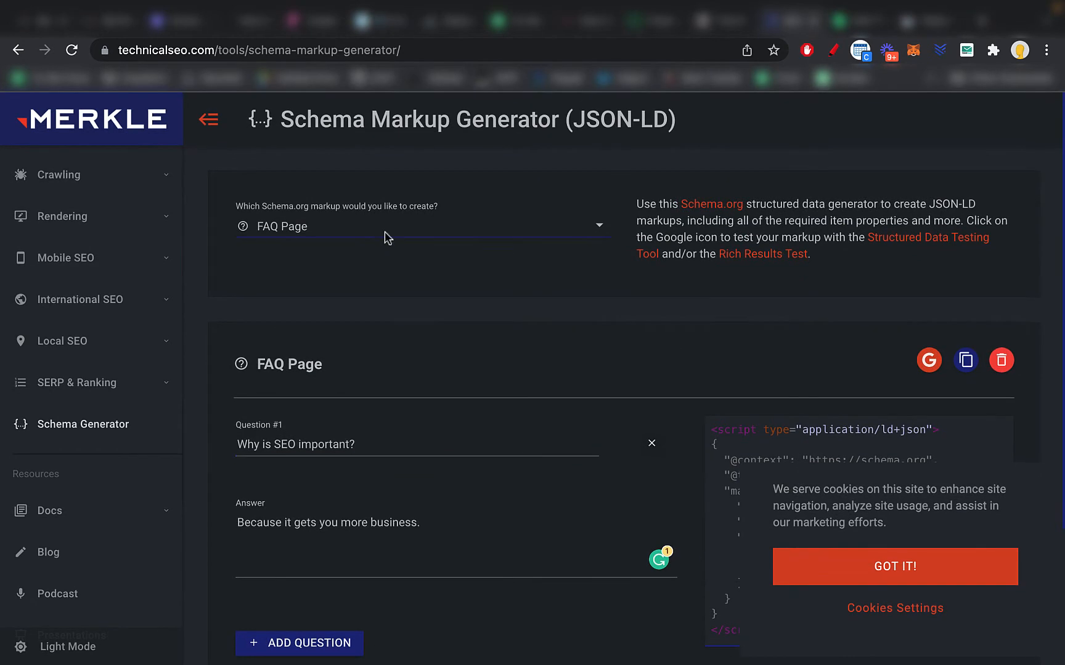
# - Keep FAQ Page selected and copy the generated FAQPage JSON-LD script
pyautogui.click(422, 226)
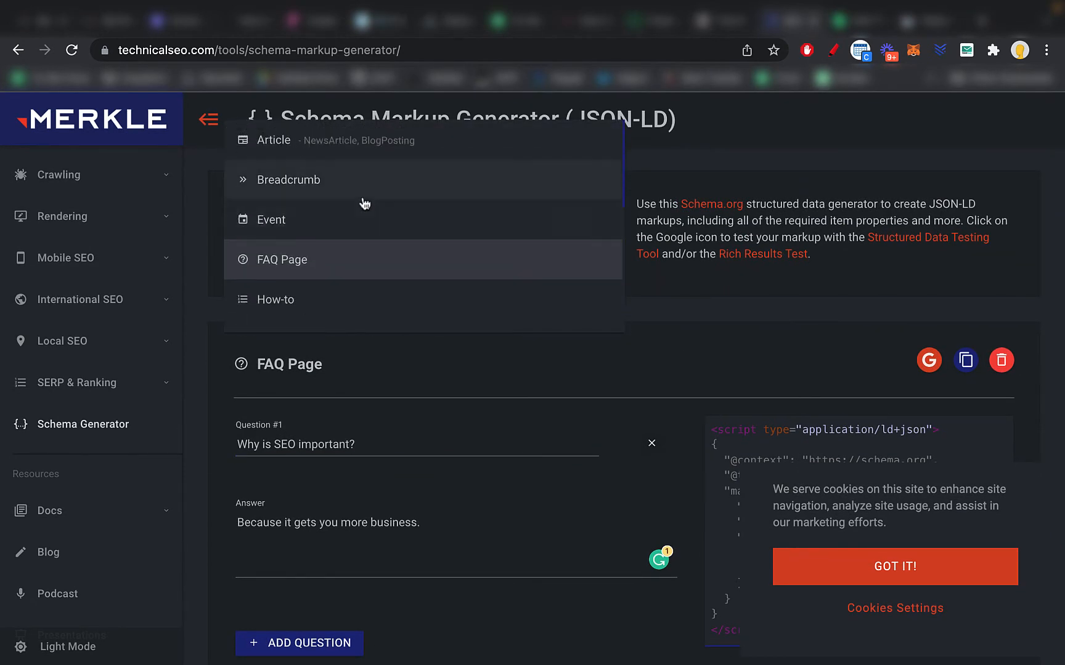
pyautogui.click(279, 259)
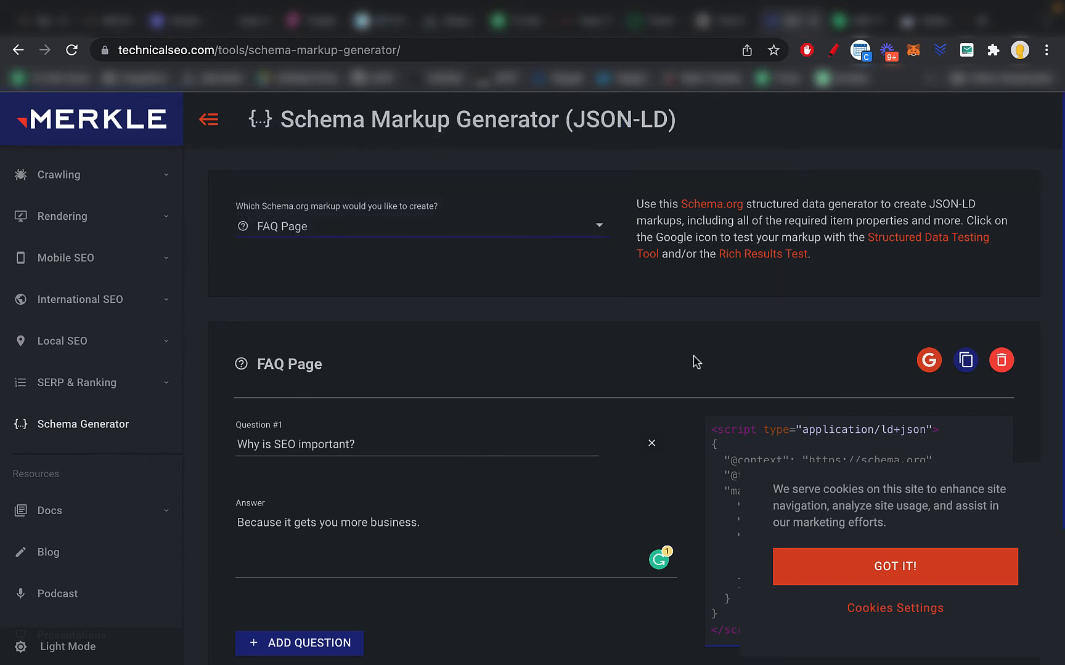
pyautogui.click(894, 566)
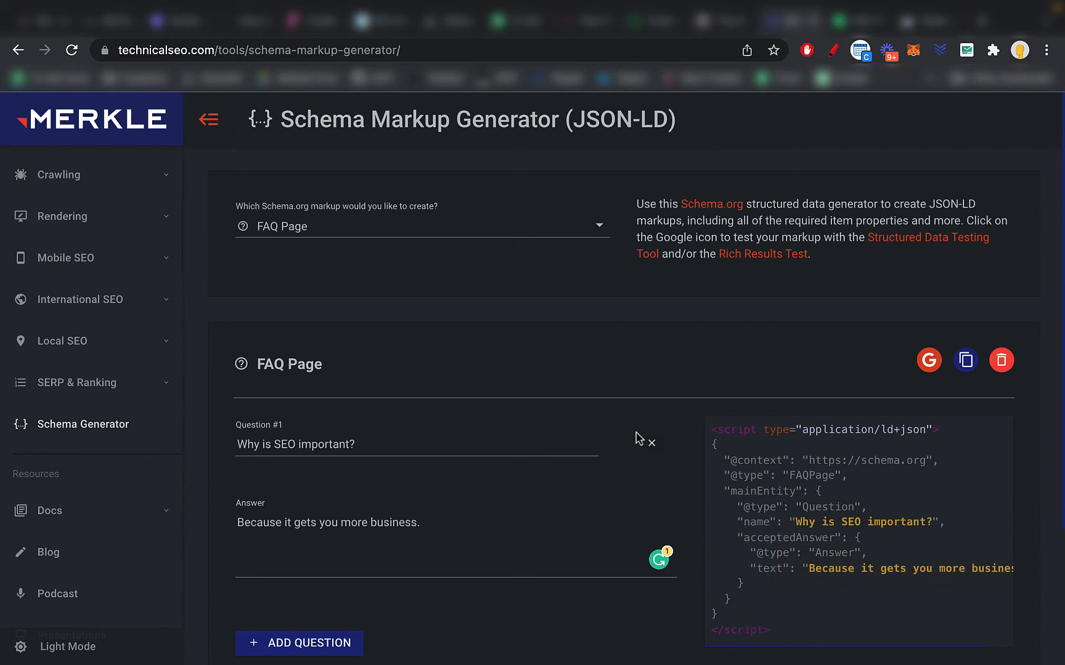
pyautogui.scroll(-3)
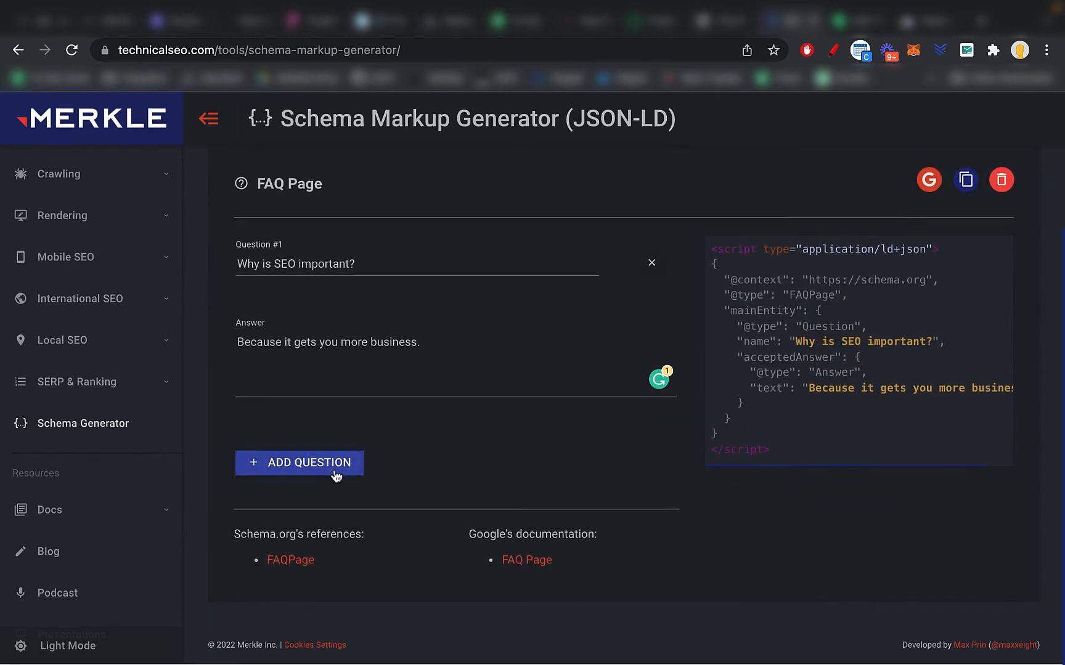
pyautogui.moveTo(858, 408)
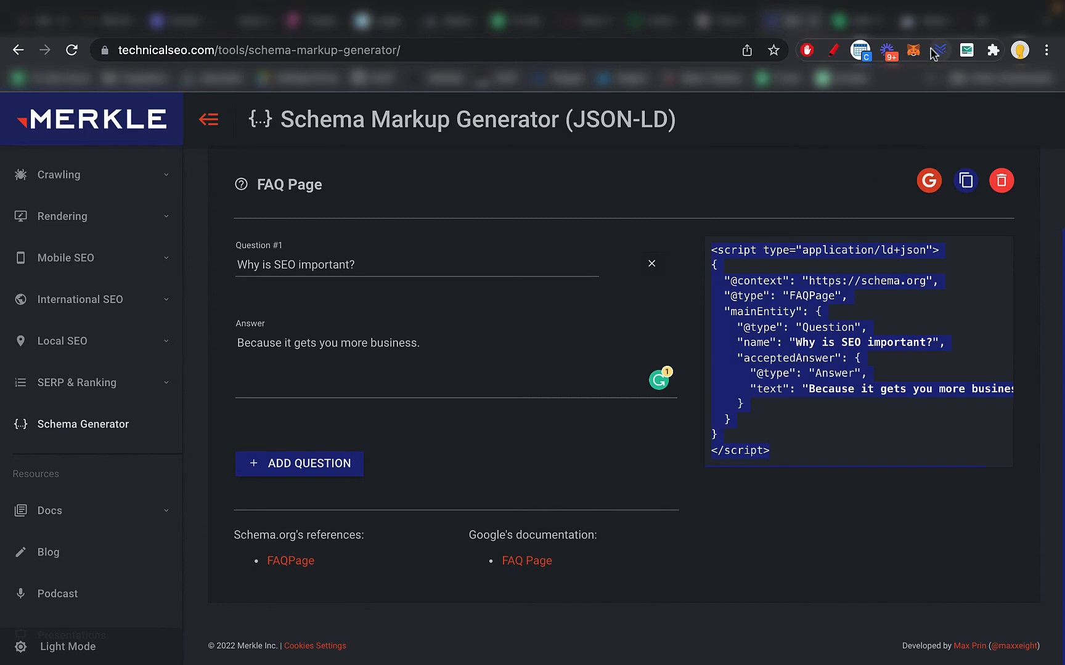
# - In Rich Results Test, translate to English, paste the FAQ script into the CODE box and run TEST CODE
pyautogui.click(928, 180)
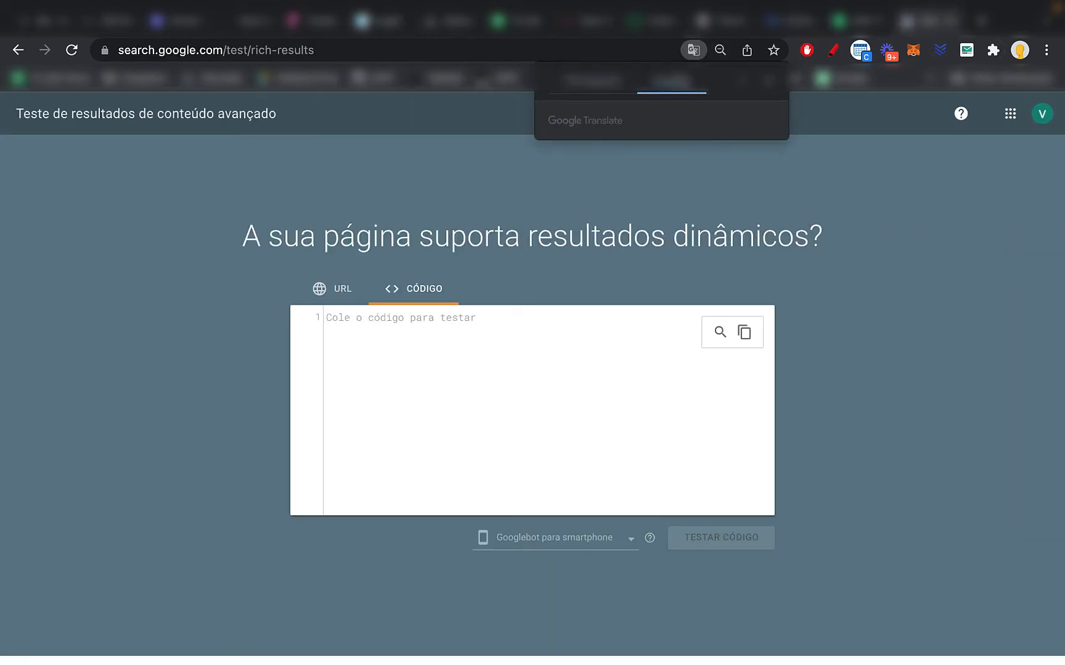
pyautogui.click(692, 49)
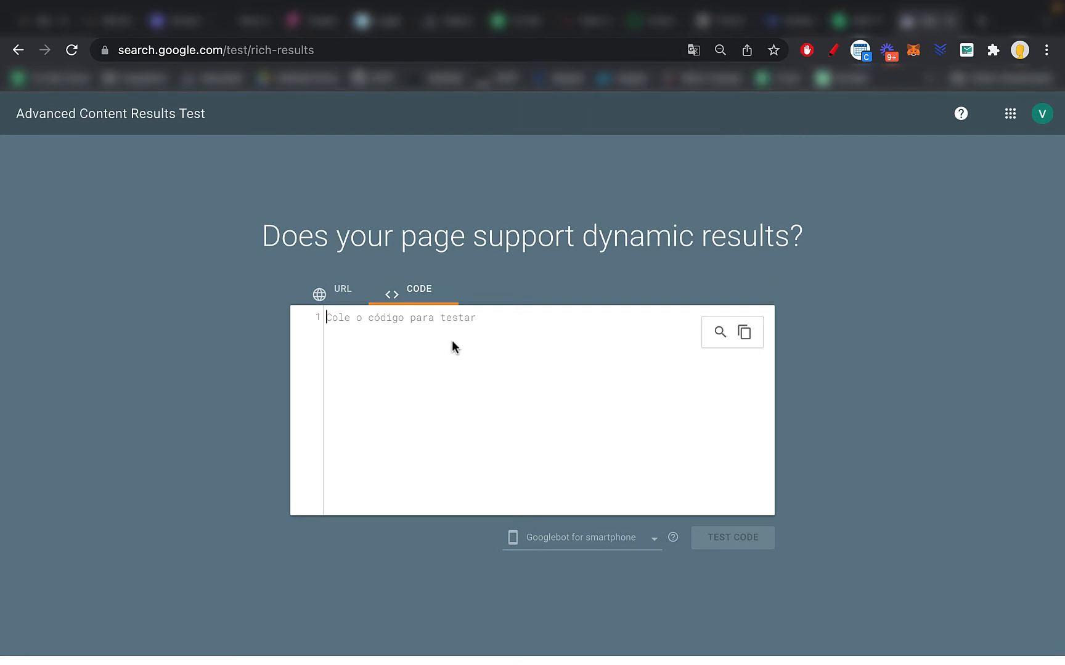
pyautogui.click(732, 537)
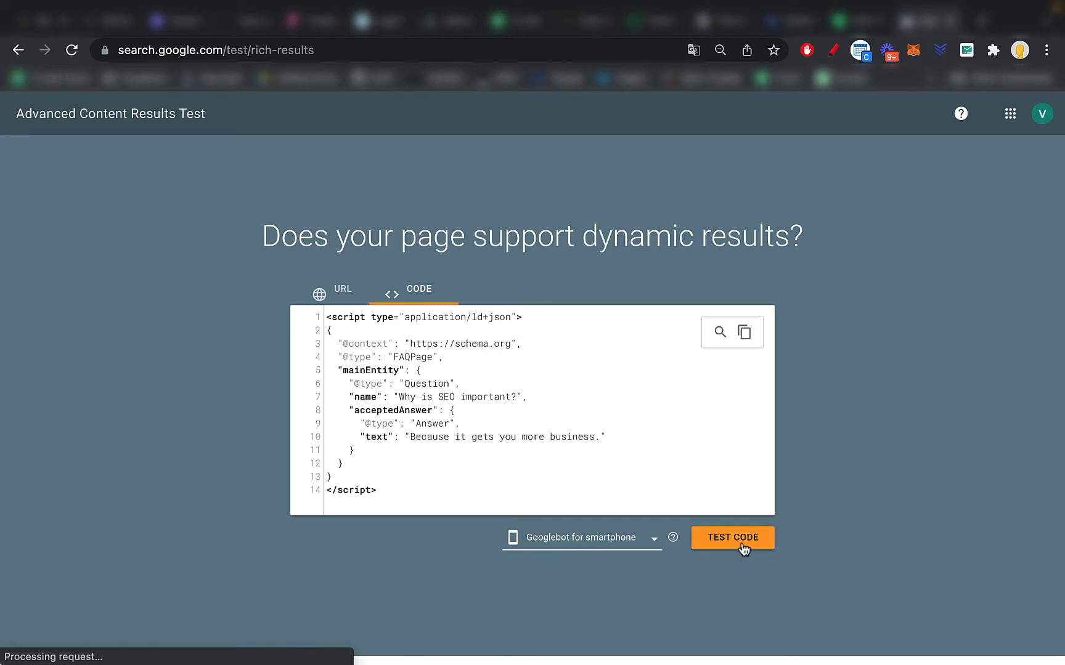
pyautogui.click(732, 537)
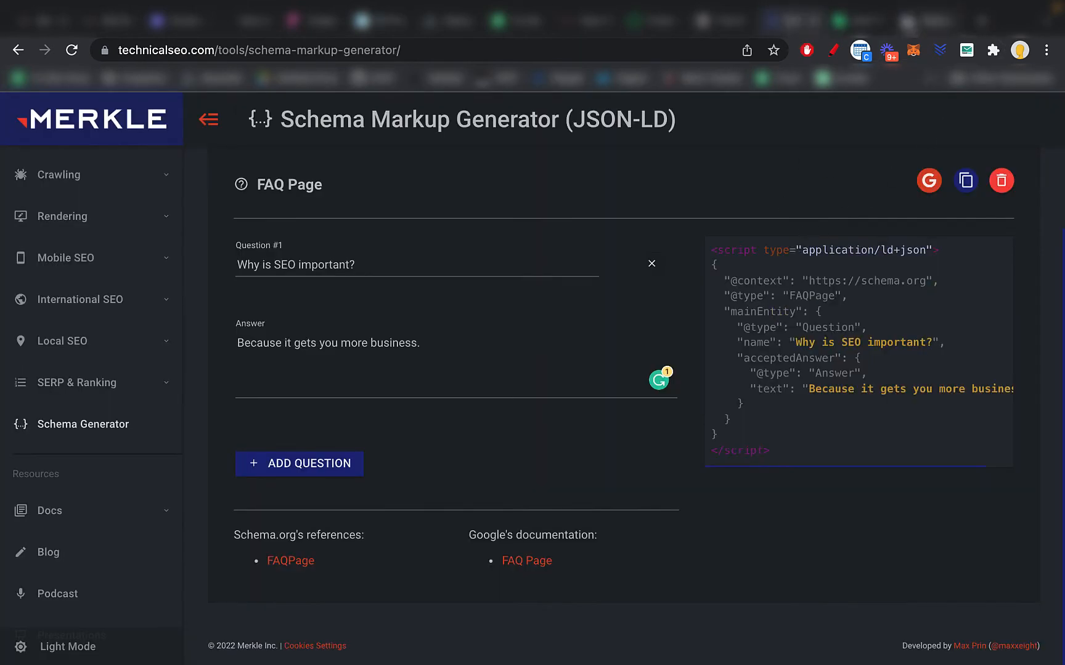
pyautogui.moveTo(669, 192)
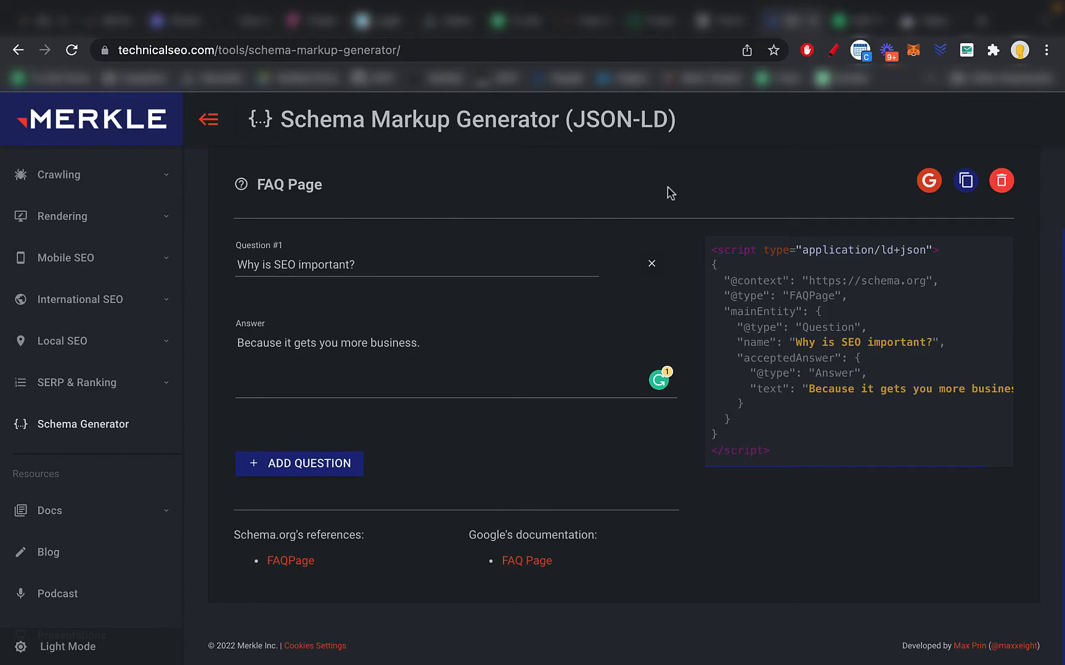
pyautogui.moveTo(711, 142)
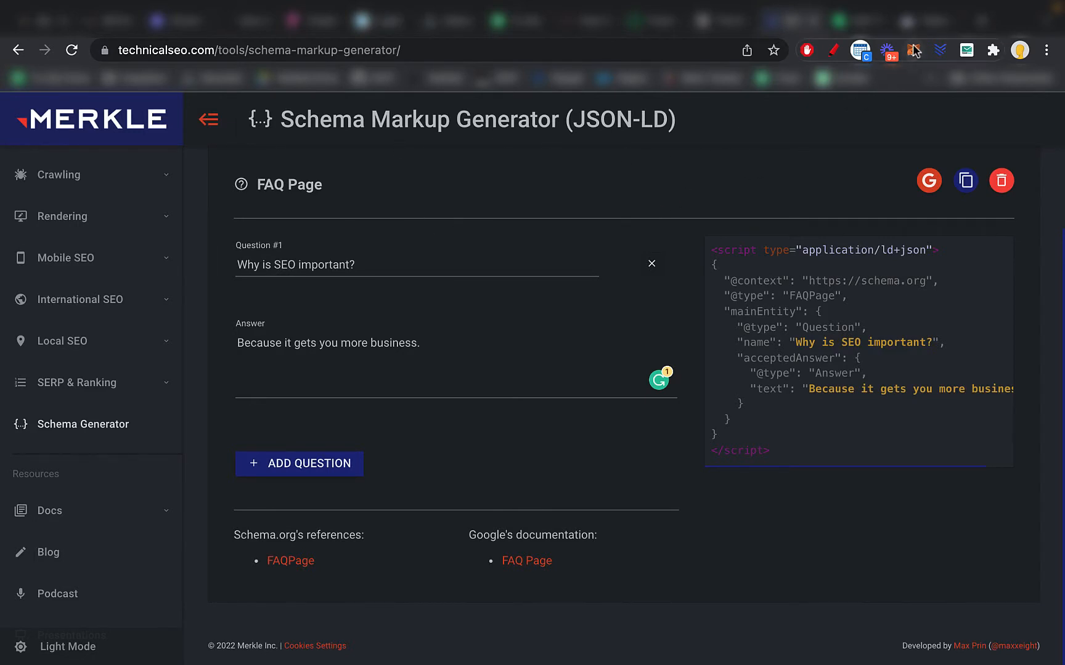
# - View the one valid FAQ item detected in the code test, then go to WordPress All Posts
pyautogui.click(929, 180)
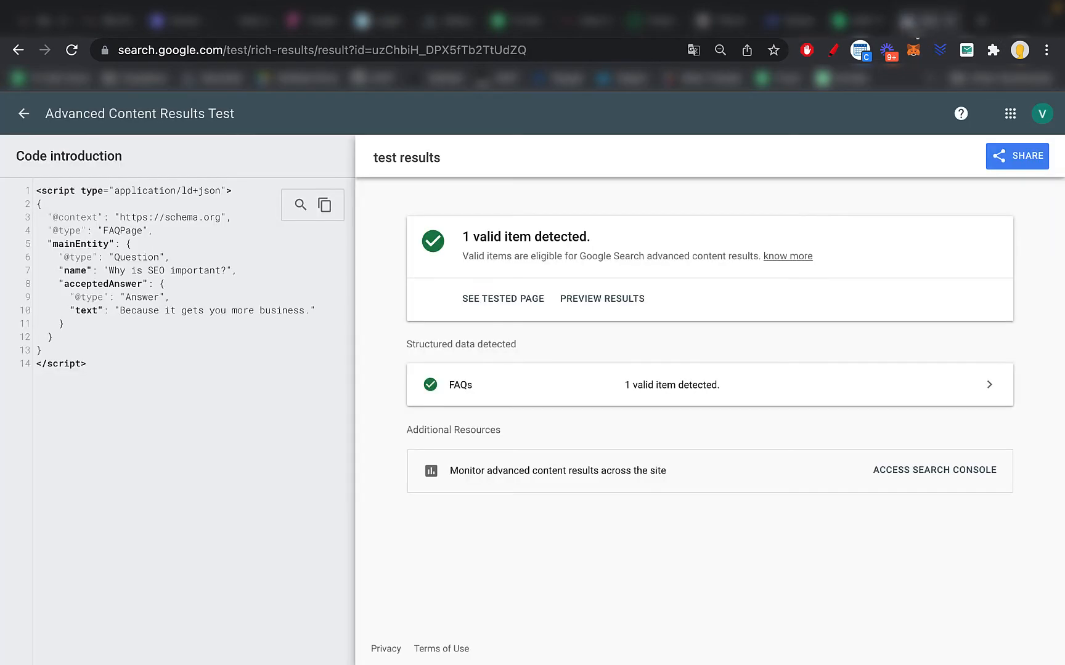
pyautogui.moveTo(522, 389)
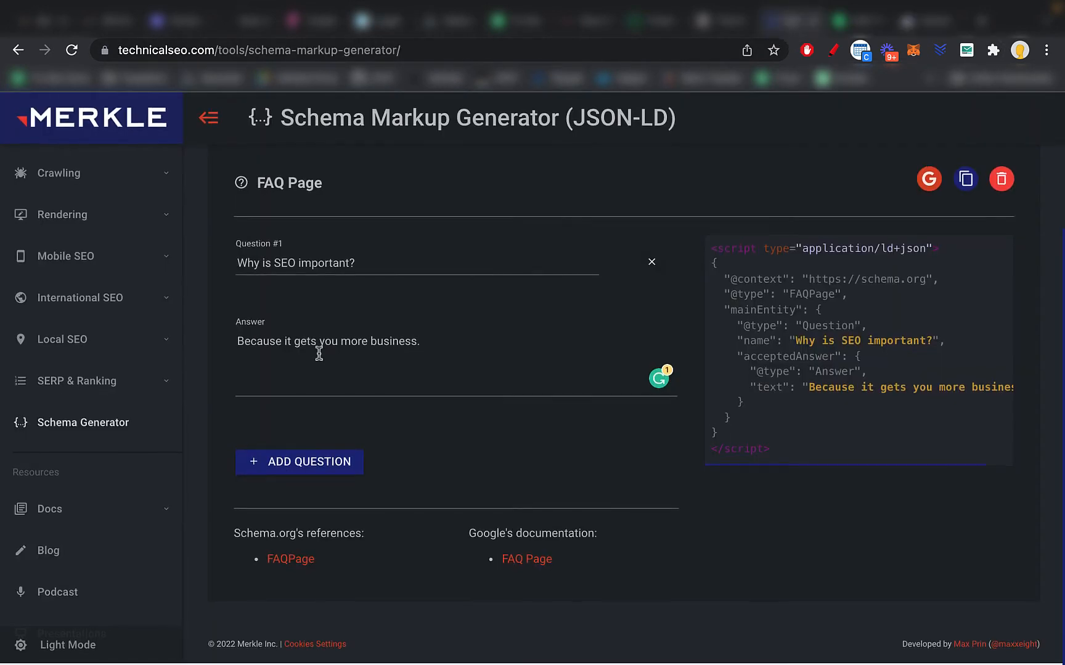
pyautogui.scroll(-3)
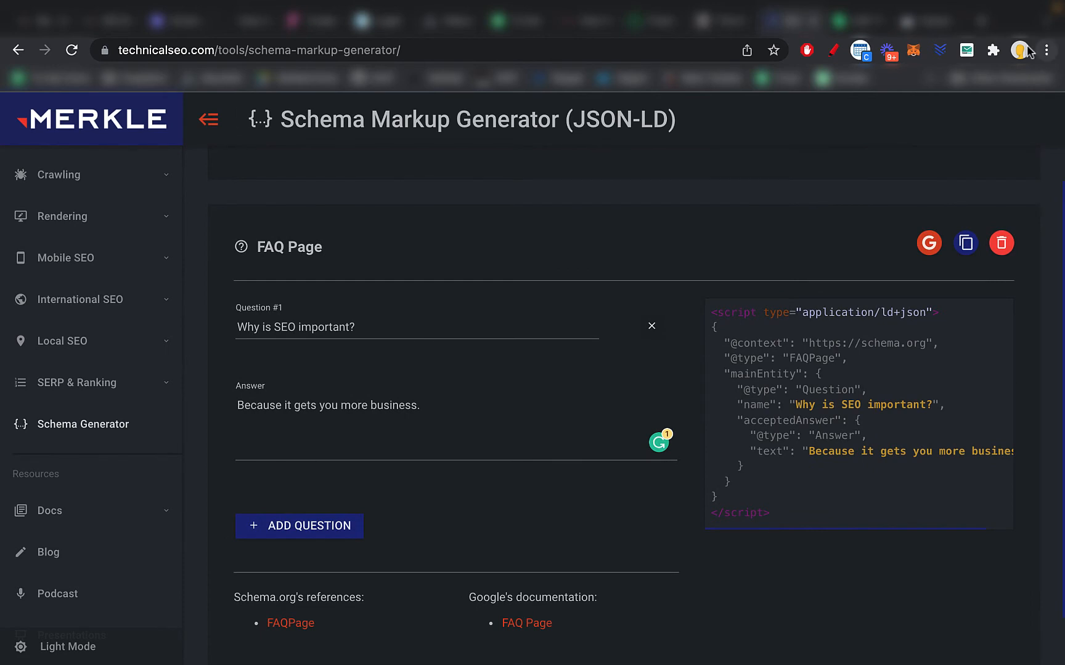
pyautogui.click(928, 243)
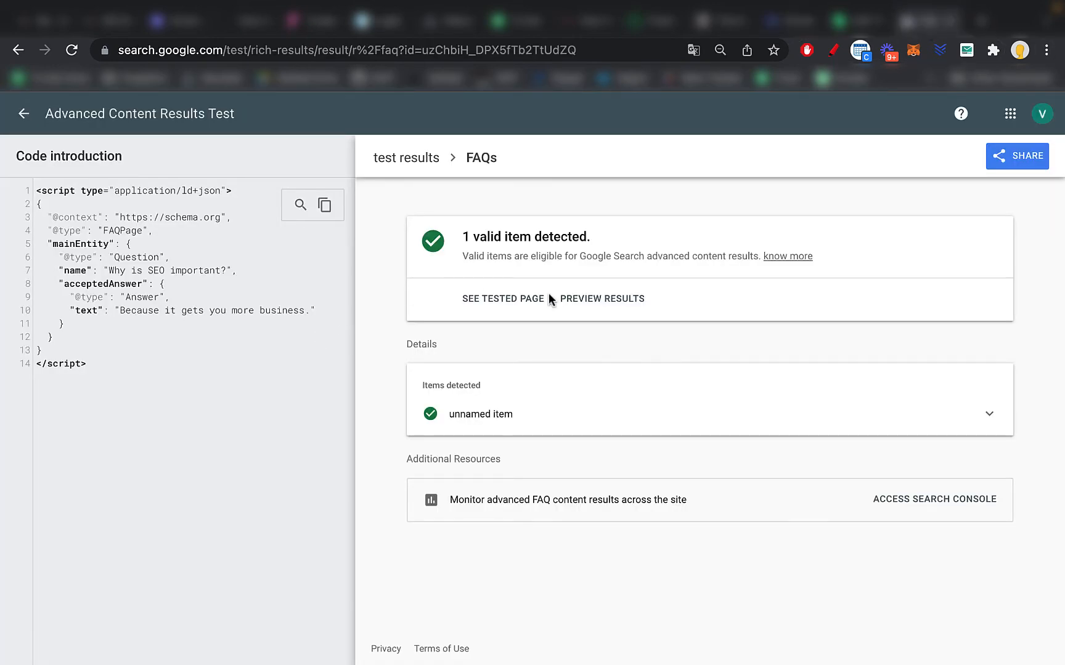
pyautogui.click(324, 205)
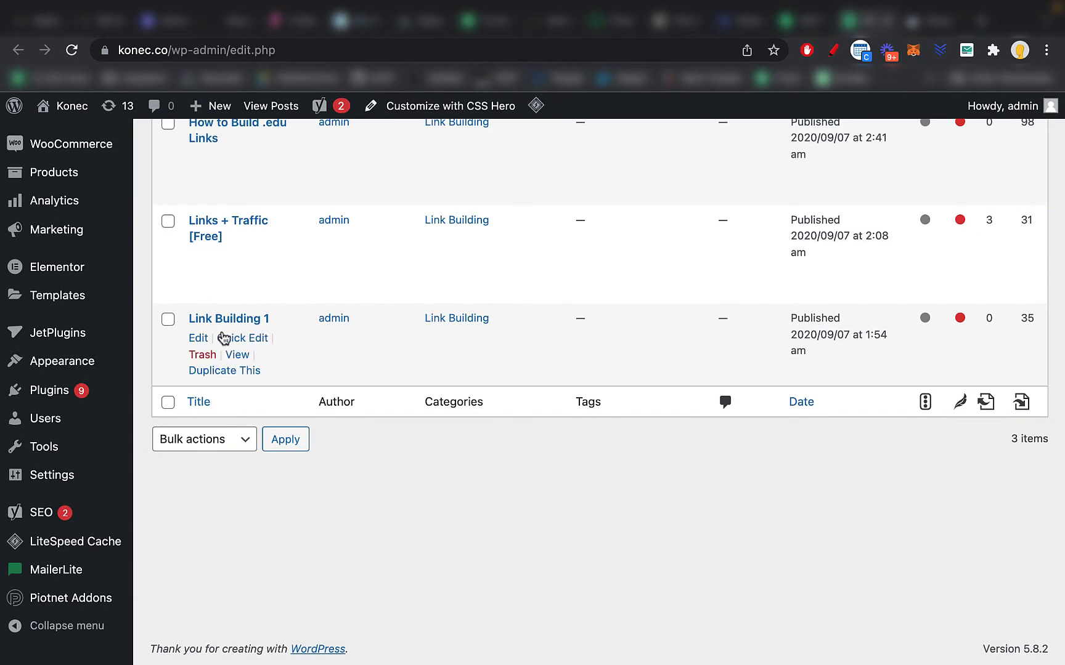
# - Edit Link Building 1, check the FAQ script in the Text view, Update the post and grab its permalink
pyautogui.click(197, 337)
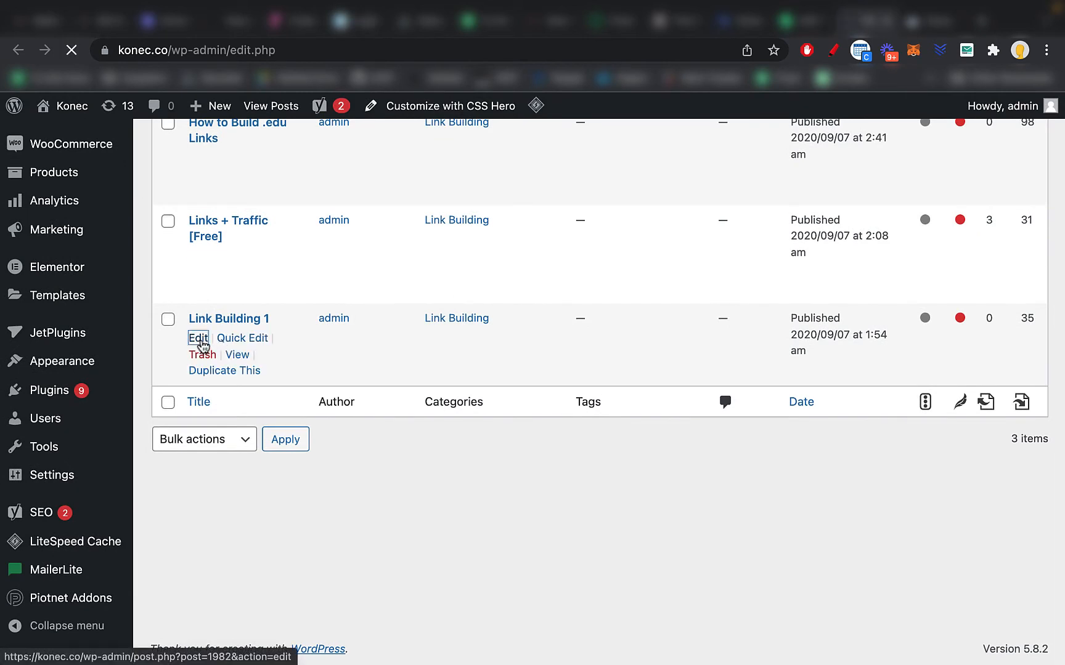
pyautogui.click(197, 338)
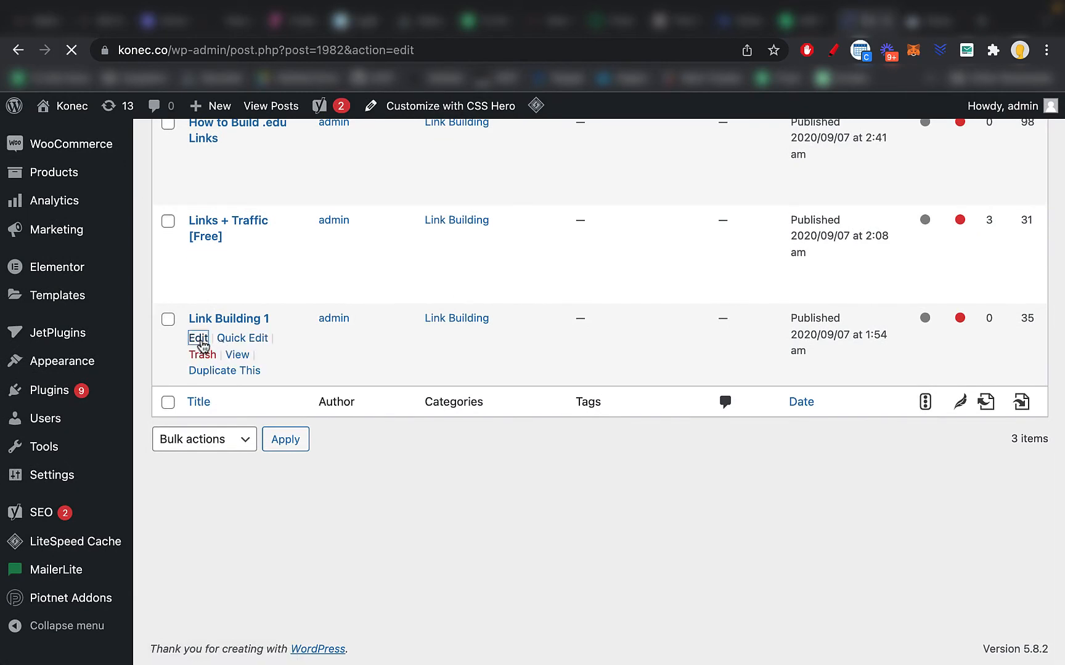
pyautogui.click(198, 338)
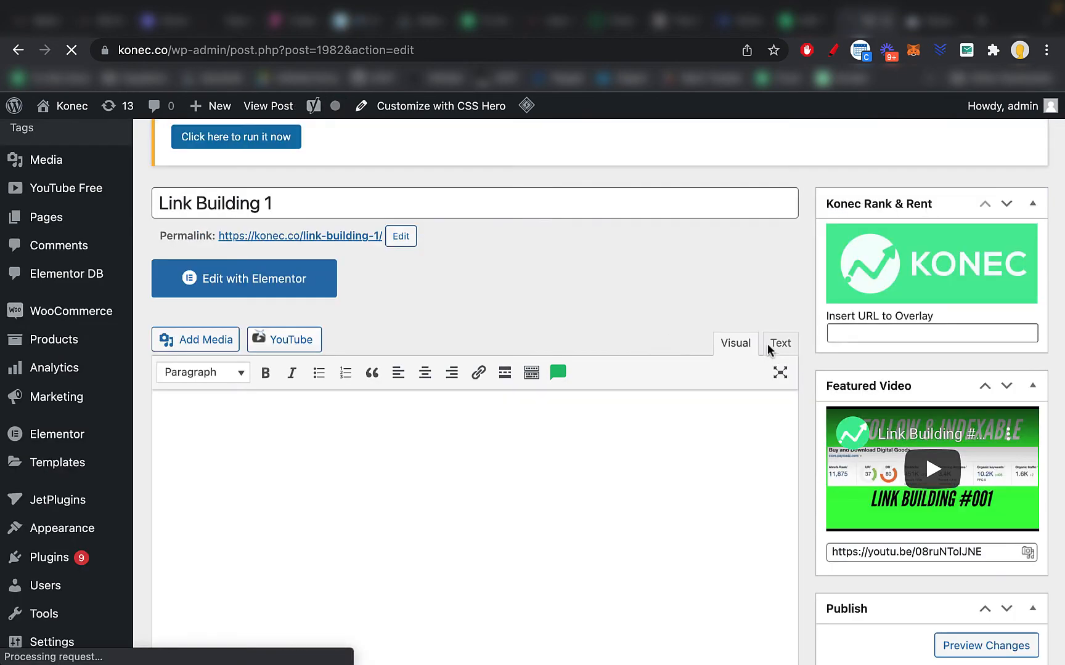
pyautogui.click(780, 343)
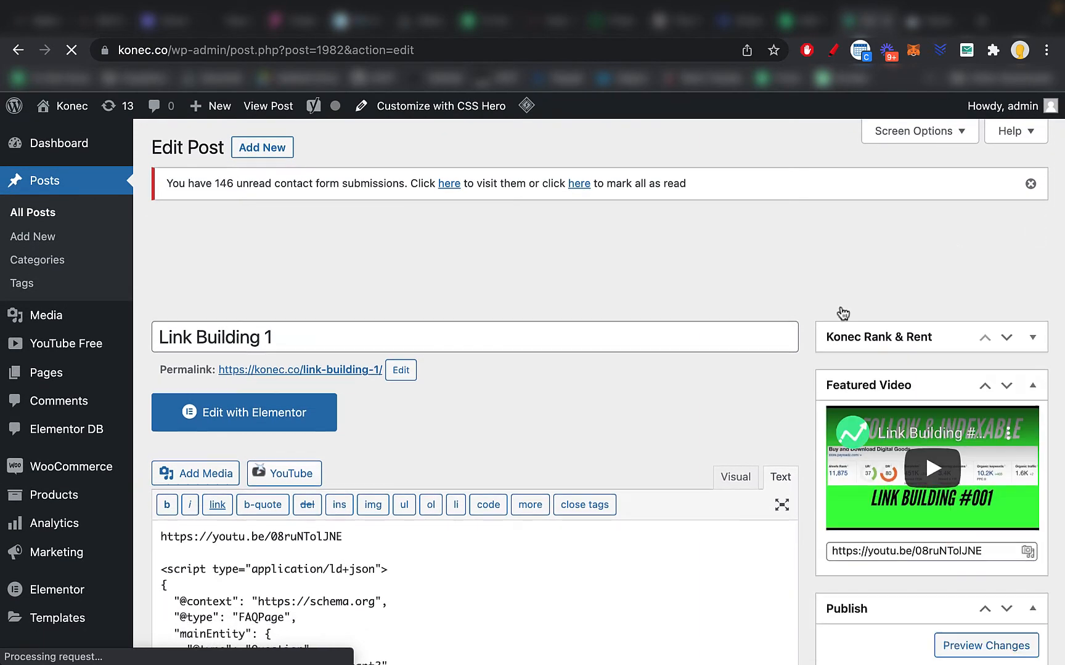
pyautogui.scroll(-3)
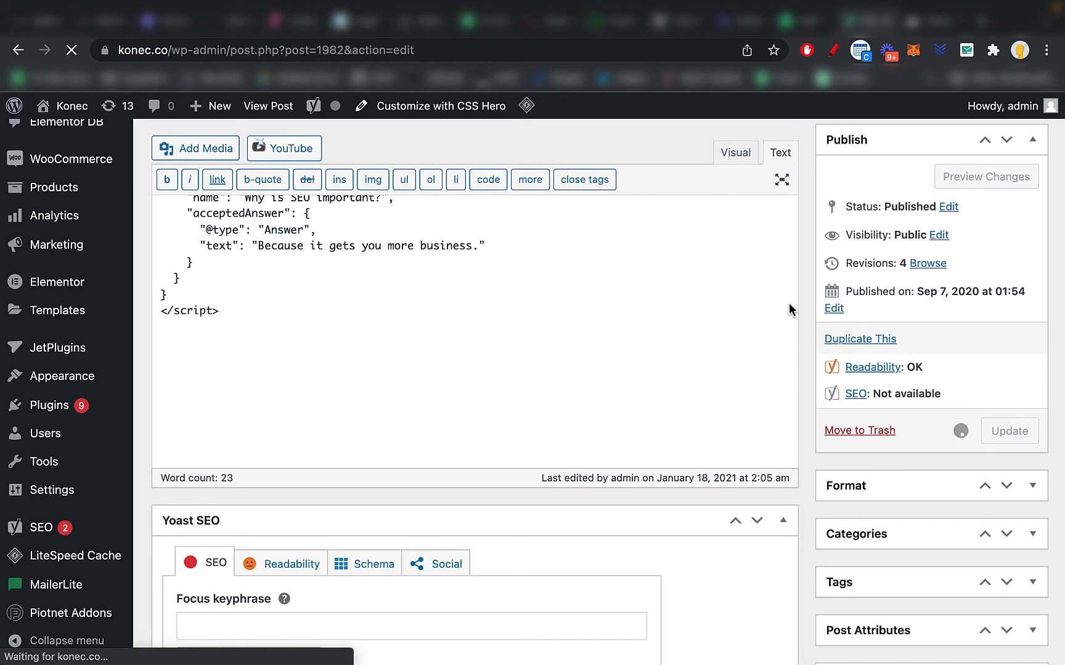
pyautogui.click(1009, 430)
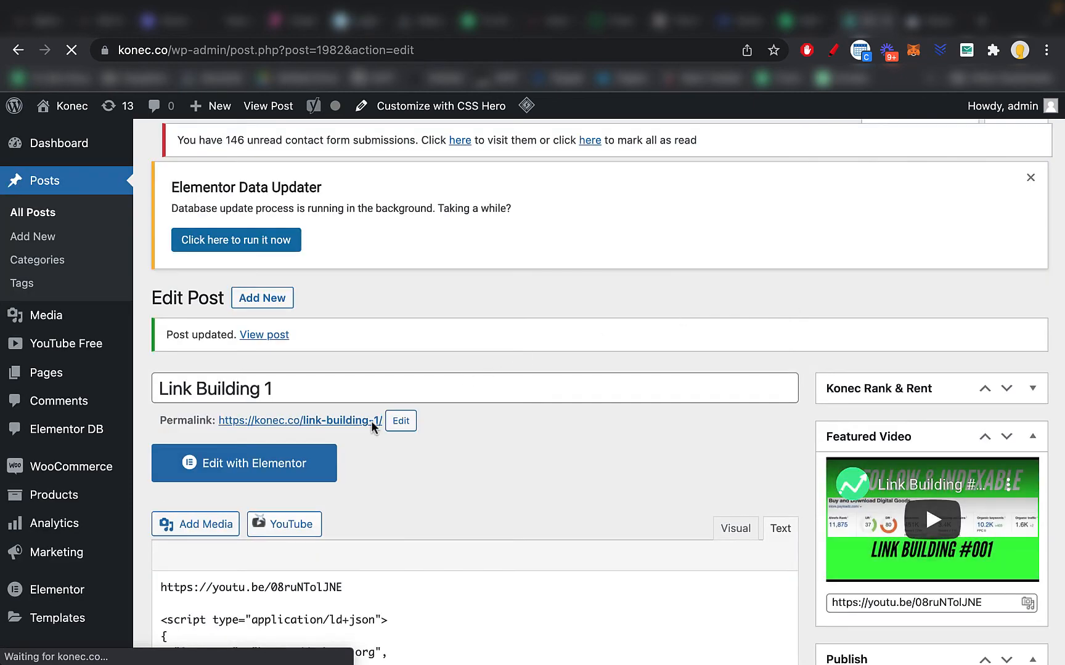
pyautogui.rightClick(298, 420)
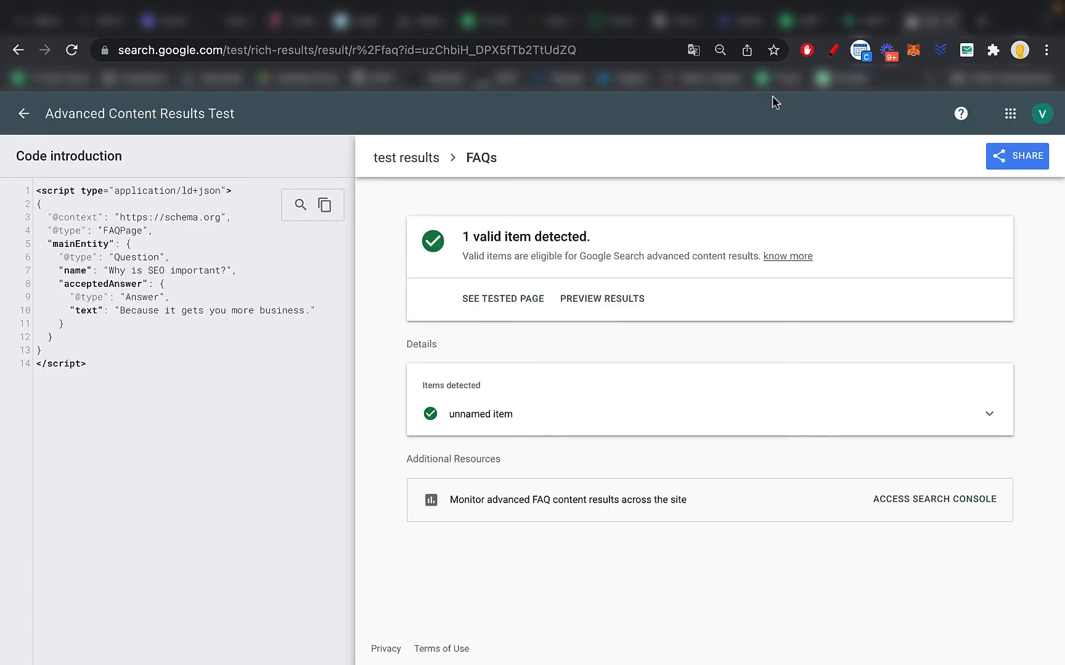
# - Run TEST URL on the live Link Building 1 page and view the detected FAQs details
pyautogui.click(23, 114)
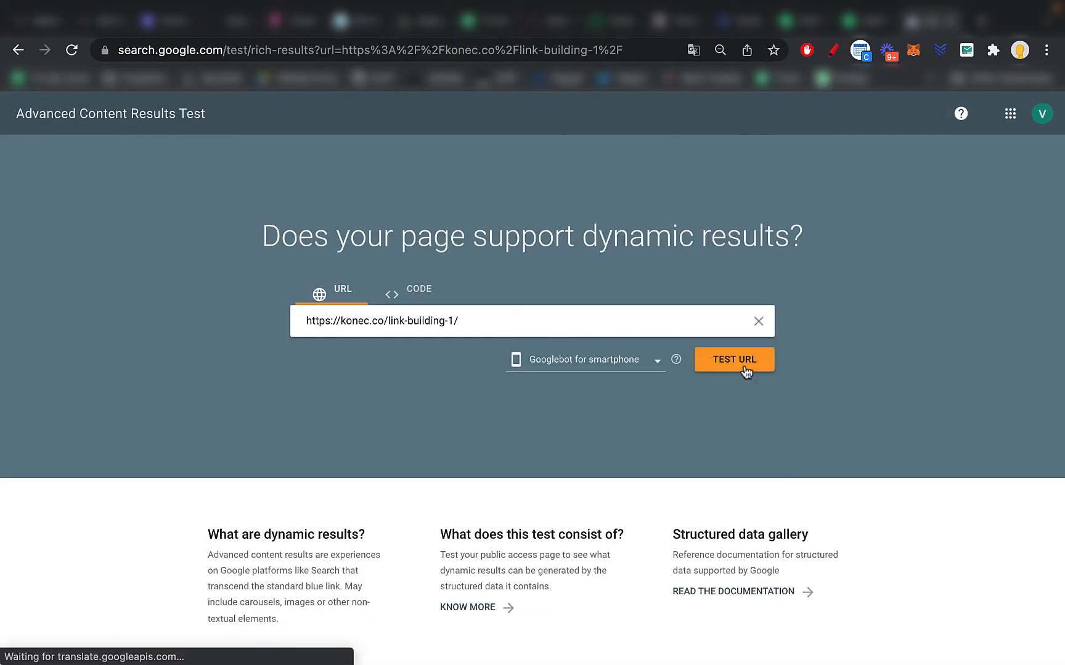
pyautogui.click(733, 358)
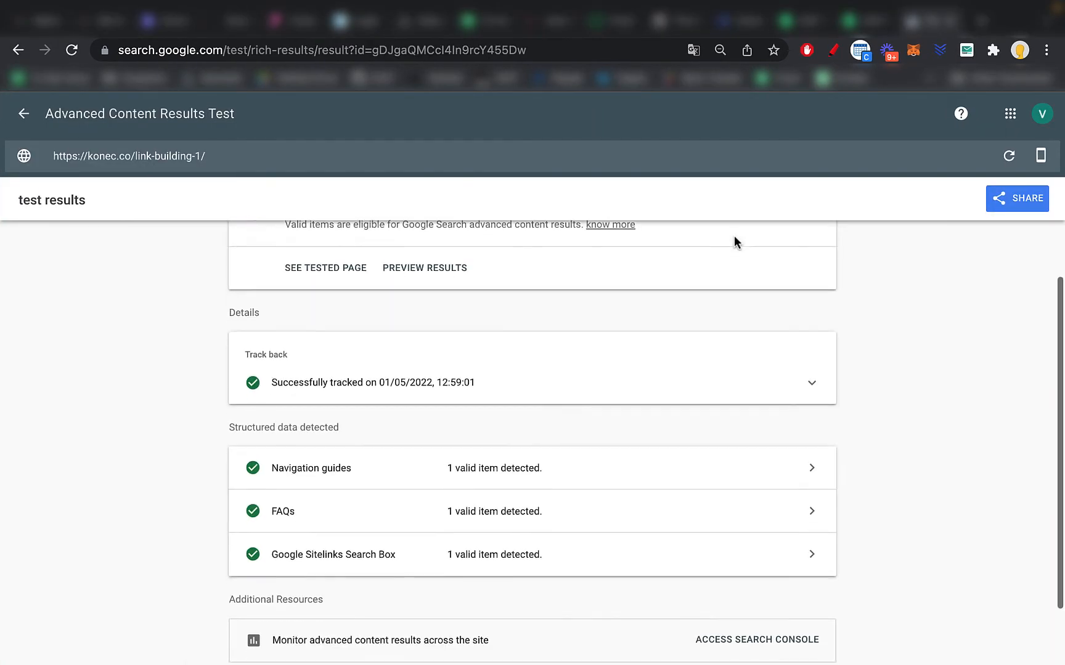
pyautogui.click(494, 512)
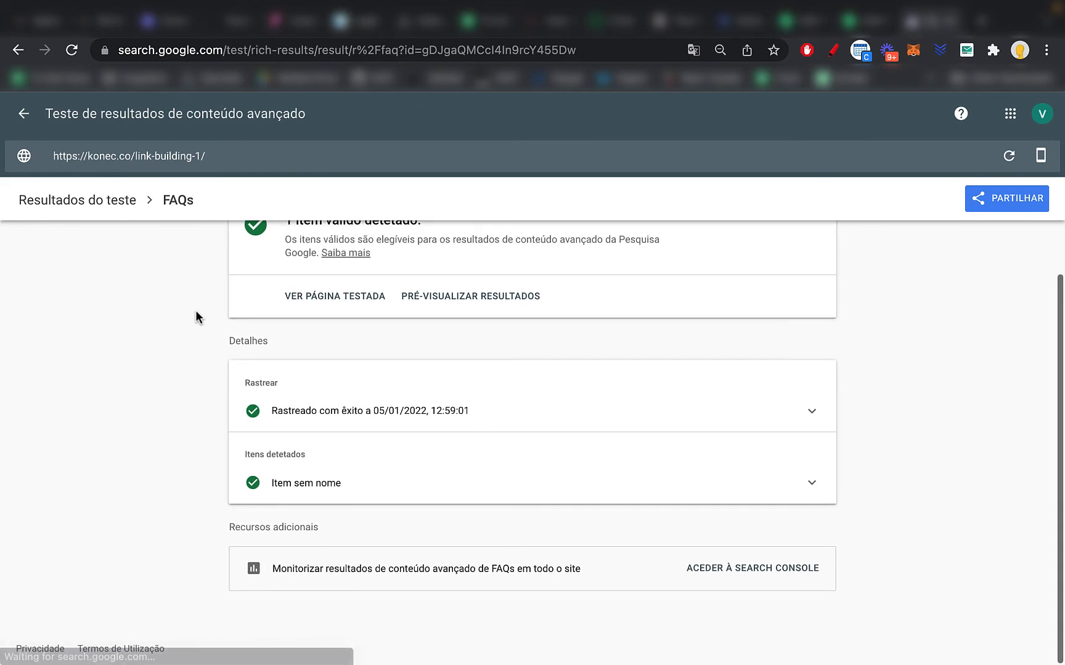
pyautogui.scroll(3)
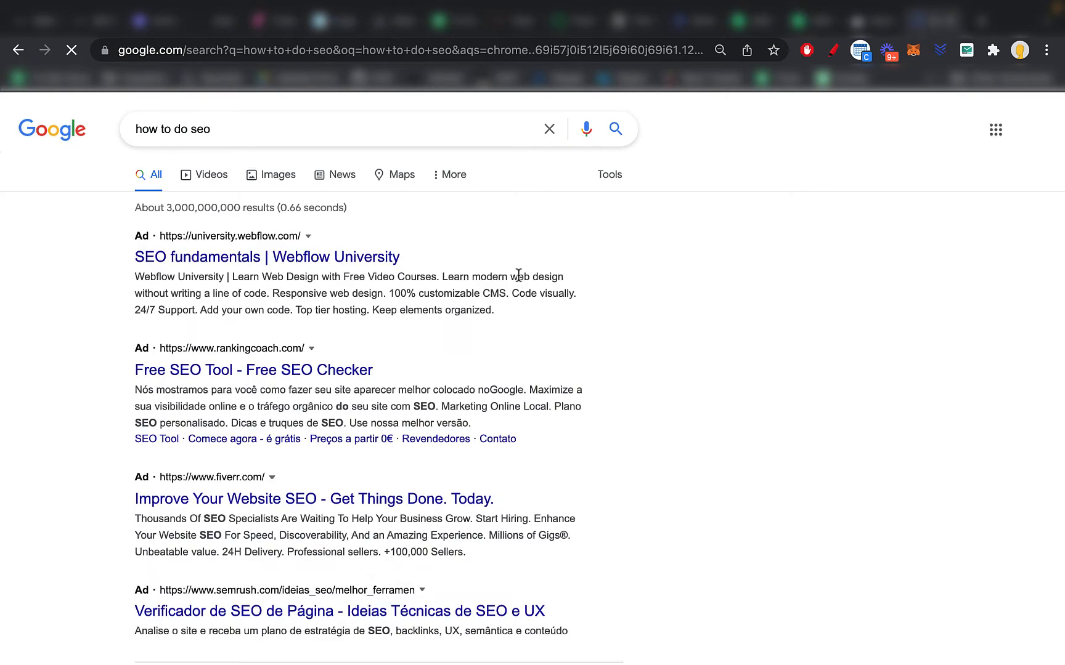
# - Search Google for 'how to cook rice' and scroll through the Recipes carousel and People also ask
pyautogui.scroll(-3)
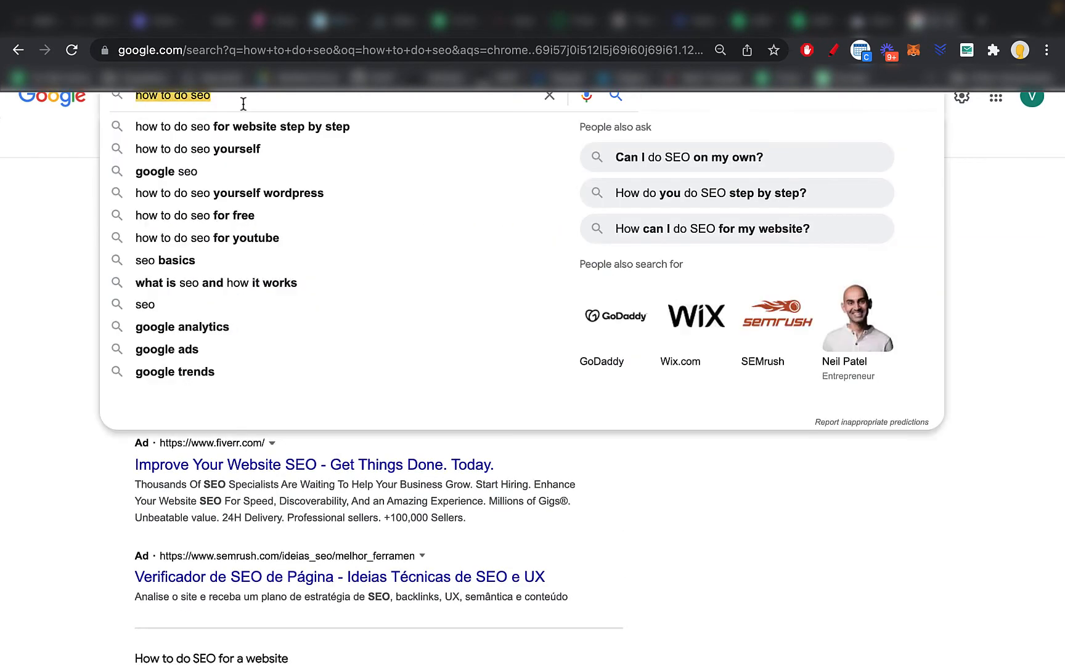
pyautogui.write('how to cook rice')
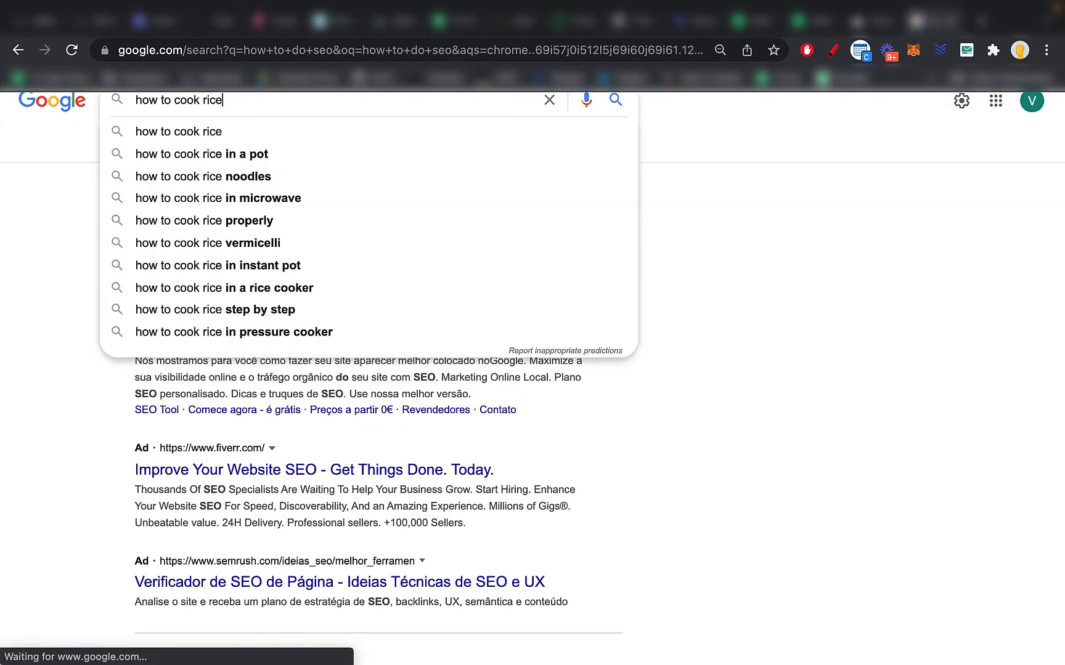
pyautogui.click(178, 131)
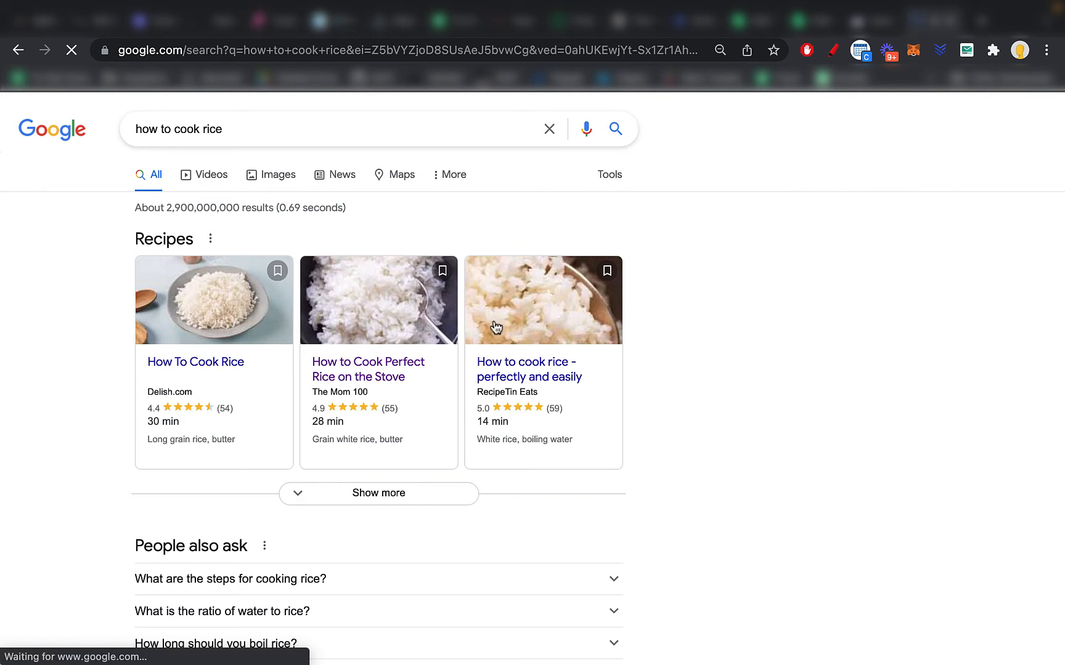
pyautogui.scroll(-3)
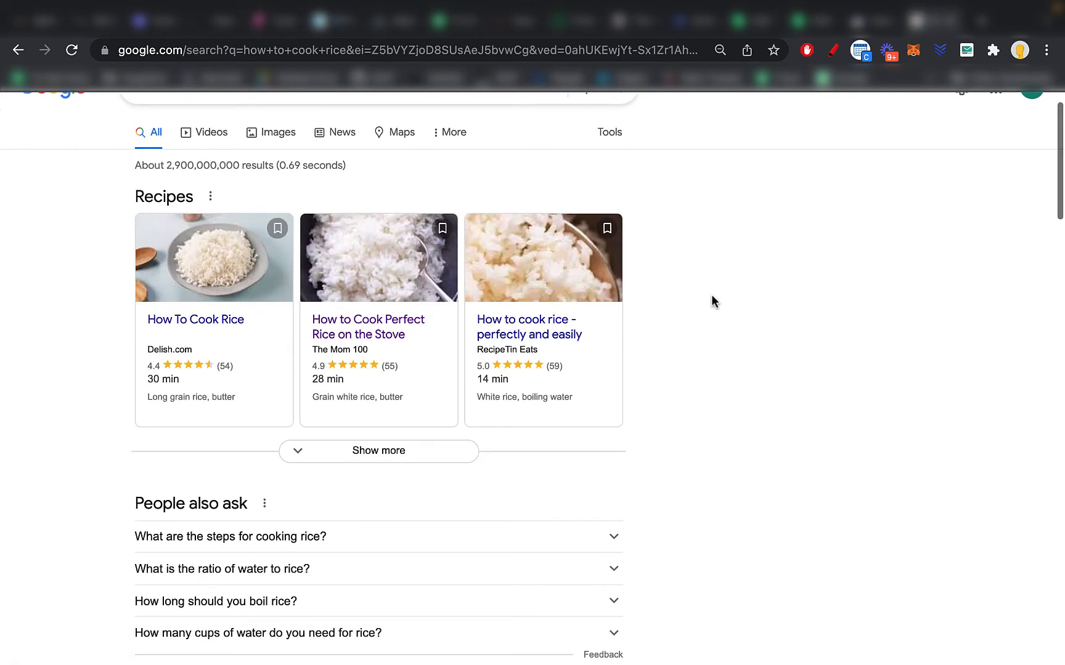
pyautogui.scroll(3)
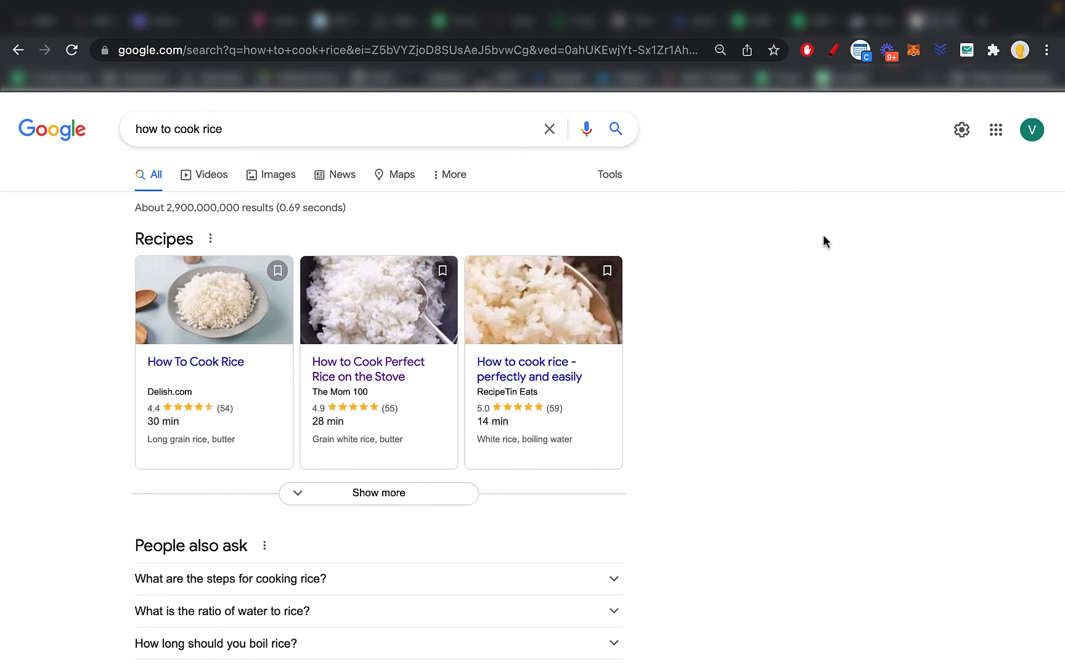
pyautogui.moveTo(760, 305)
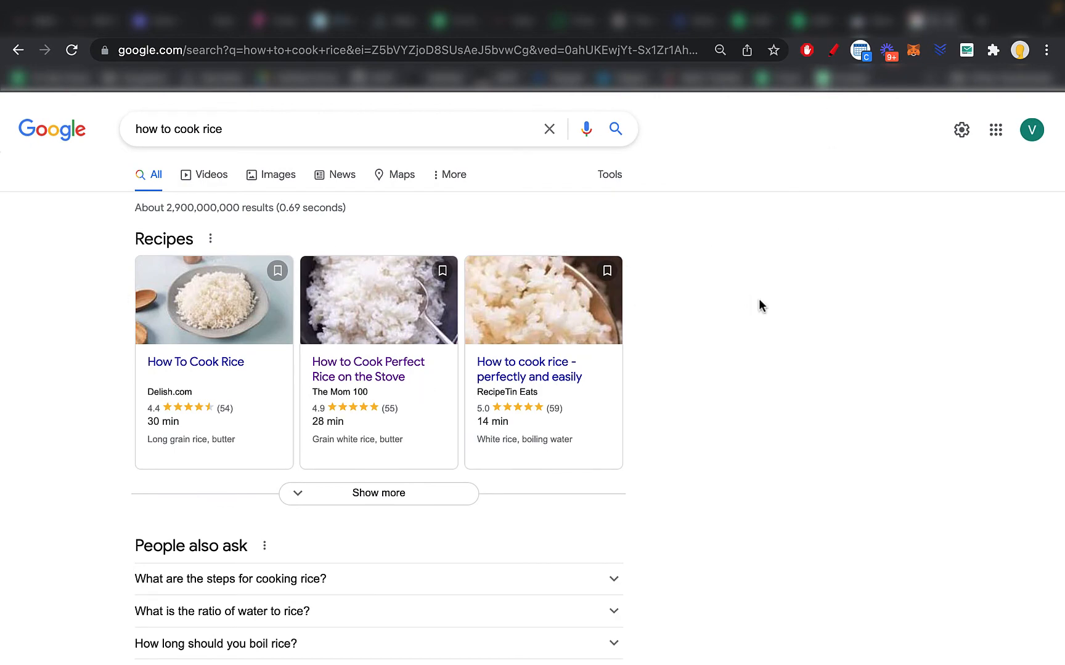
pyautogui.scroll(-3)
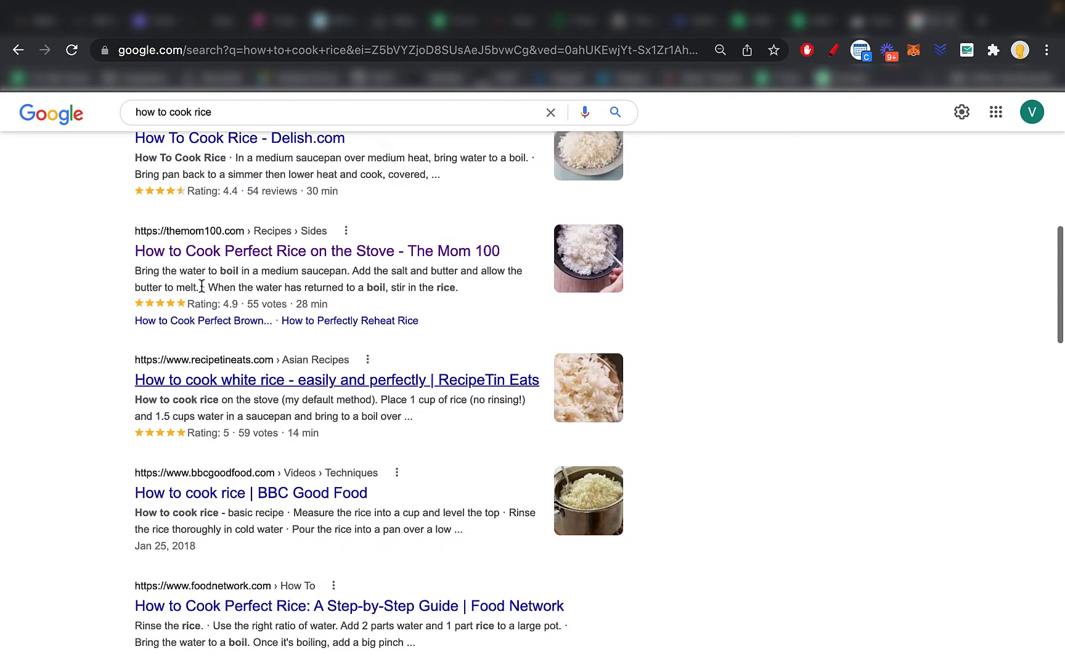
pyautogui.scroll(3)
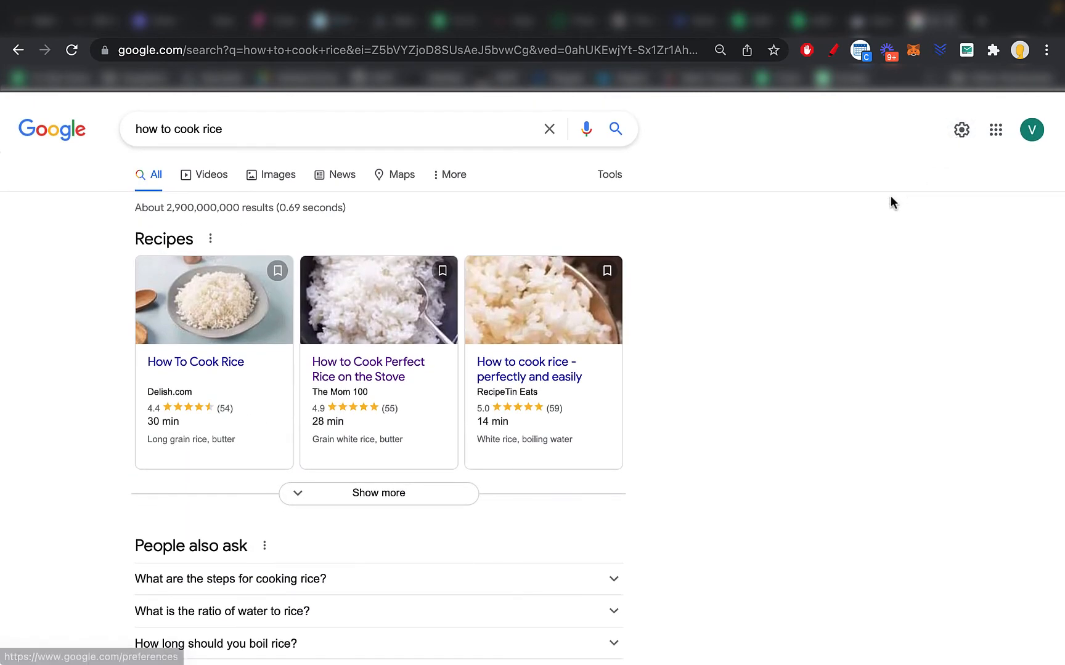
pyautogui.moveTo(692, 37)
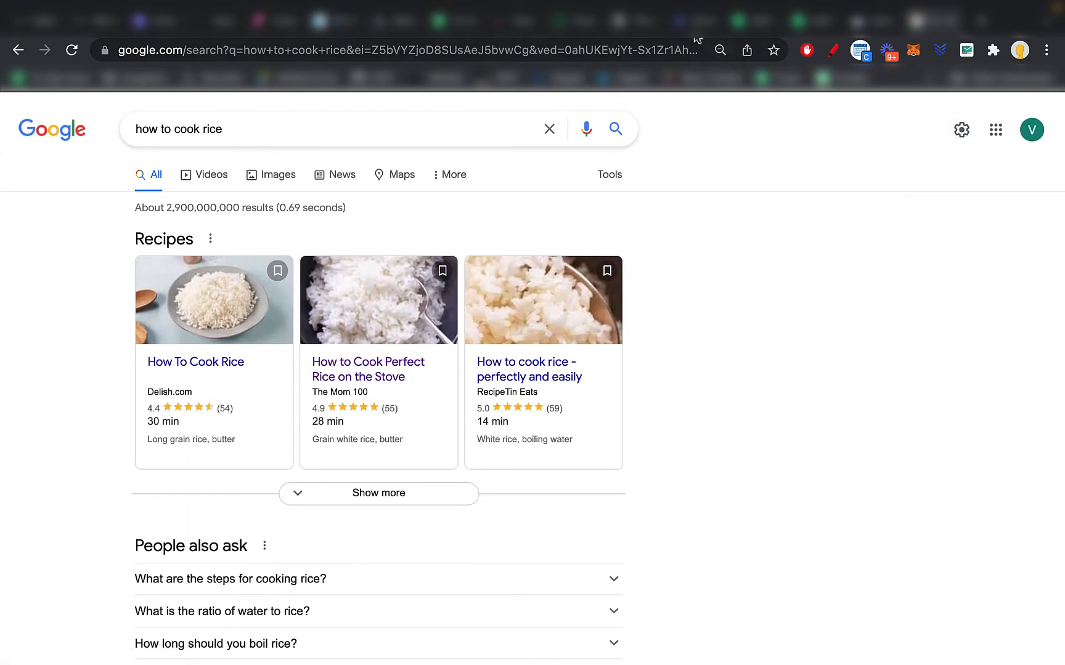
pyautogui.moveTo(935, 312)
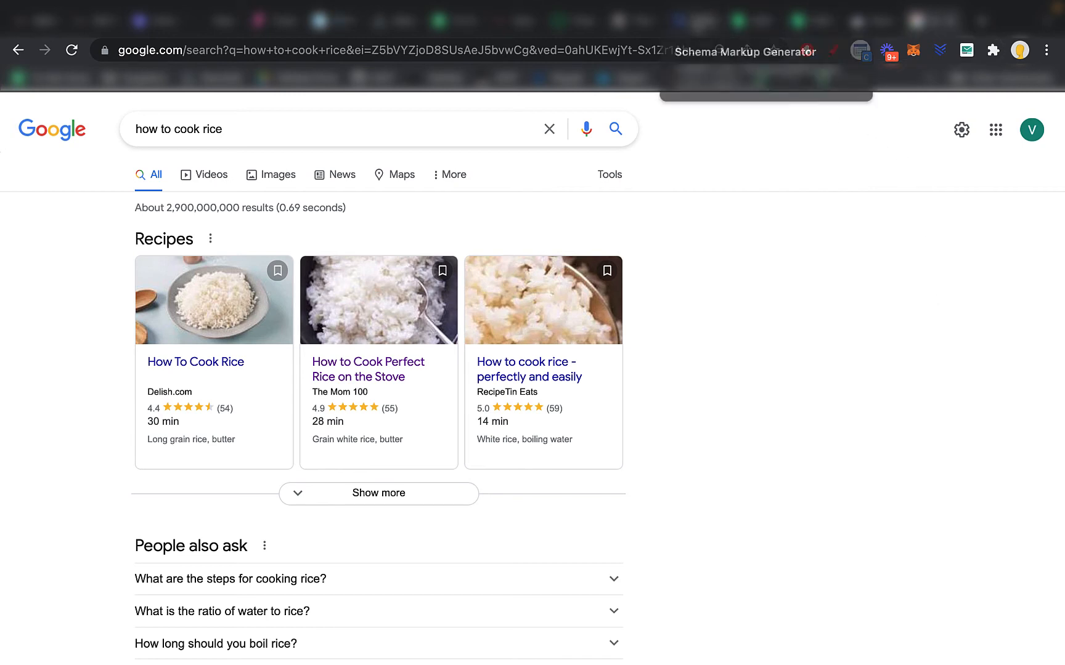
# - Review the Astra header.php code and the post's FAQ script, confirming 3 valid items including FAQs
pyautogui.click(743, 50)
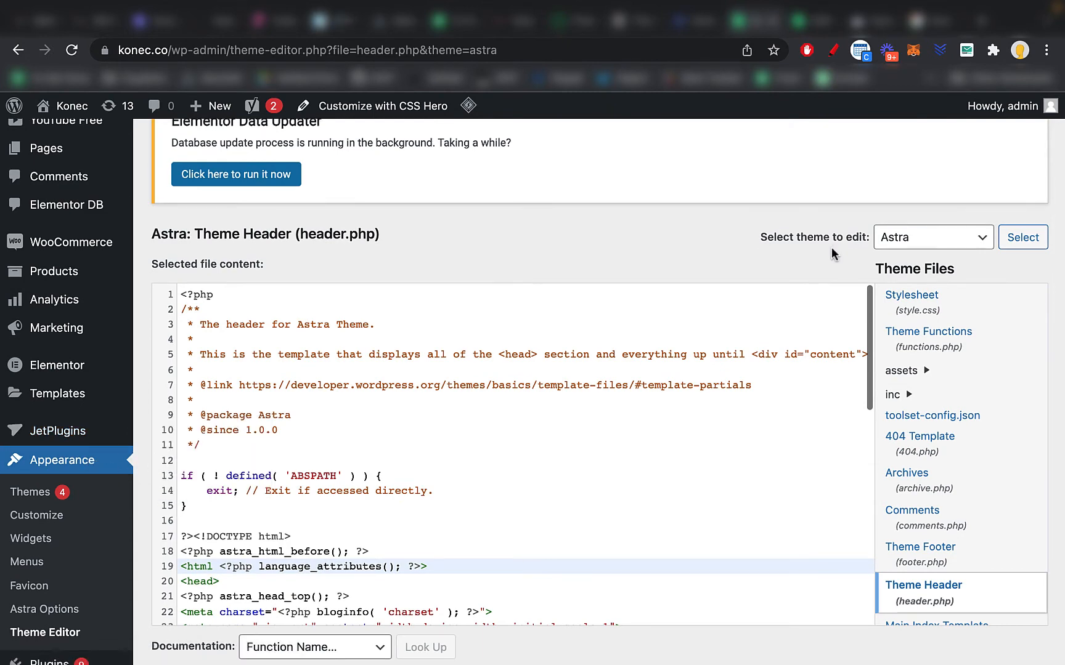
pyautogui.scroll(-3)
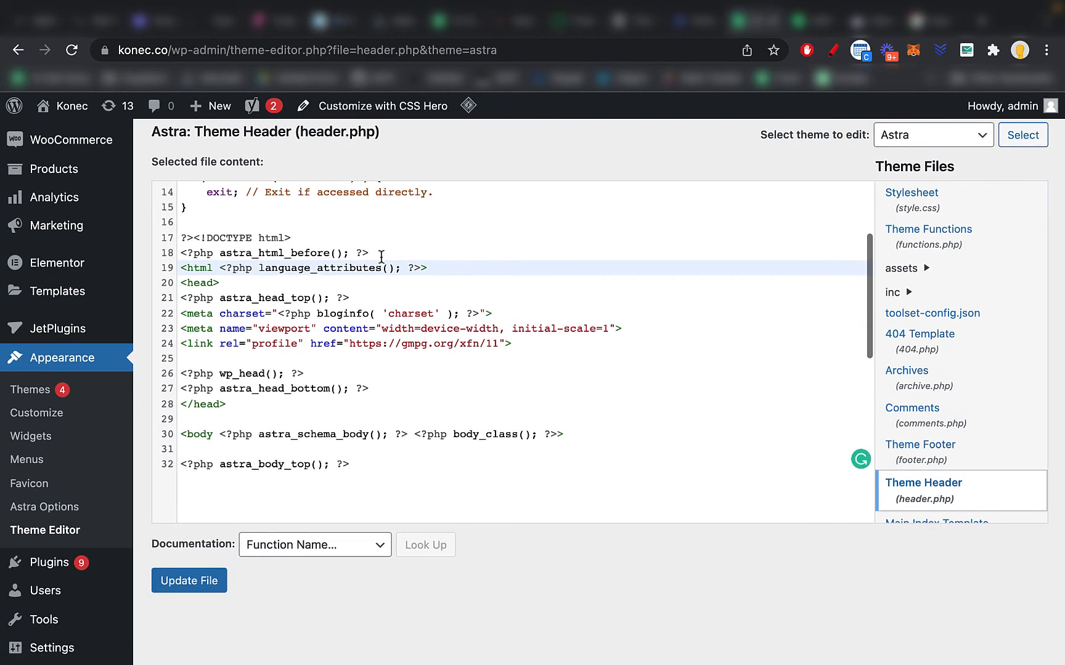
pyautogui.scroll(3)
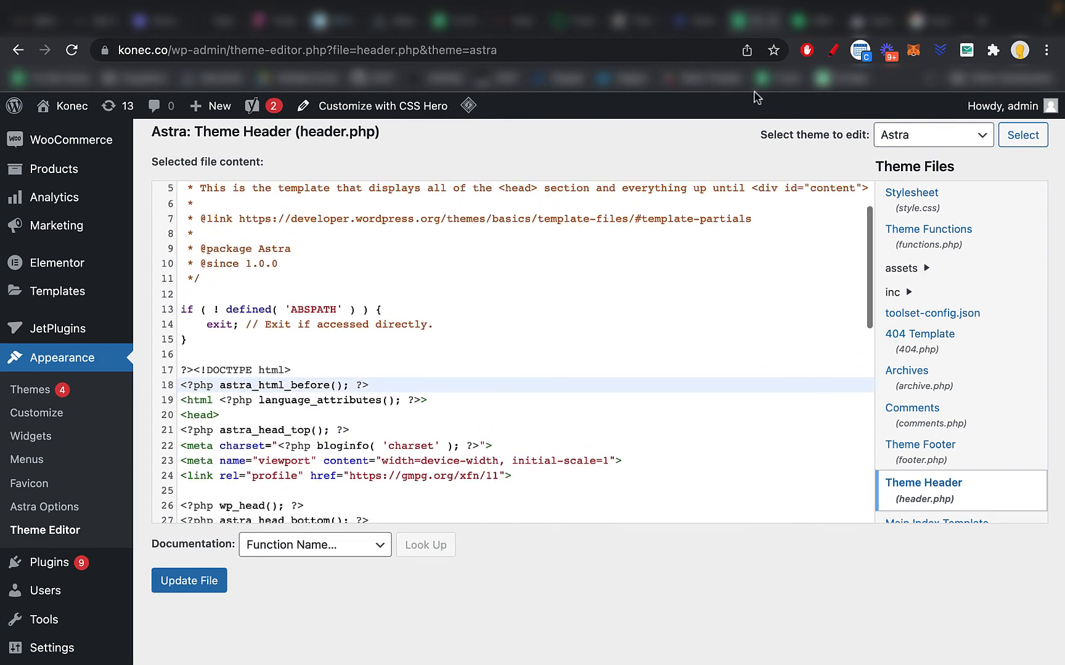
pyautogui.moveTo(704, 38)
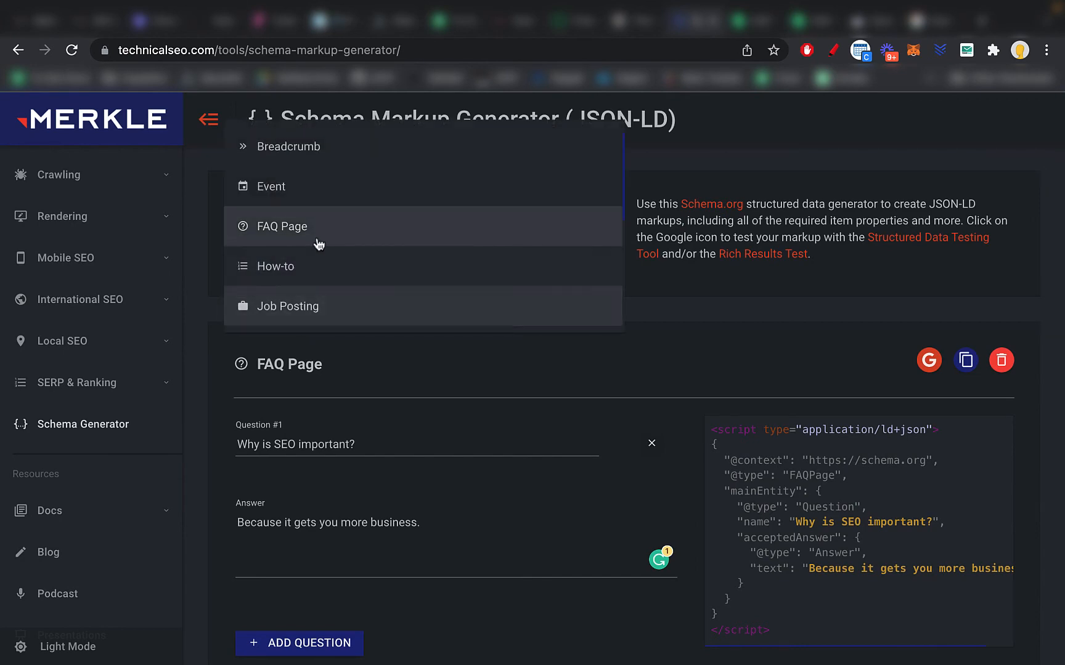
pyautogui.scroll(-3)
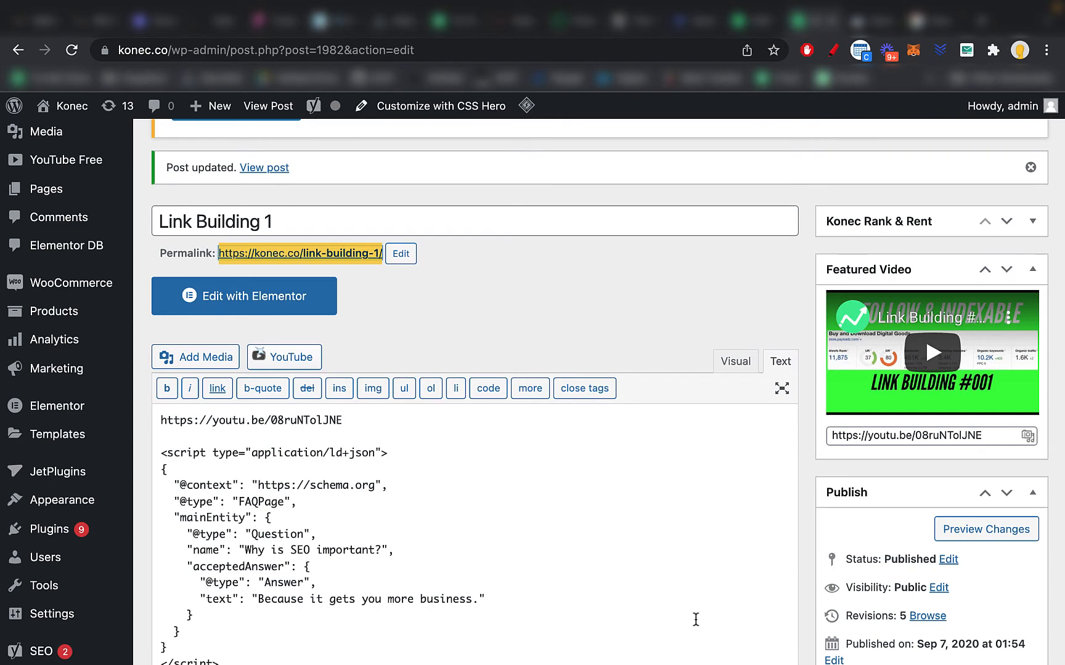
pyautogui.scroll(-3)
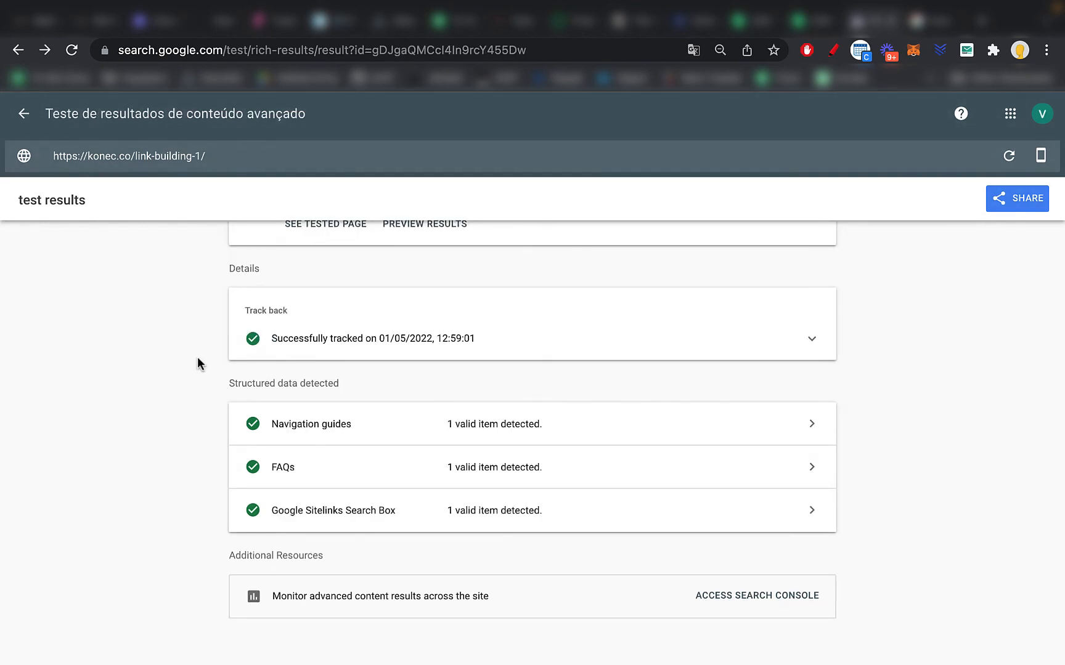
pyautogui.scroll(3)
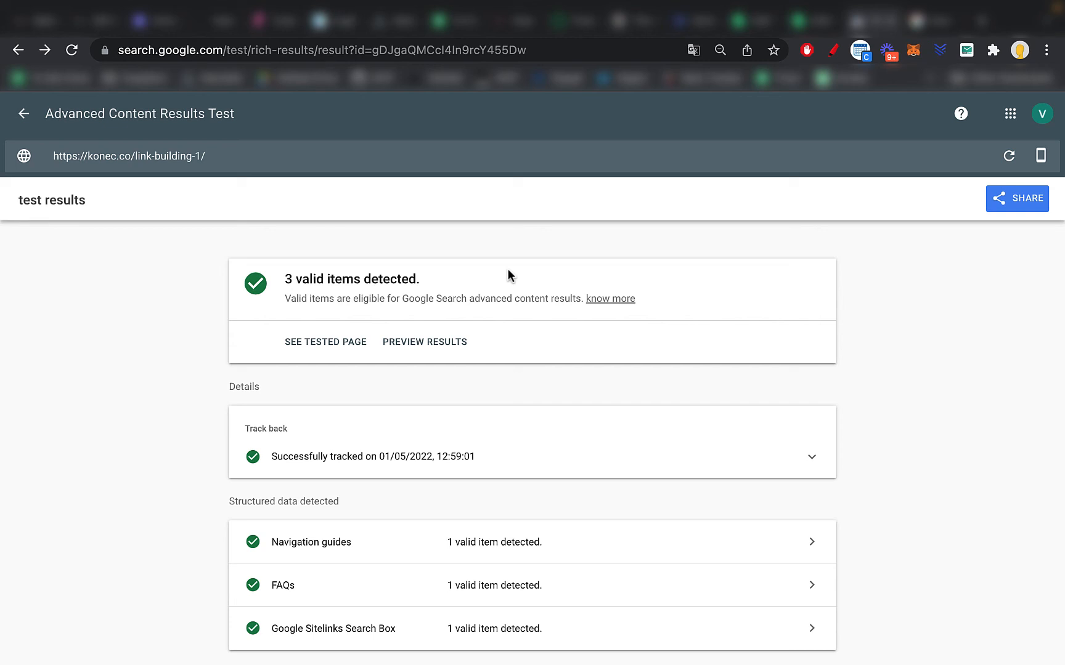
# - Search YouTube for 'konec seo', open the Konec channel and its Google update tutorial video
pyautogui.click(319, 49)
pyautogui.write('konec')
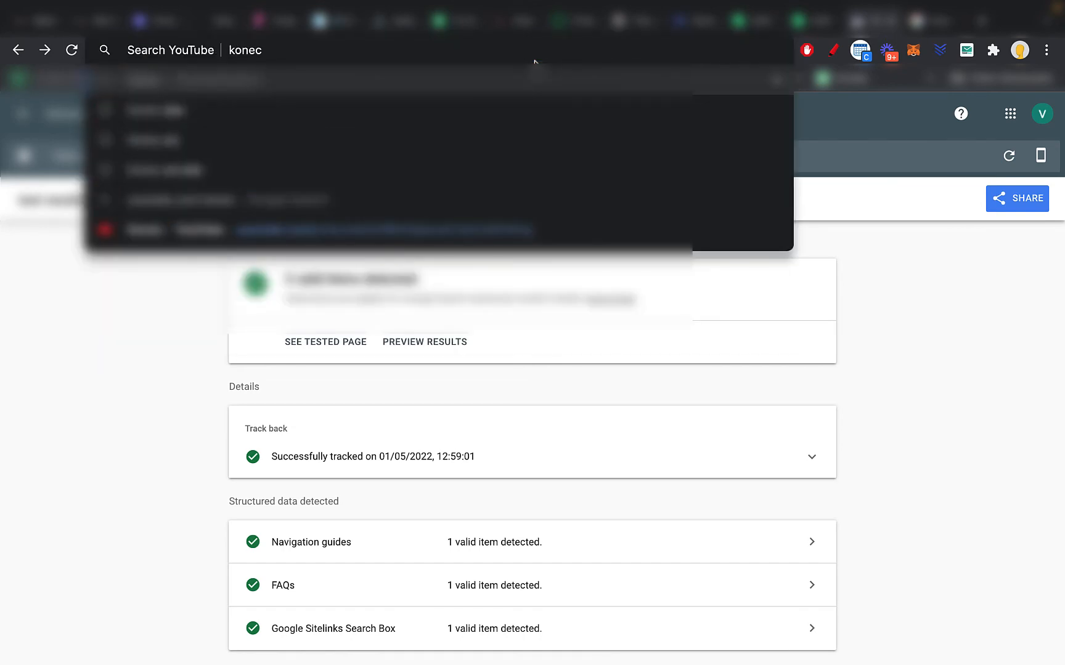
pyautogui.write(' seo')
pyautogui.press('Return')
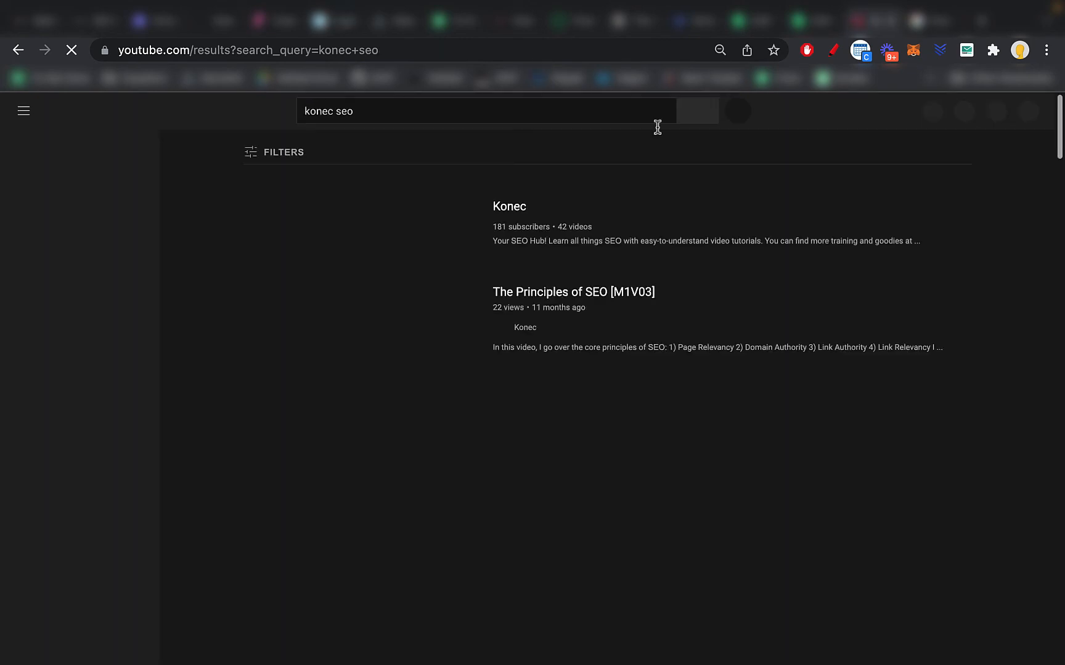
pyautogui.click(509, 207)
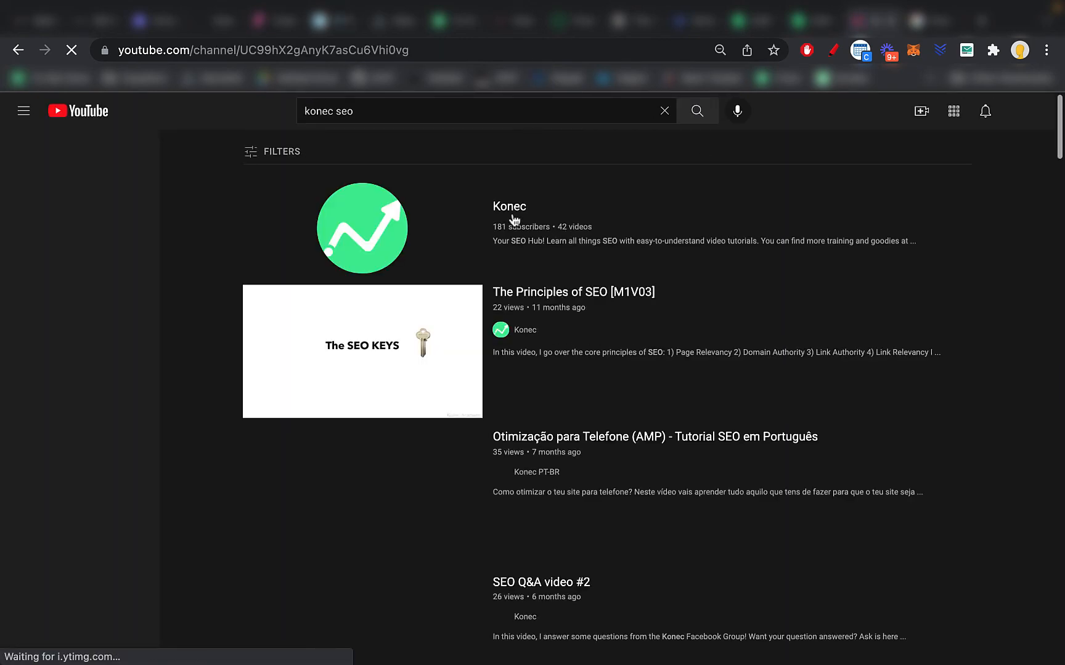
pyautogui.click(24, 111)
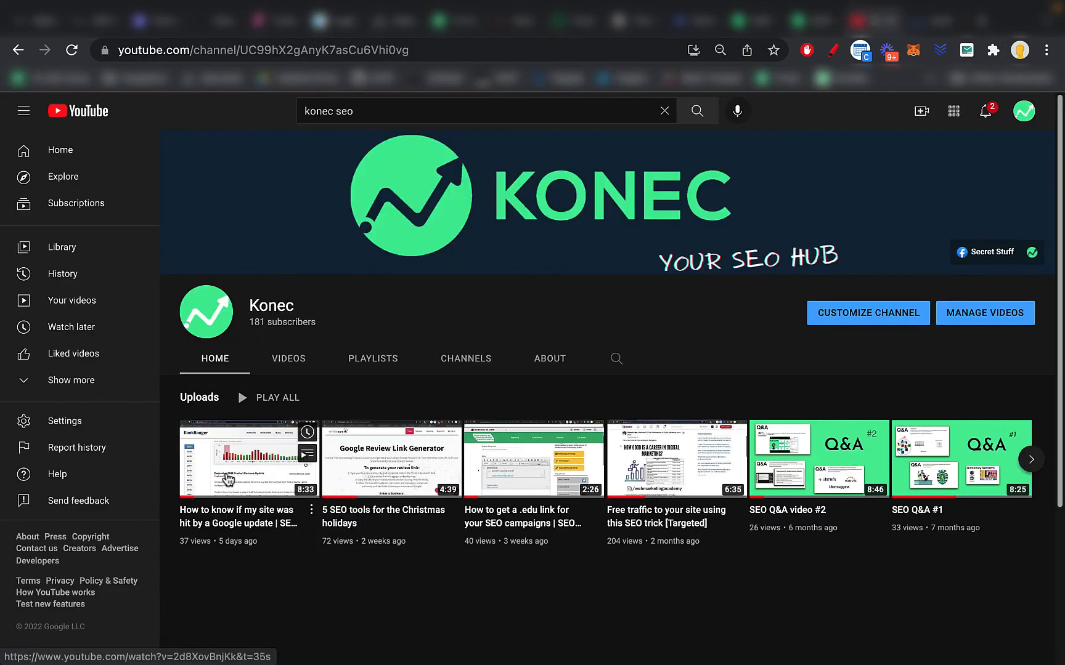
pyautogui.click(247, 457)
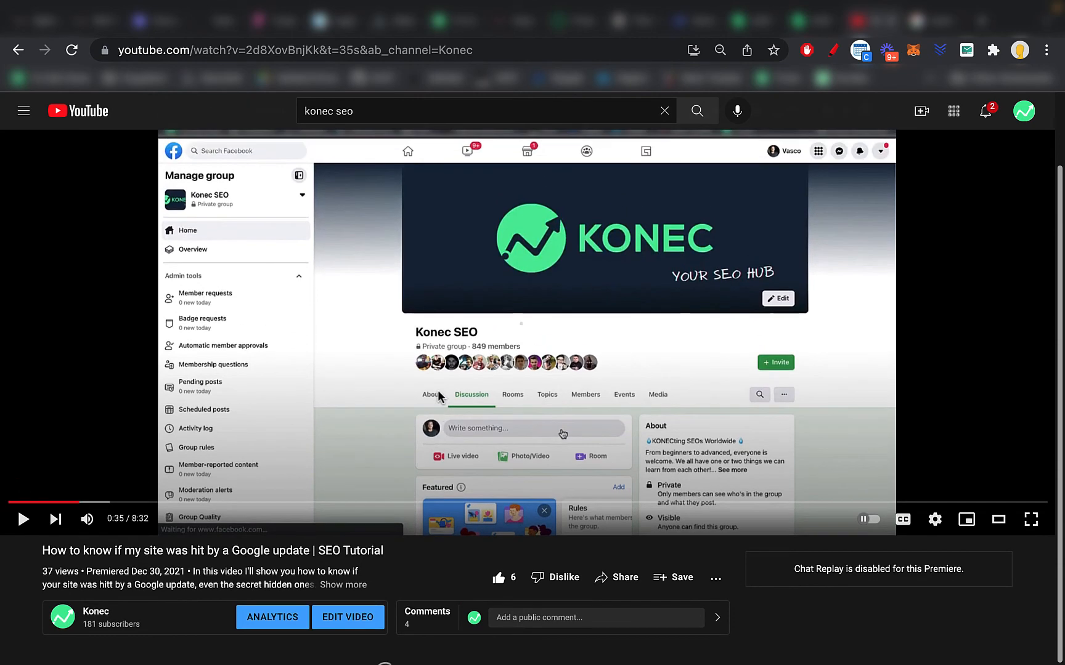
# - Scroll through the four 'socials' comments and pick the winner with a 1–4 random number
pyautogui.scroll(-3)
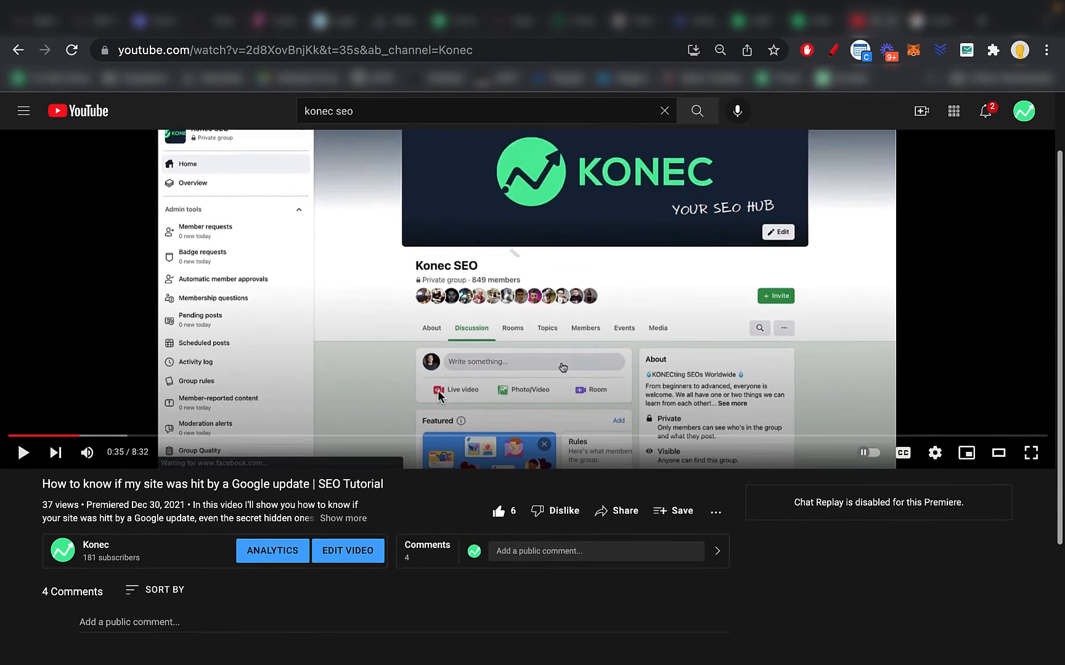
pyautogui.scroll(-3)
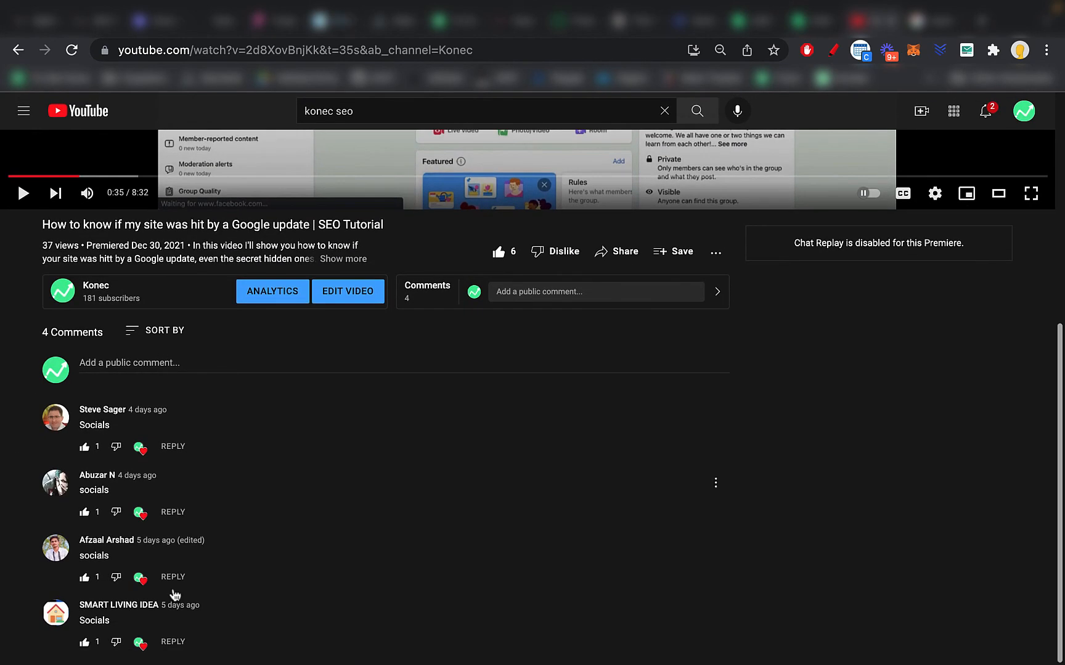
pyautogui.moveTo(329, 398)
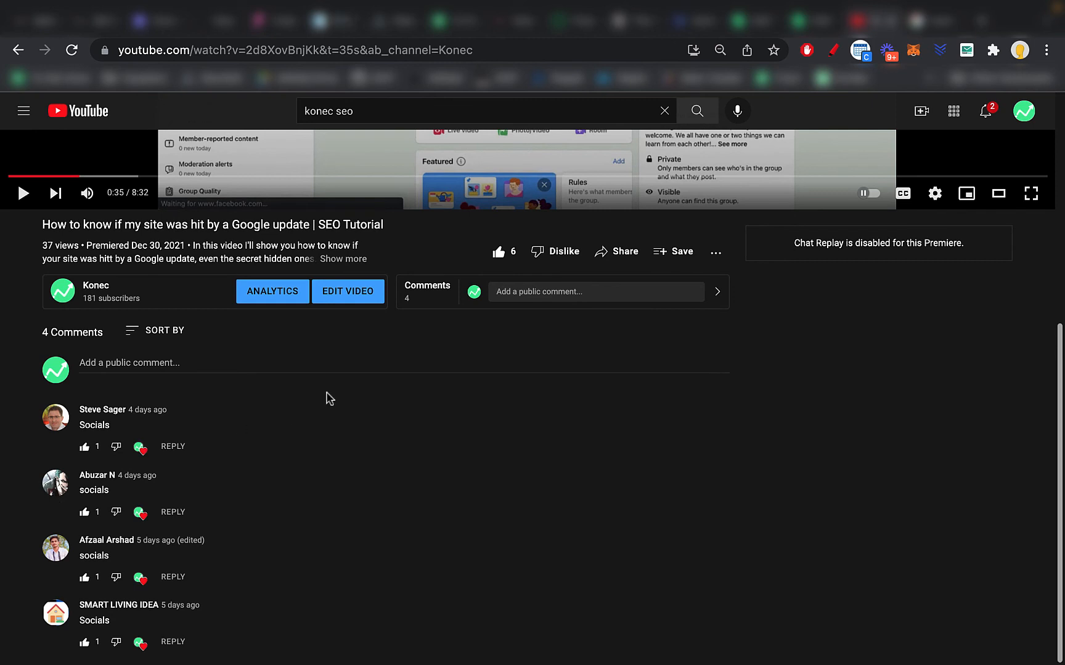
pyautogui.moveTo(140, 642)
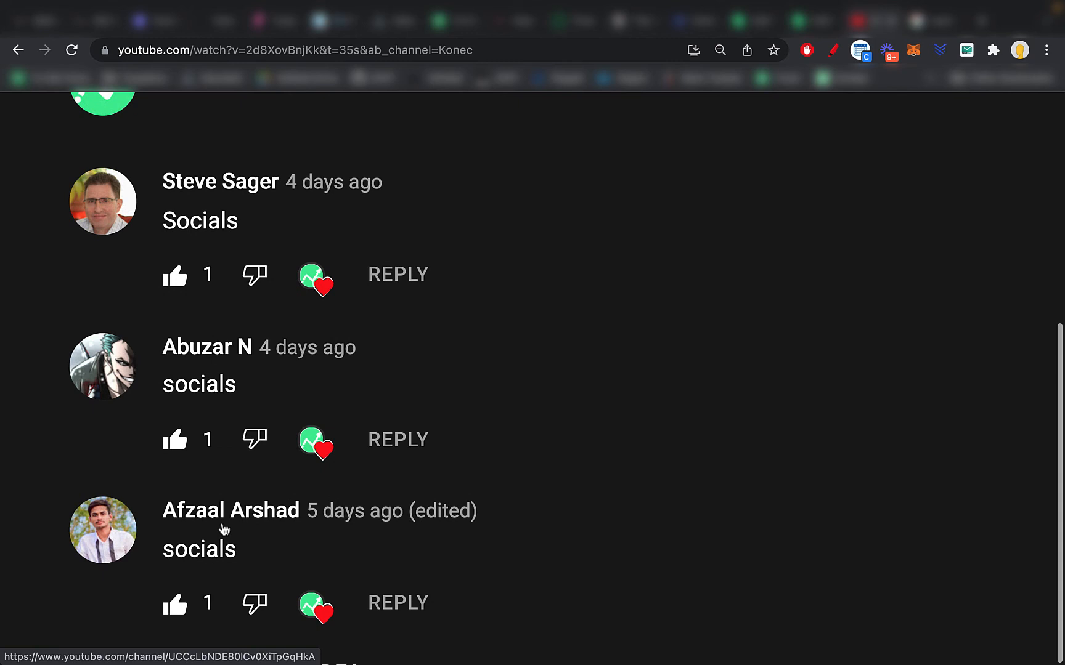
pyautogui.moveTo(211, 526)
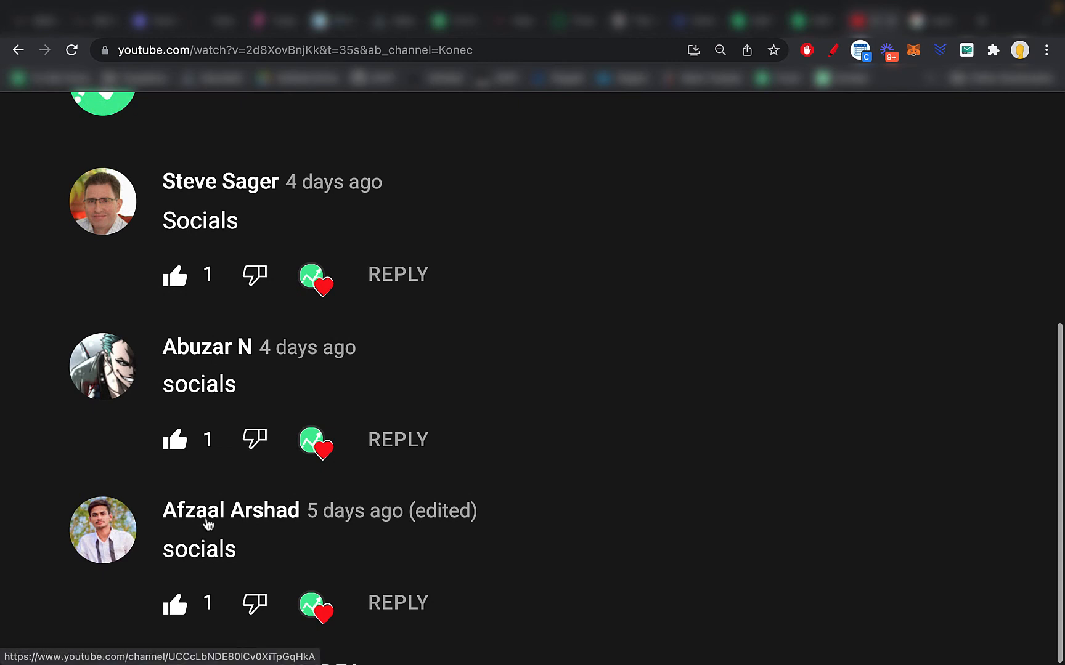
pyautogui.scroll(3)
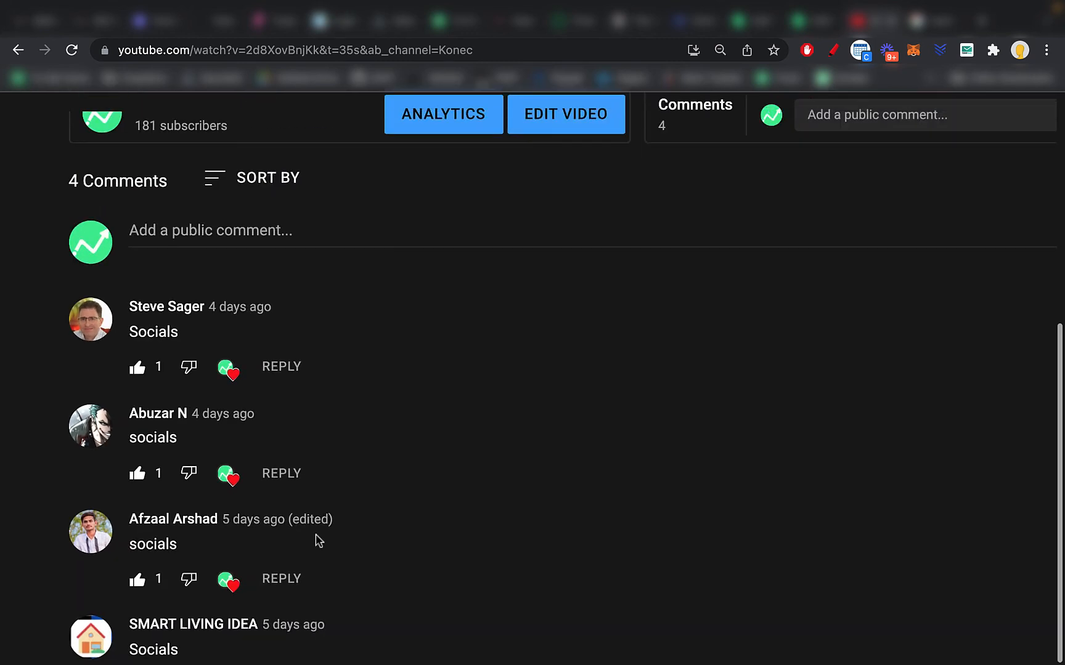
pyautogui.scroll(3)
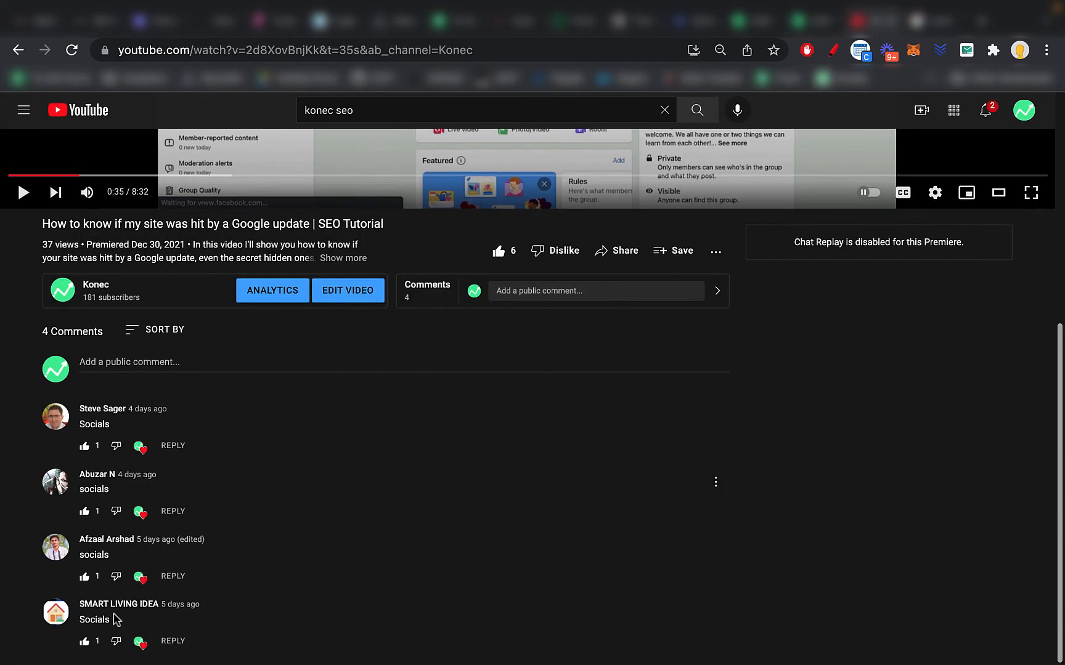
pyautogui.scroll(-3)
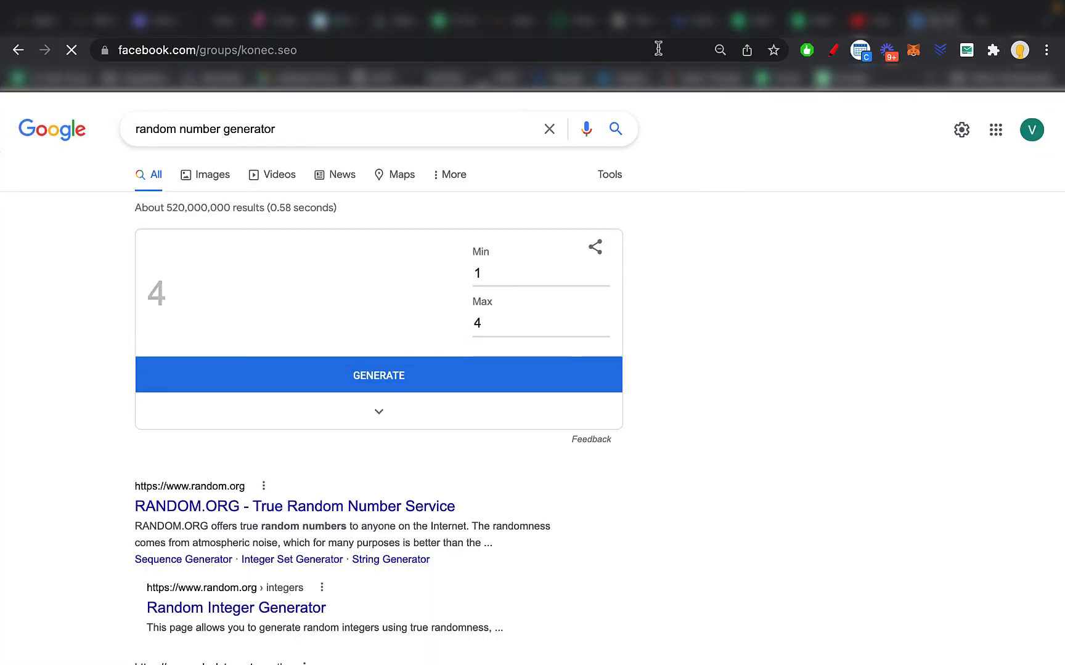
# - Open facebook.com/groups/konec.seo and scroll to the $20 Social Signals Blast giveaway post and comments
pyautogui.click(292, 49)
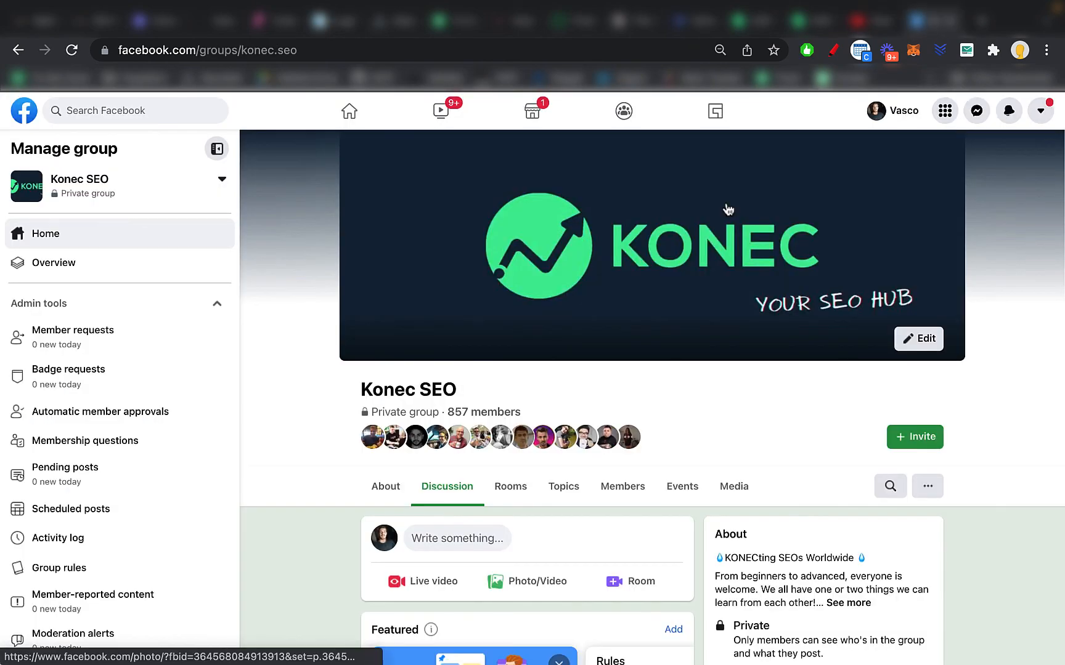
pyautogui.scroll(-3)
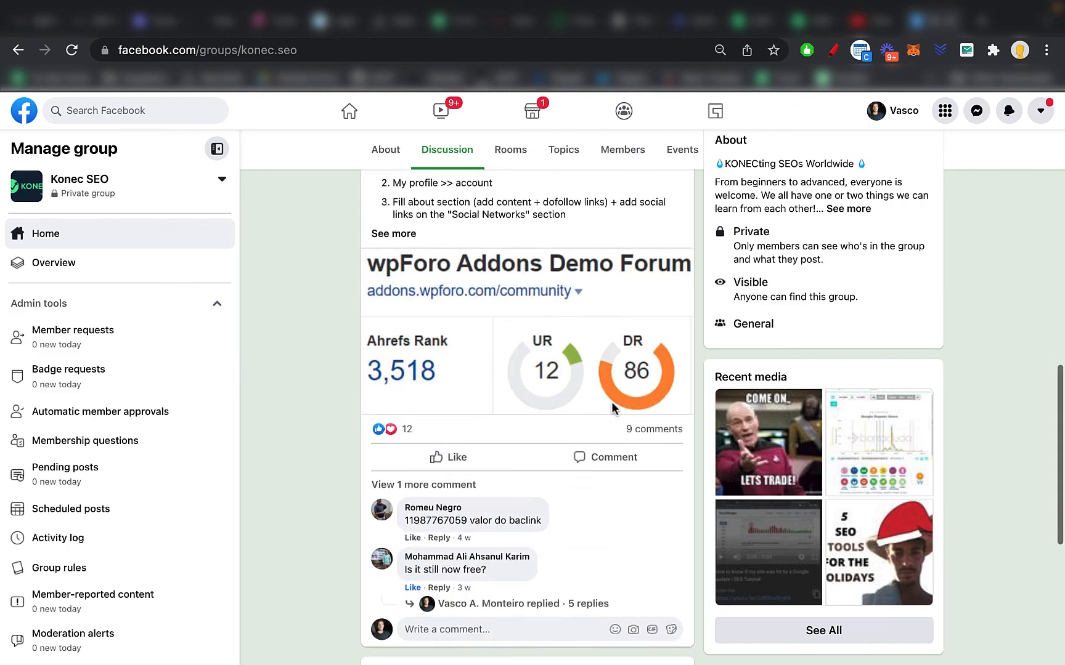
pyautogui.scroll(-3)
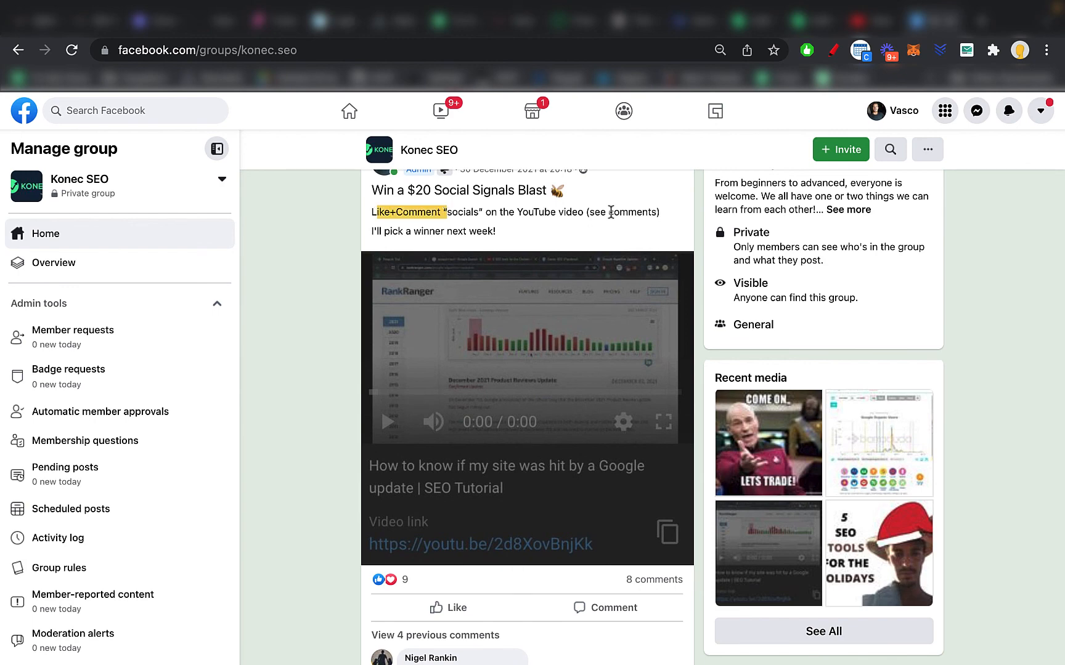
pyautogui.click(480, 543)
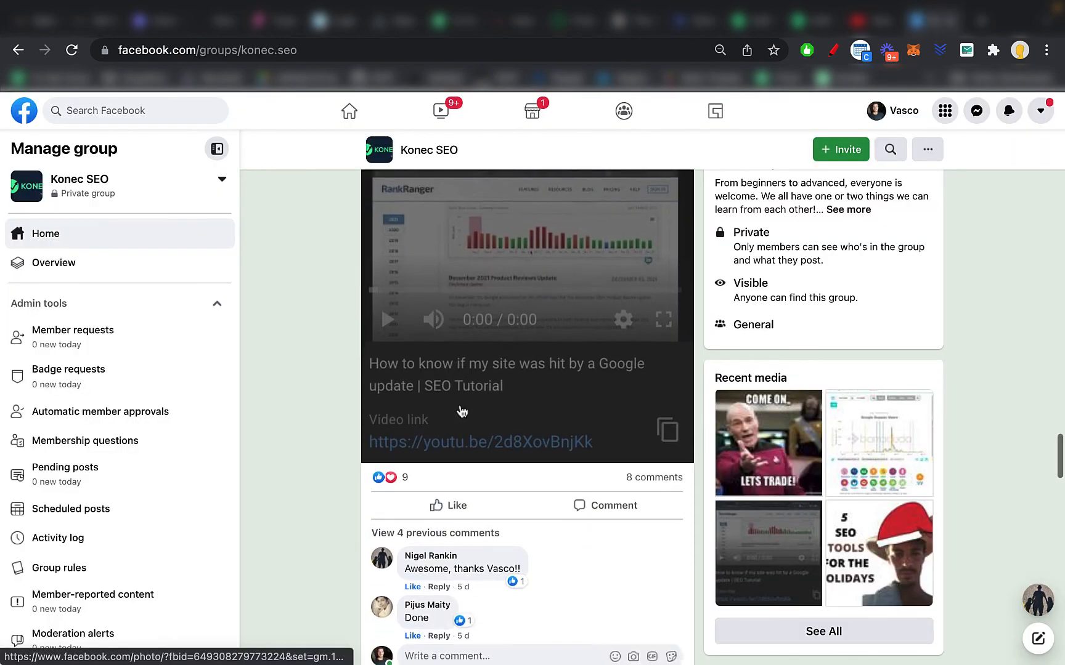
pyautogui.scroll(3)
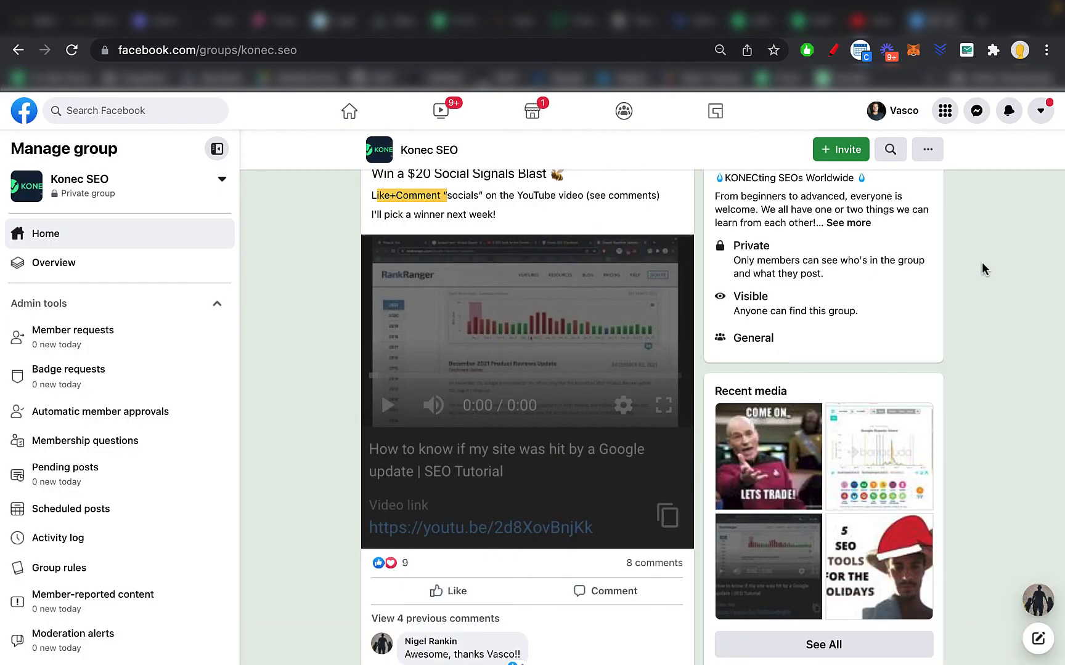